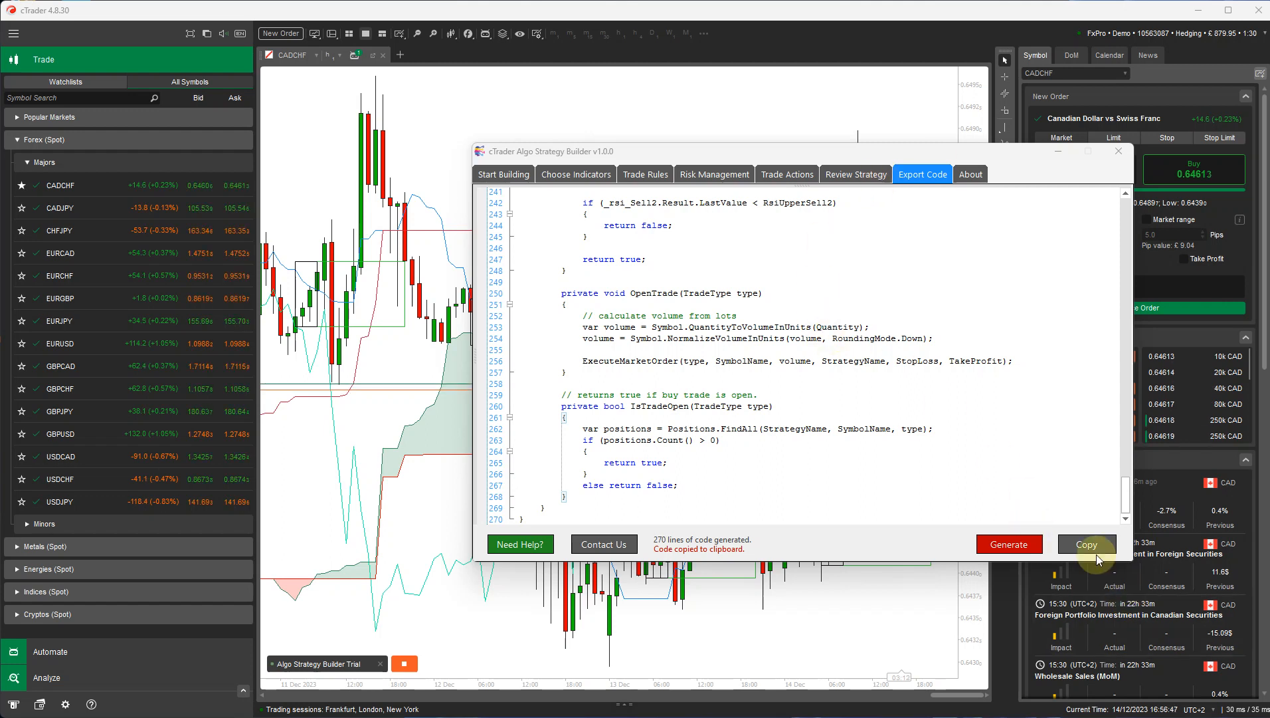
Copy the 270-line generated RSI cBot code to the clipboard and return to the top.
{"action": "left_click", "coordinate": [1086, 543]}
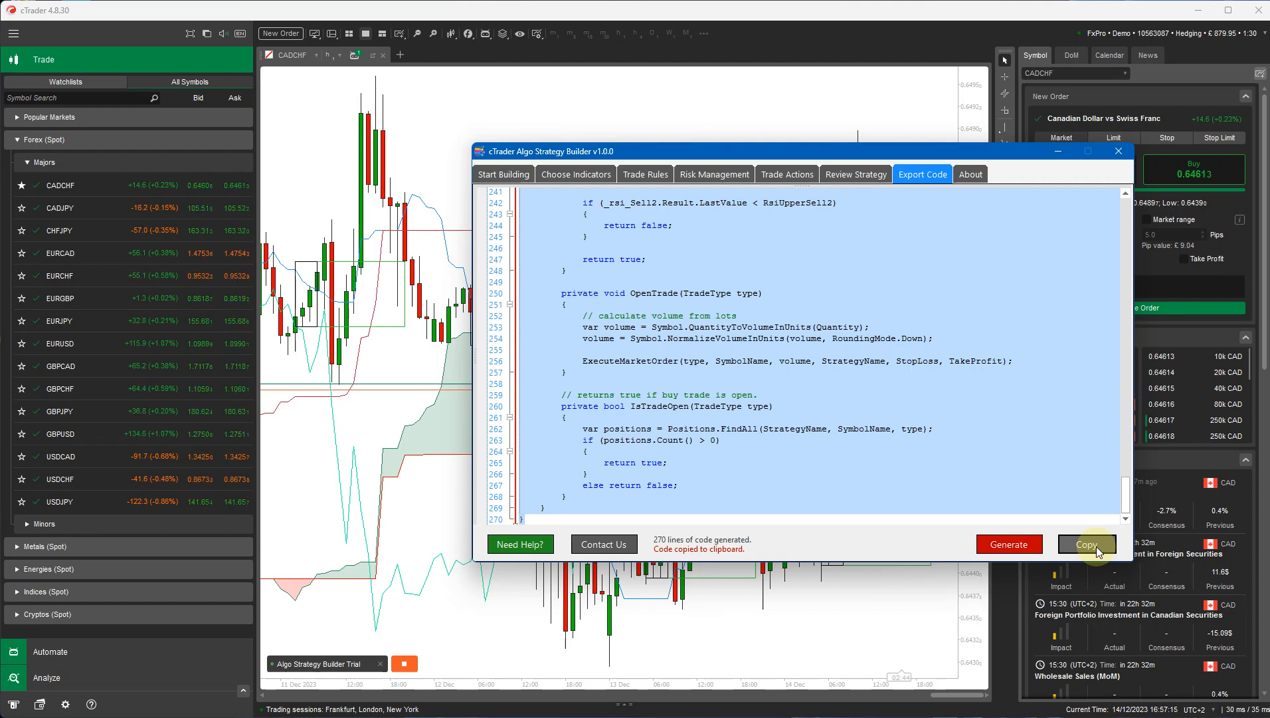
{"action": "scroll", "scroll_direction": "up", "scroll_amount": 3}
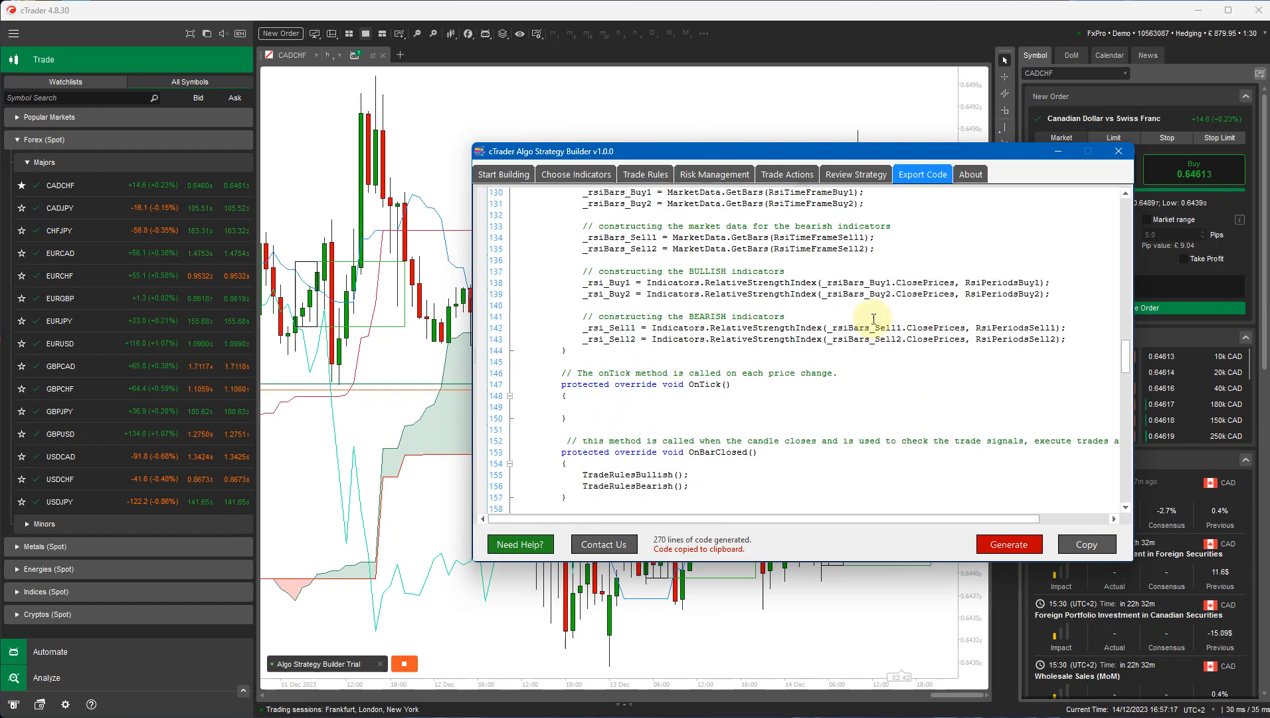
{"action": "scroll", "scroll_direction": "up", "scroll_amount": 3}
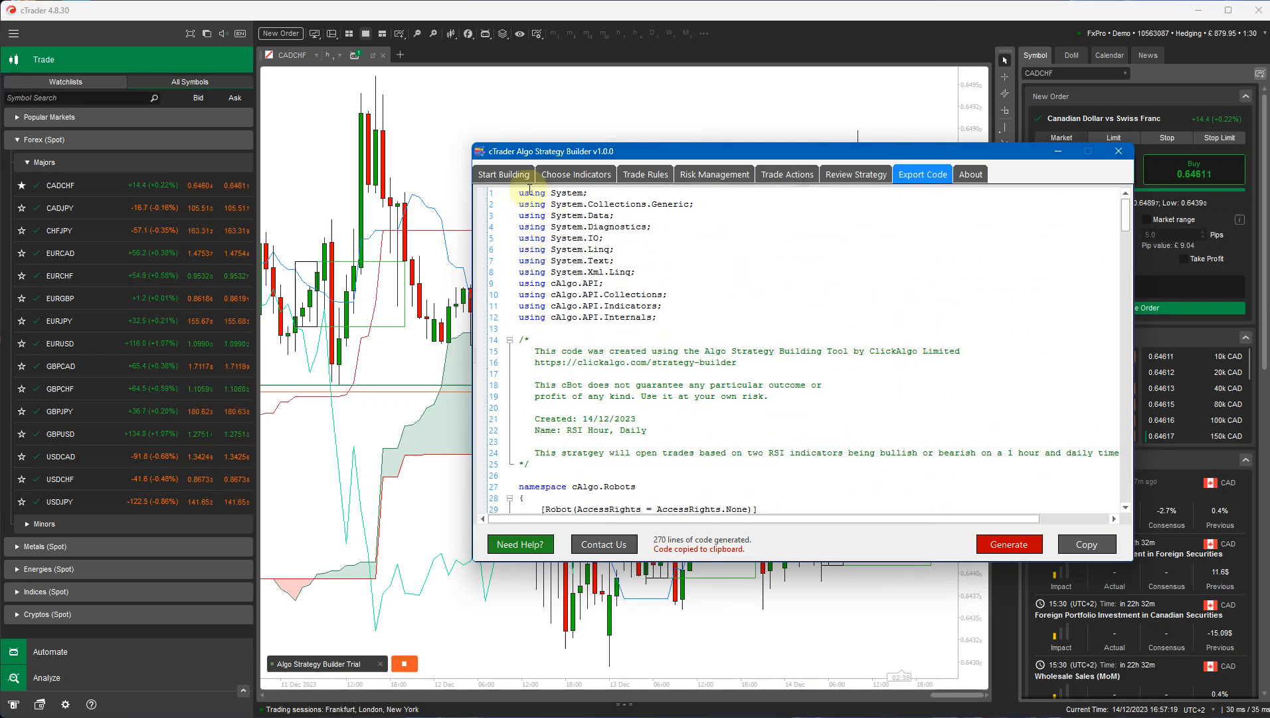
Review the indicators, trade rules, risk and trade actions, then view the strategy summary.
{"action": "left_click", "coordinate": [575, 174]}
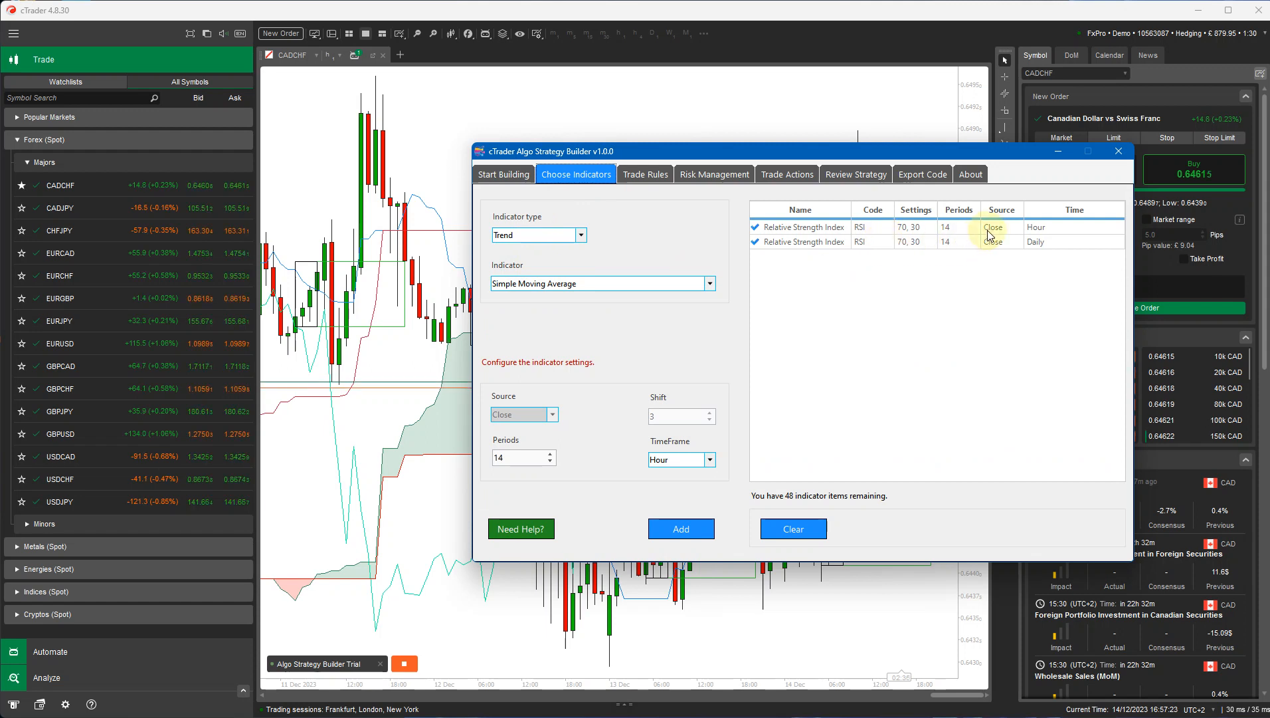
{"action": "left_click", "coordinate": [645, 174]}
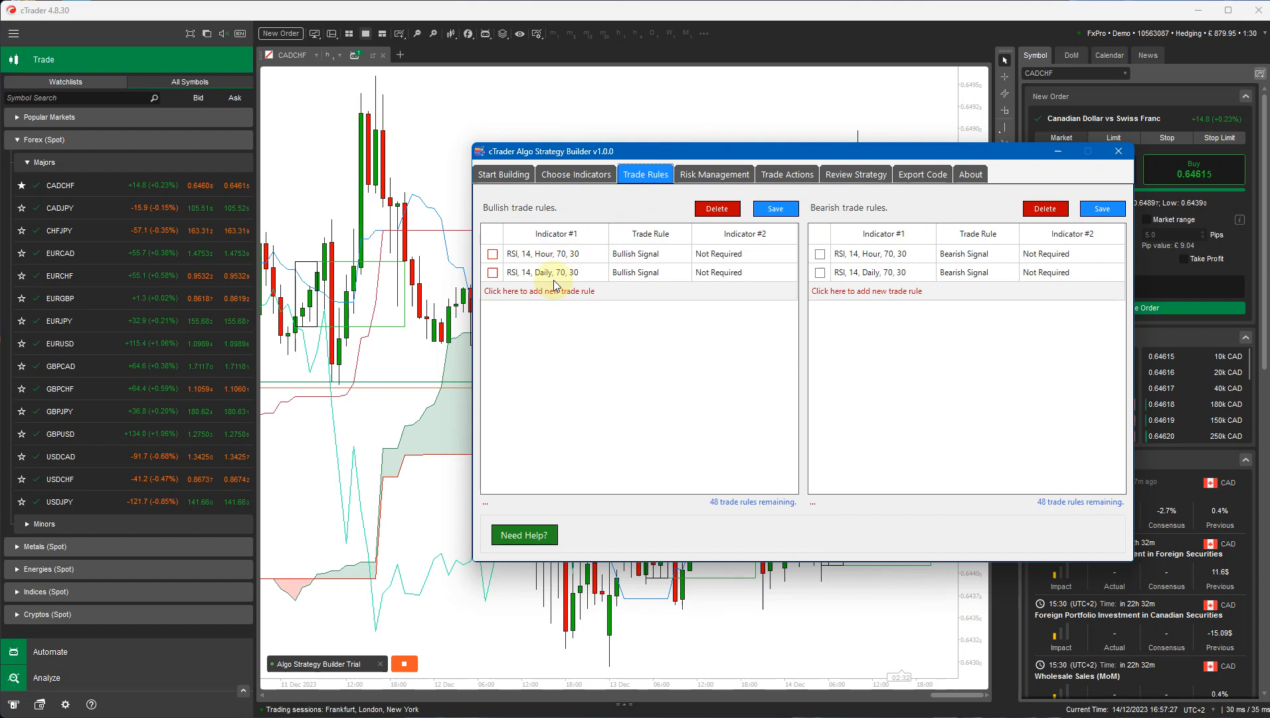
{"action": "mouse_move", "coordinate": [953, 285]}
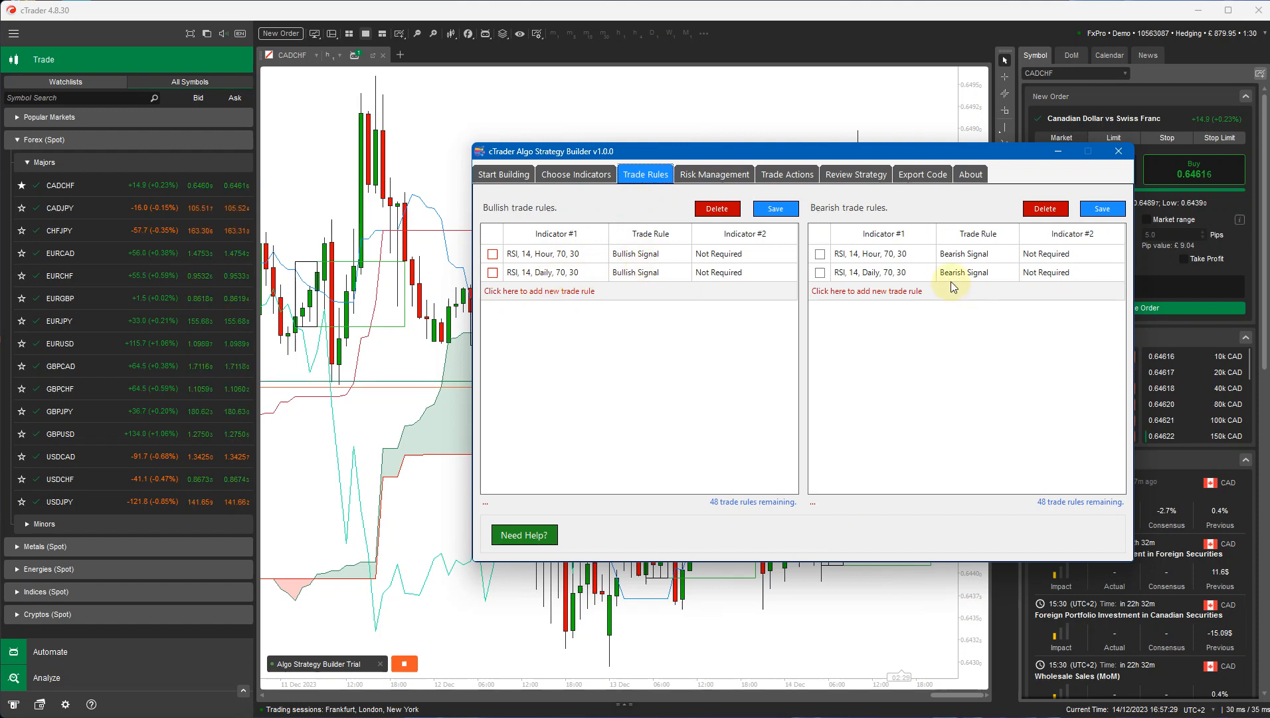
{"action": "mouse_move", "coordinate": [954, 266]}
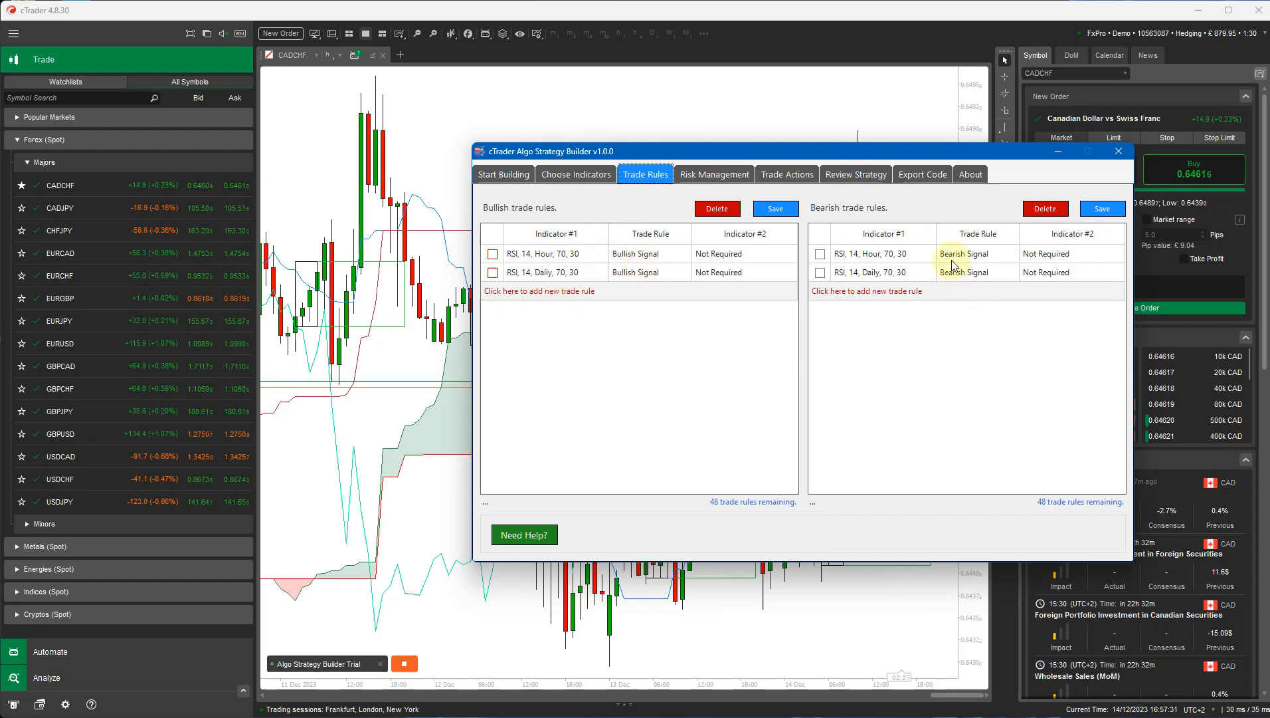
{"action": "left_click", "coordinate": [714, 173]}
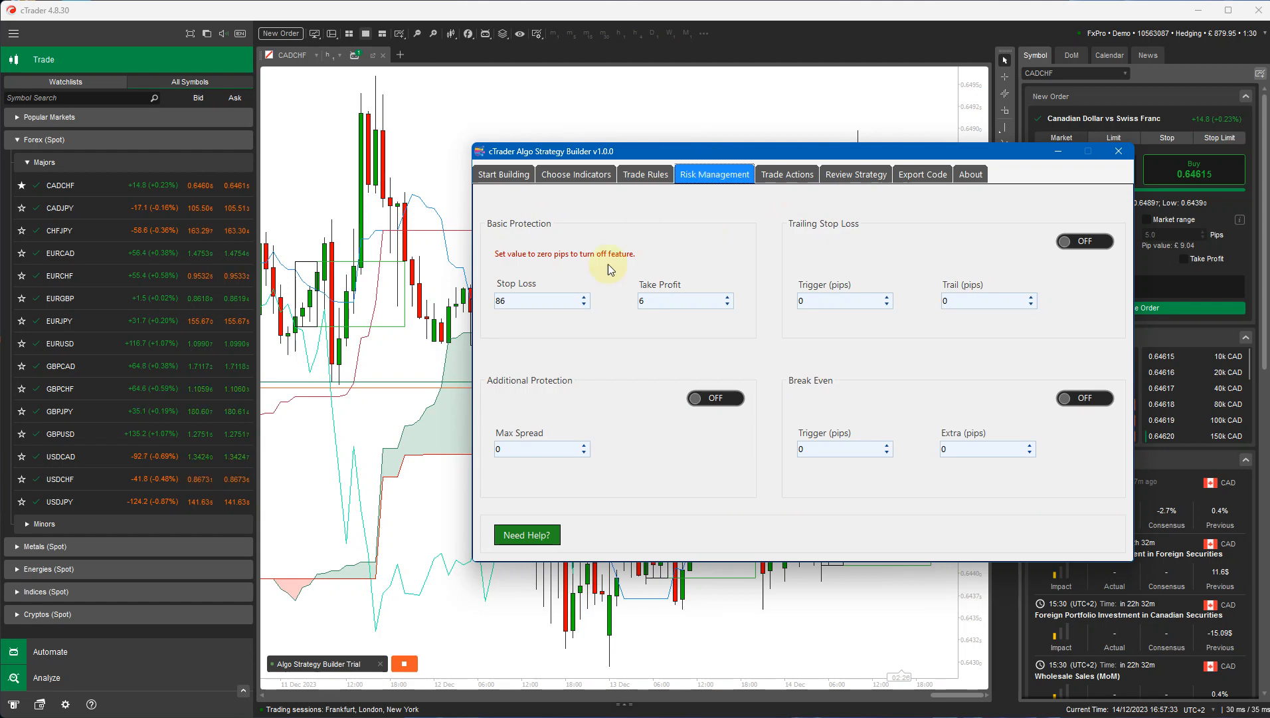
{"action": "left_click", "coordinate": [786, 174]}
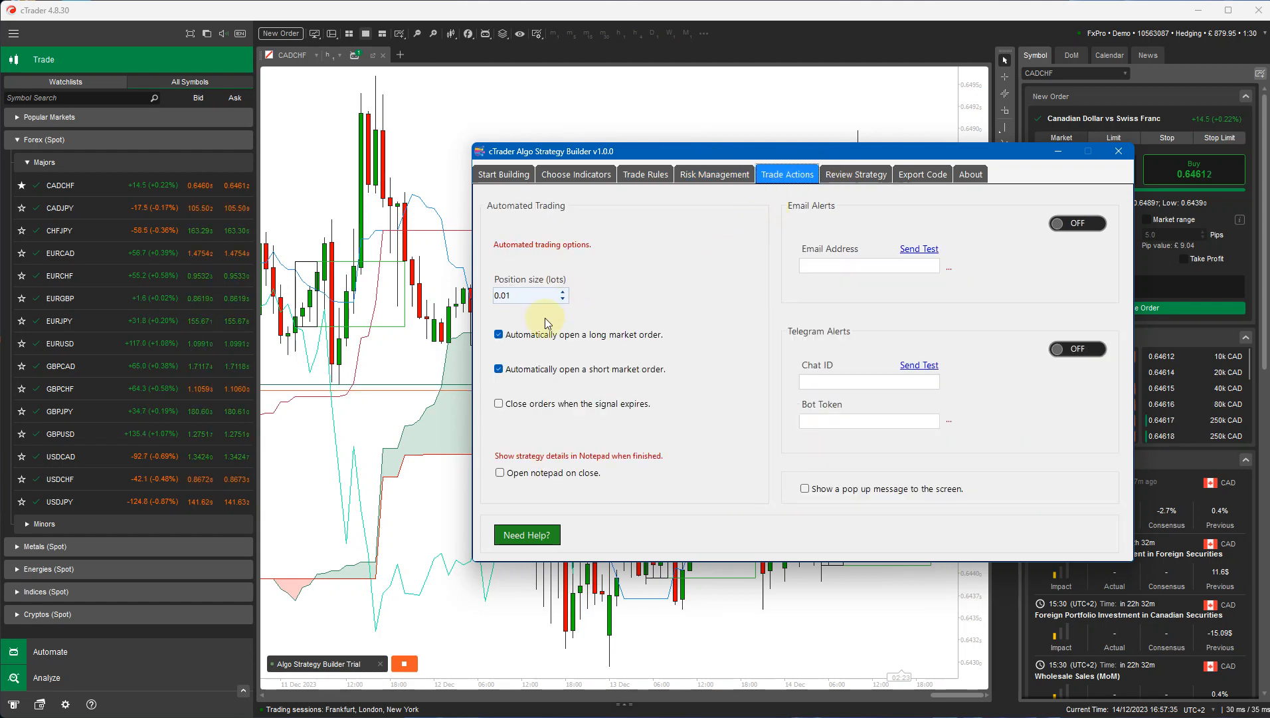
{"action": "left_click", "coordinate": [855, 174]}
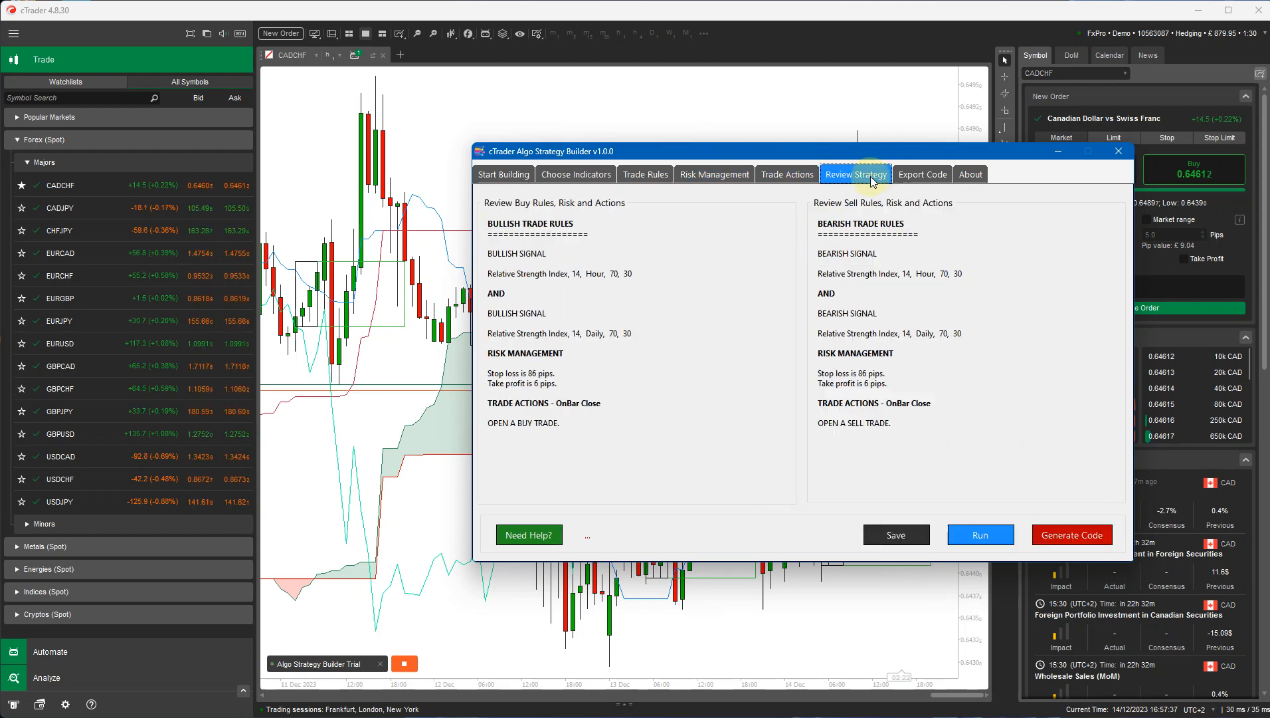
Copy the exported cBot code again and close the Strategy Builder window.
{"action": "left_click", "coordinate": [922, 173]}
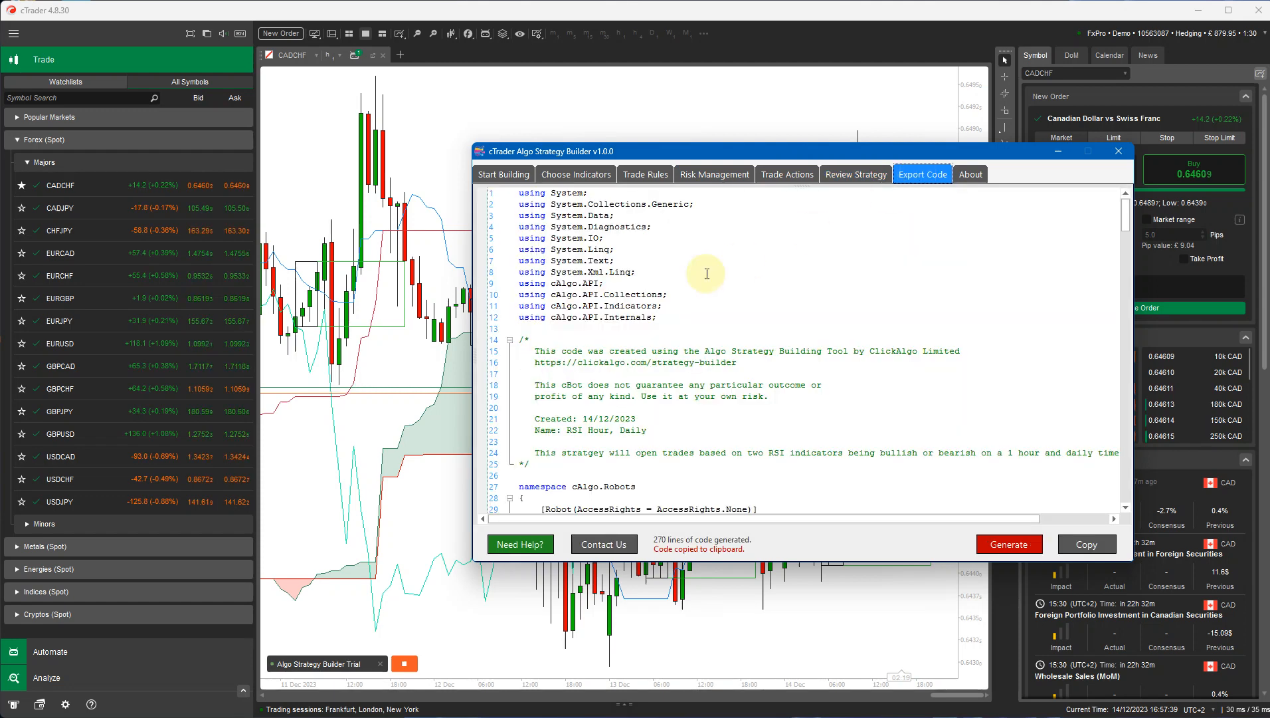
{"action": "scroll", "scroll_direction": "down", "scroll_amount": 3}
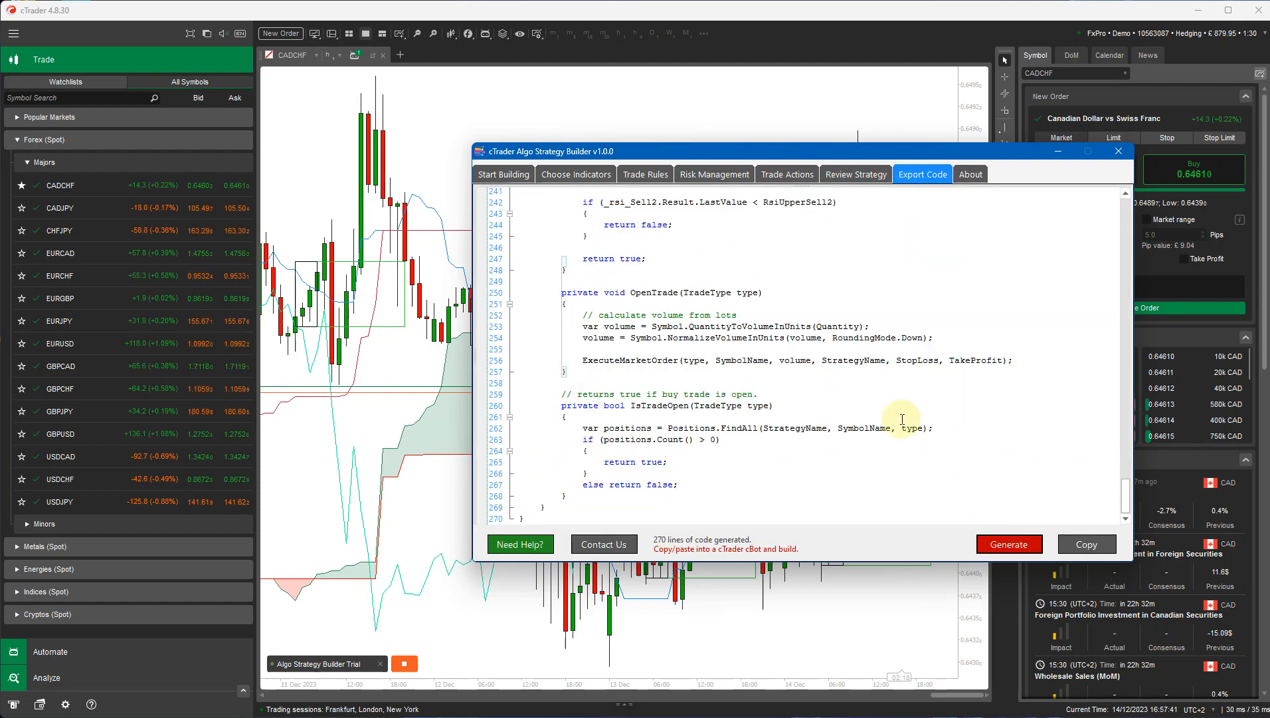
{"action": "scroll", "scroll_direction": "up", "scroll_amount": 3}
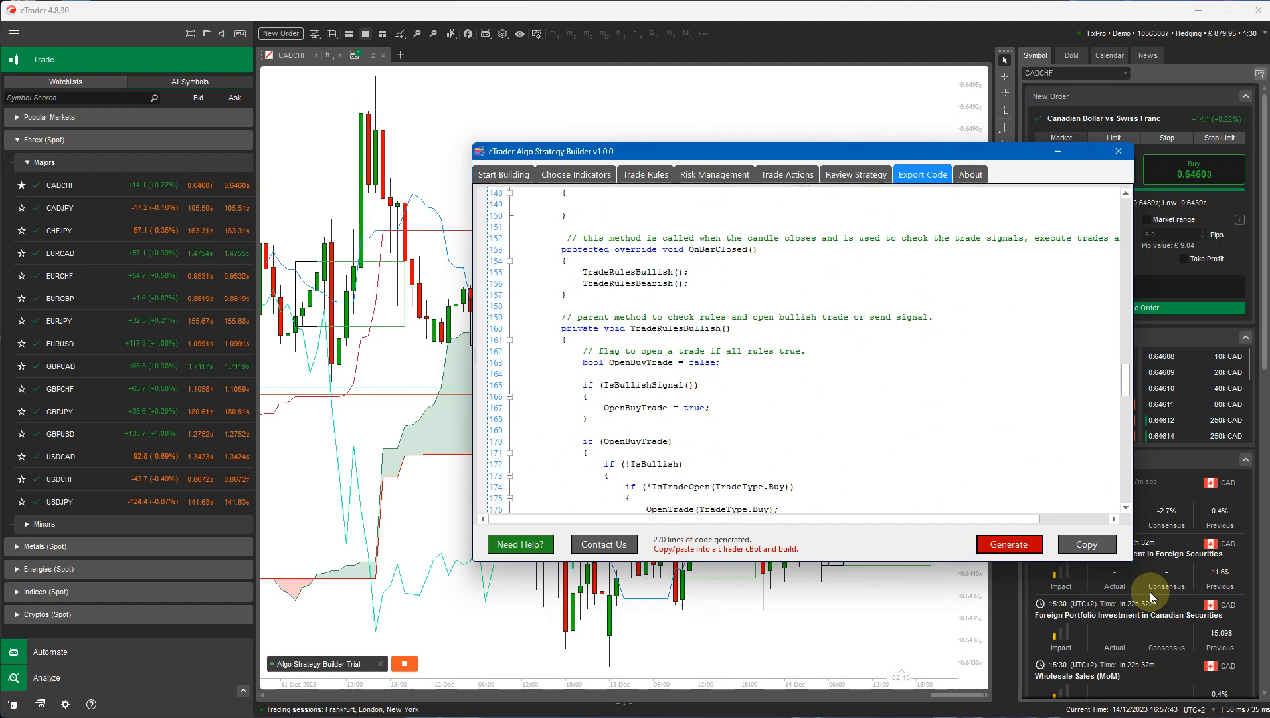
{"action": "left_click", "coordinate": [1087, 543]}
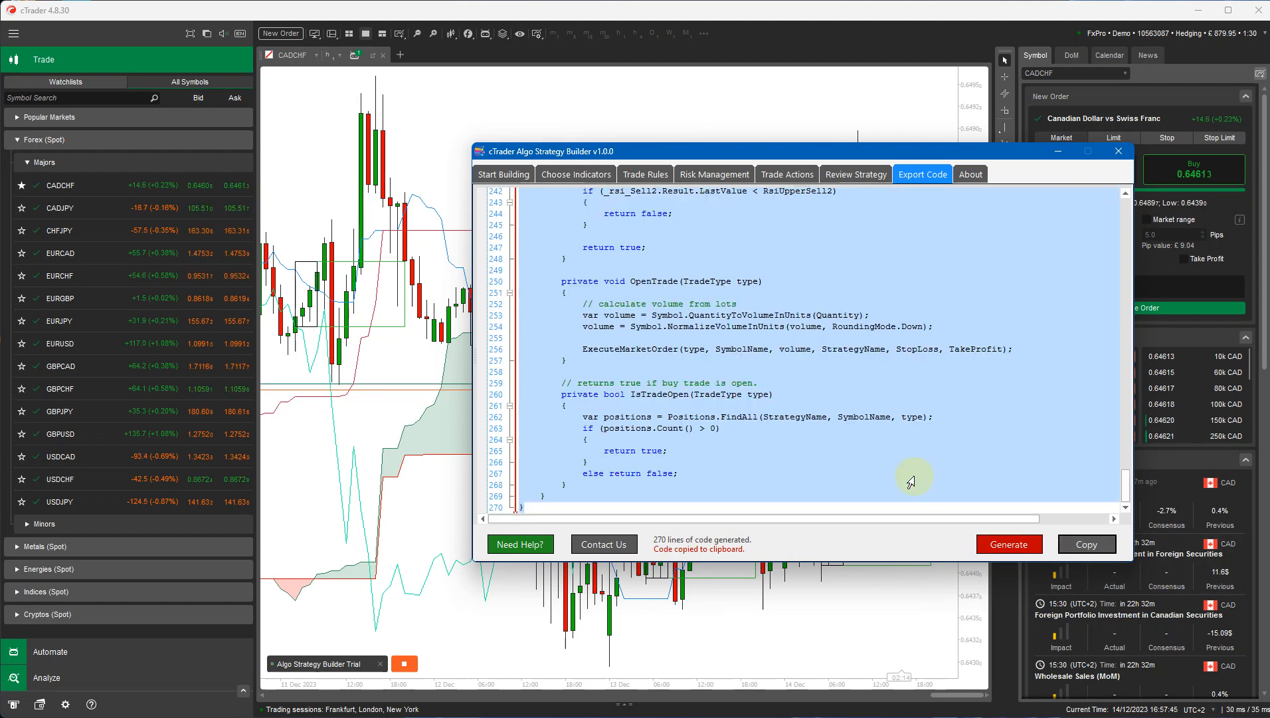
{"action": "left_click", "coordinate": [1118, 138]}
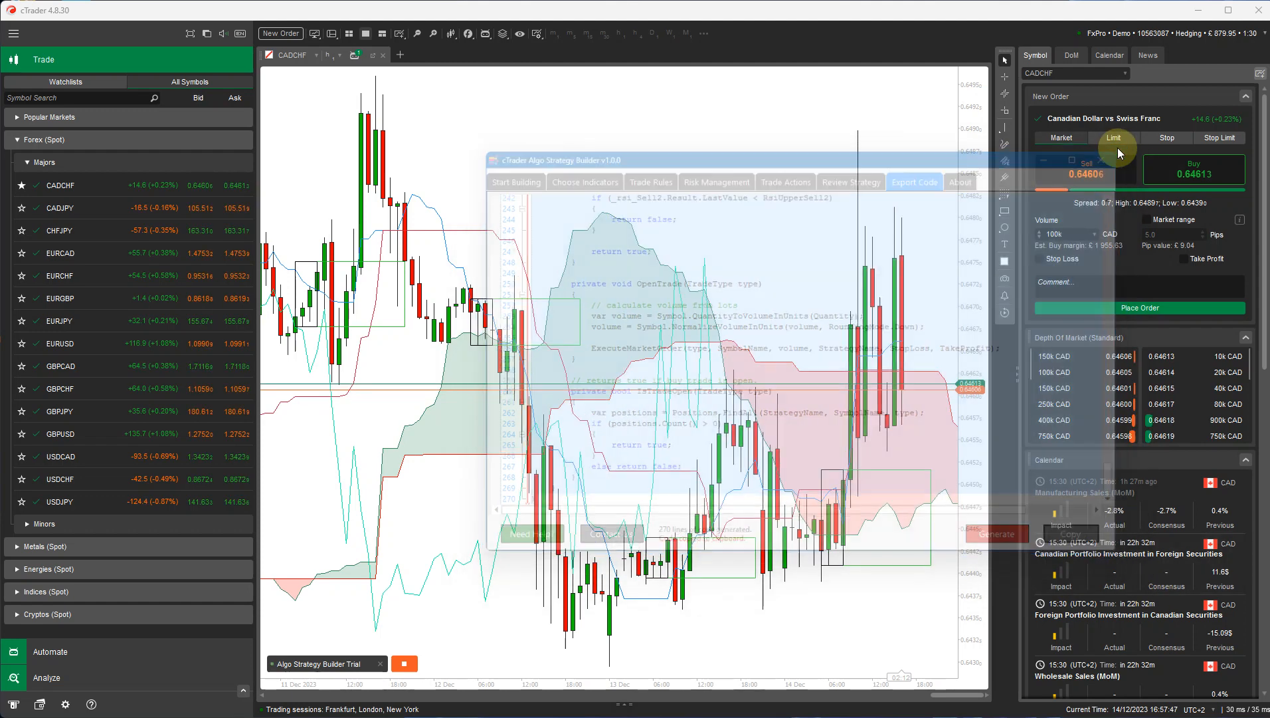
Create a new cBot in Automate and name it RSI Multi-Timeframe.
{"action": "left_click", "coordinate": [51, 651]}
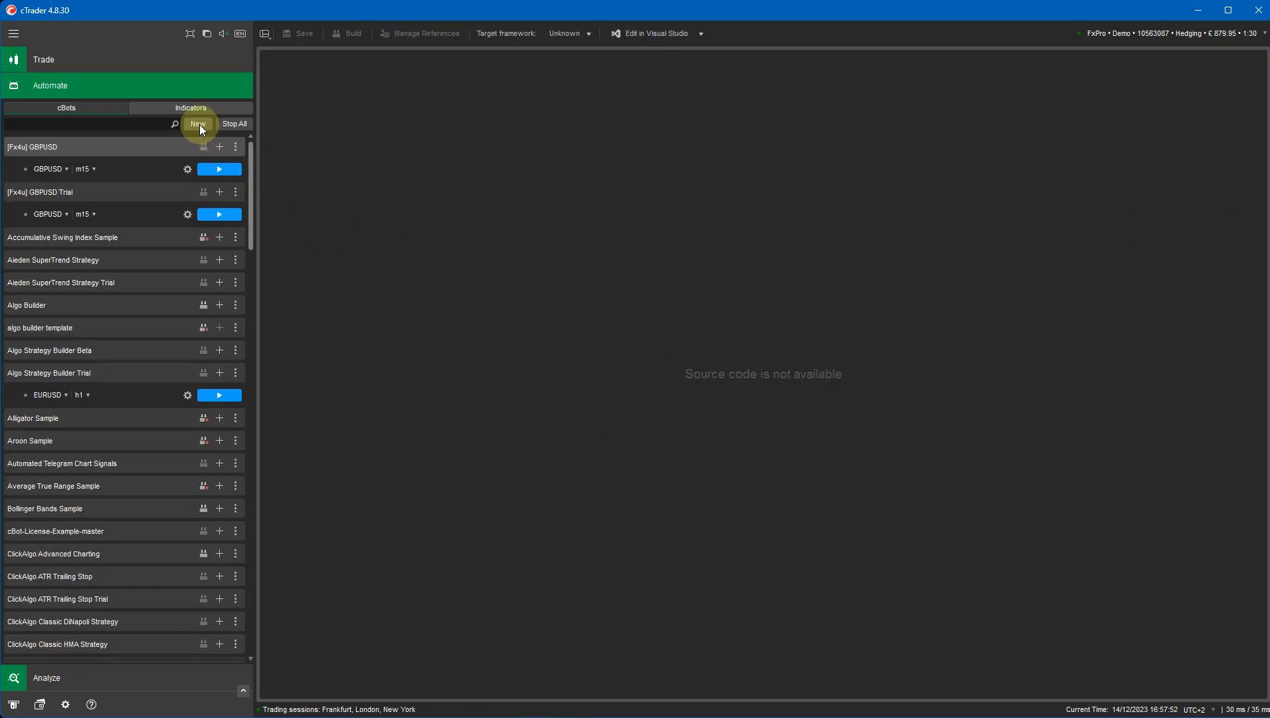
{"action": "left_click", "coordinate": [198, 123]}
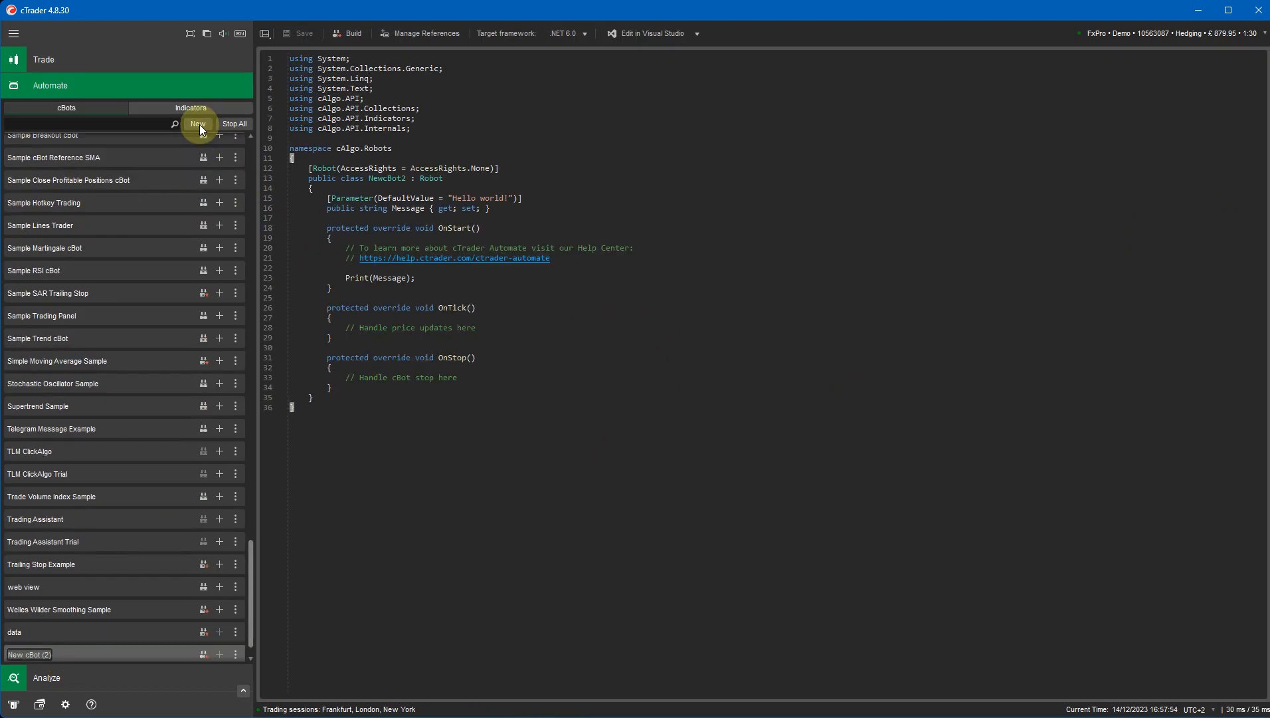
{"action": "type", "text": "RSI Multi"}
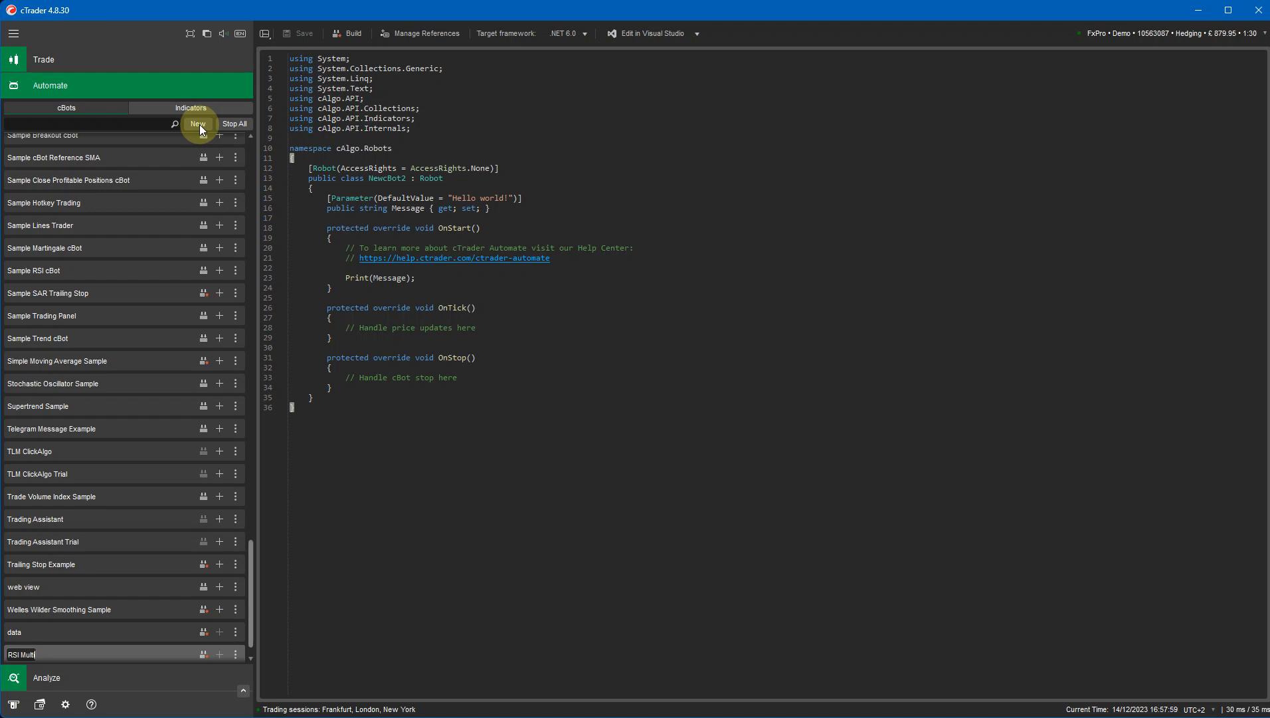
{"action": "mouse_move", "coordinate": [255, 125]}
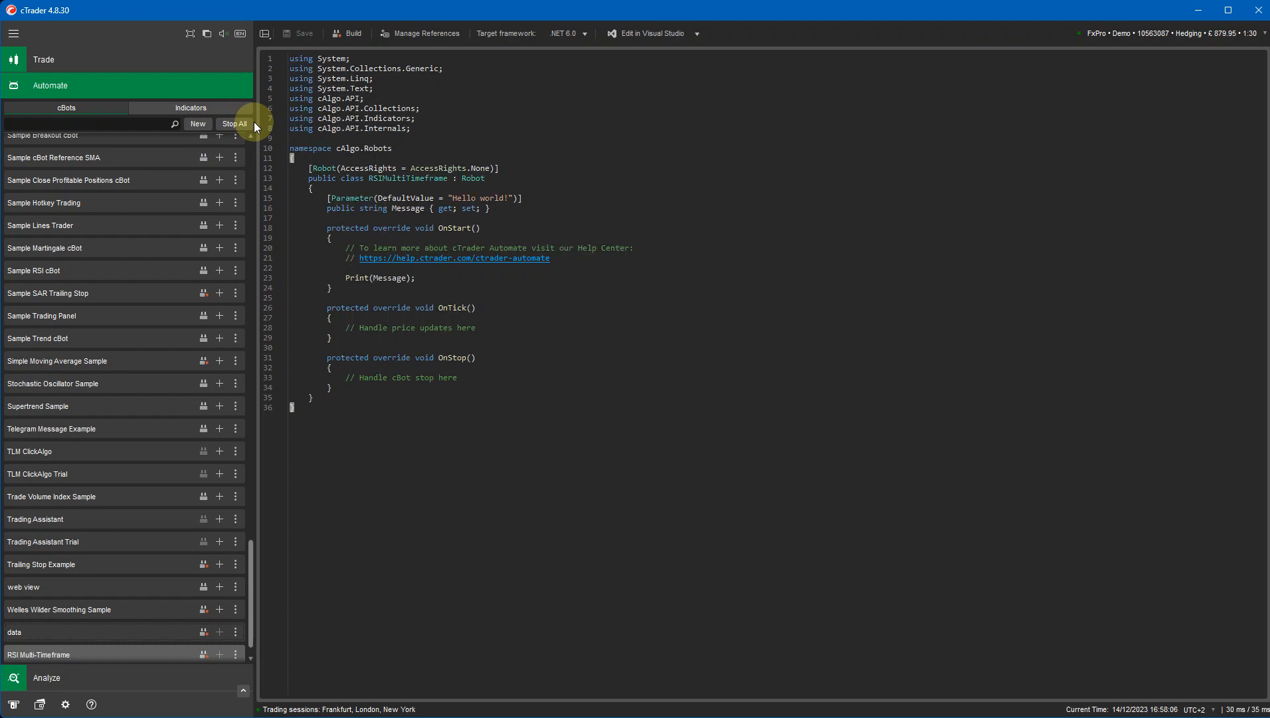
Replace the template code with the pasted builder code and open the editor layout dropdown.
{"action": "scroll", "scroll_direction": "down", "scroll_amount": 3}
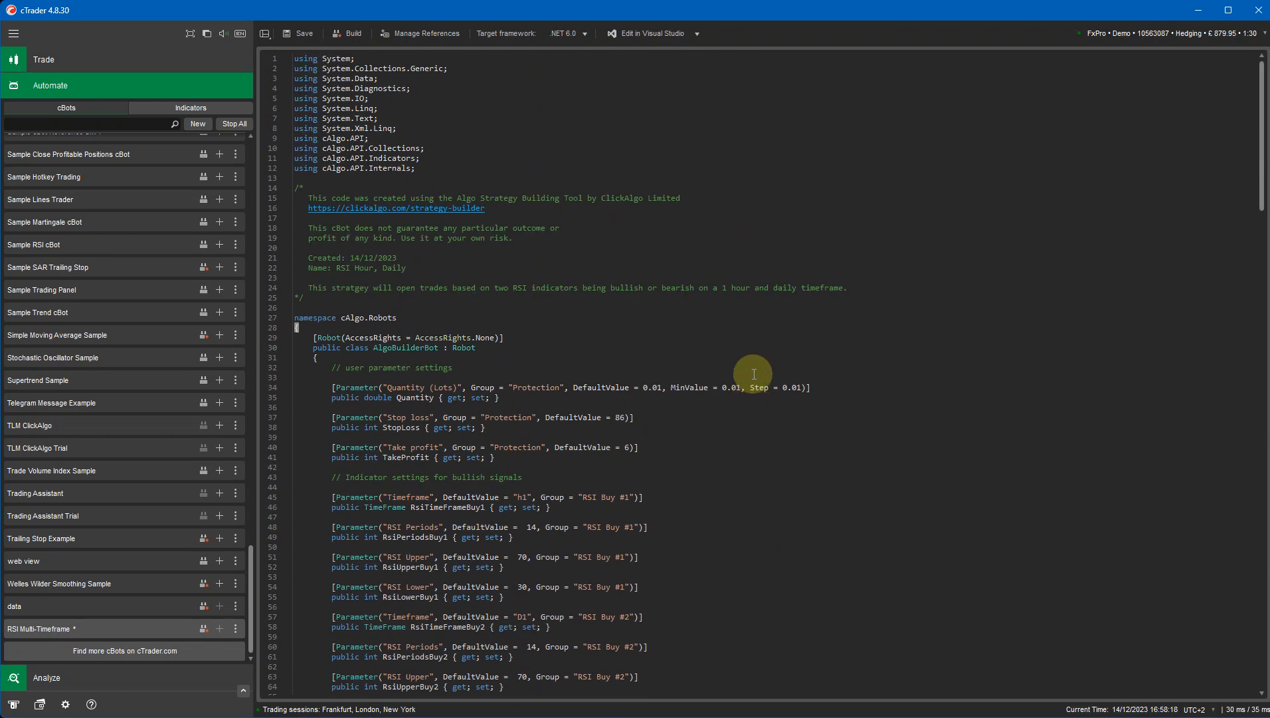
{"action": "mouse_move", "coordinate": [456, 190]}
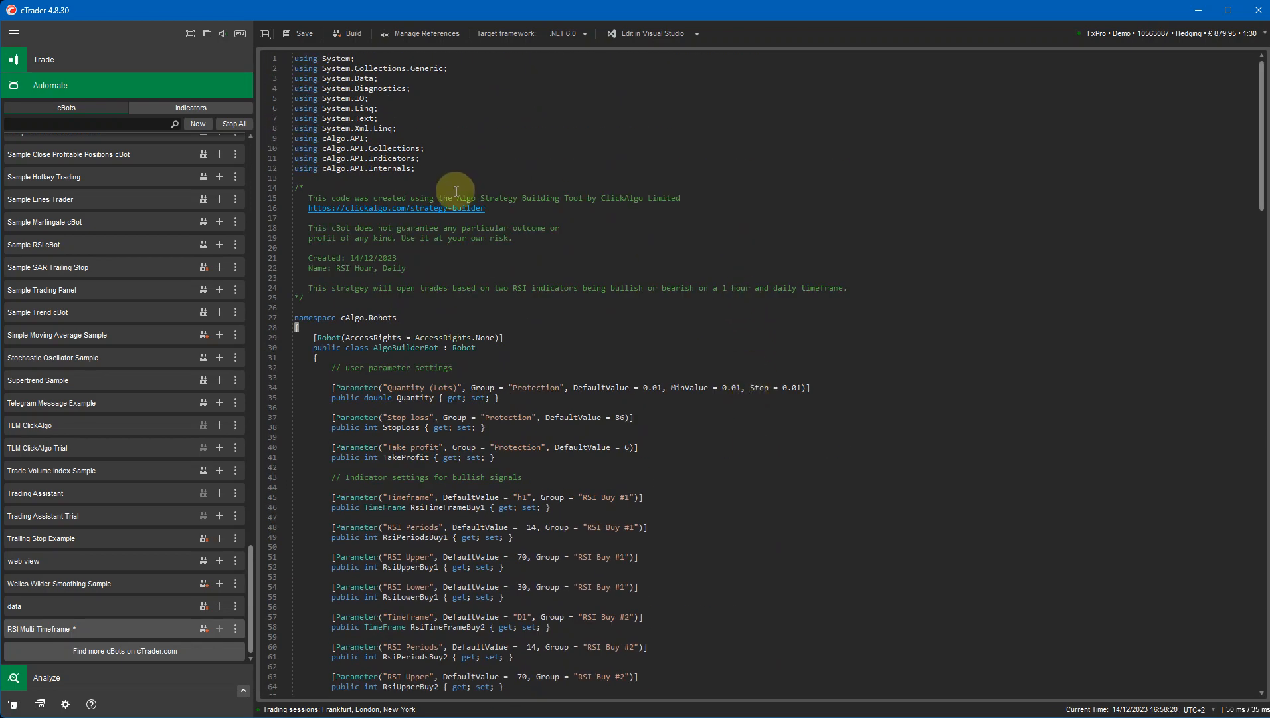
{"action": "mouse_move", "coordinate": [426, 364]}
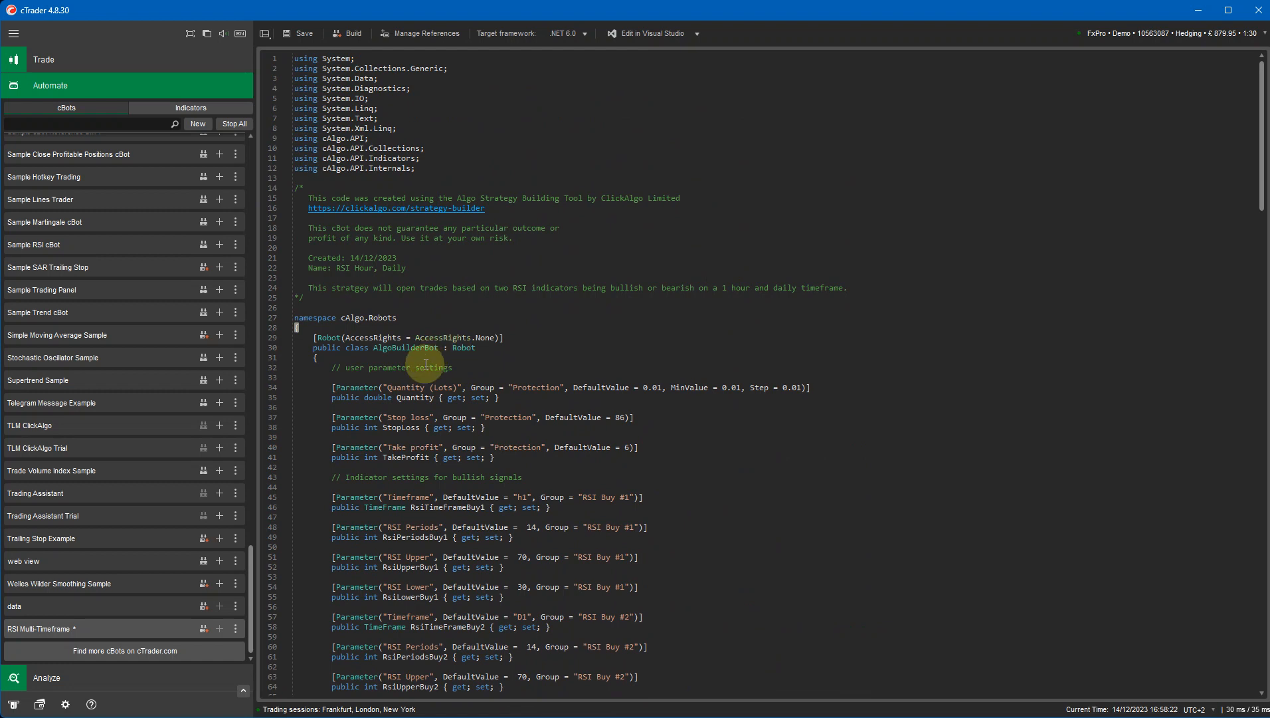
{"action": "left_click", "coordinate": [264, 33]}
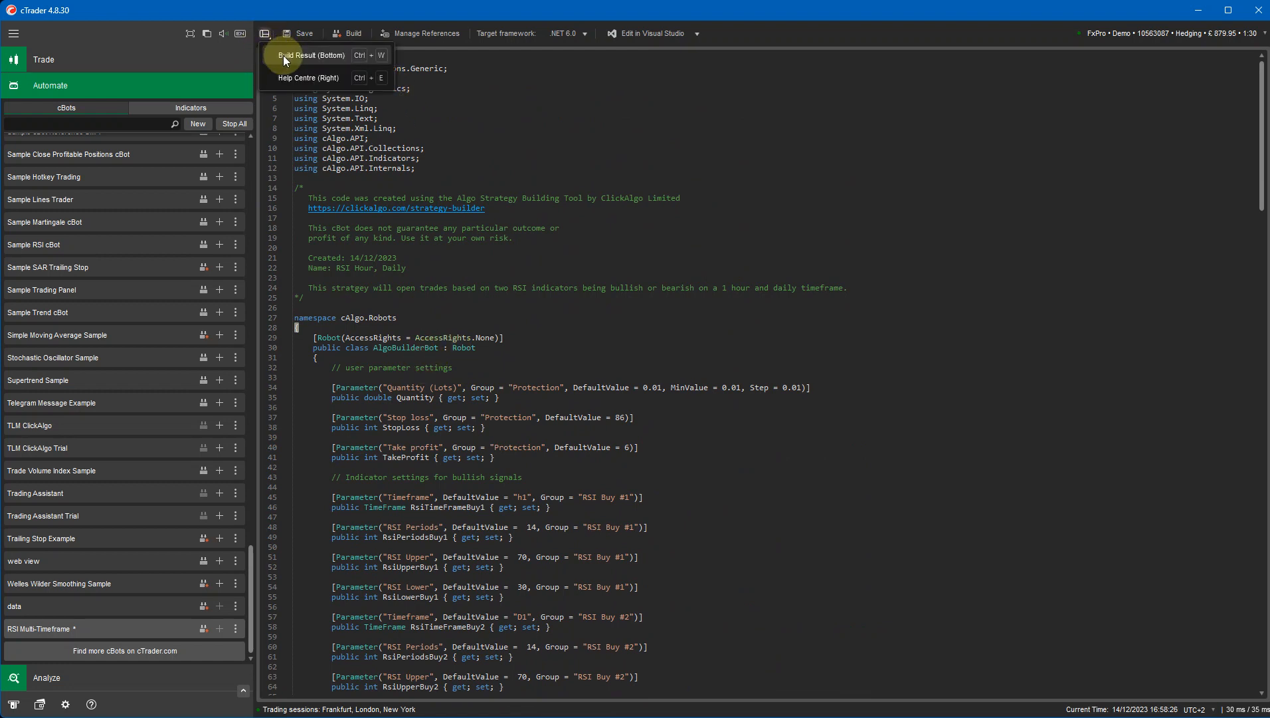
Show the Build Result panel at the bottom and build the cBot.
{"action": "left_click", "coordinate": [311, 55]}
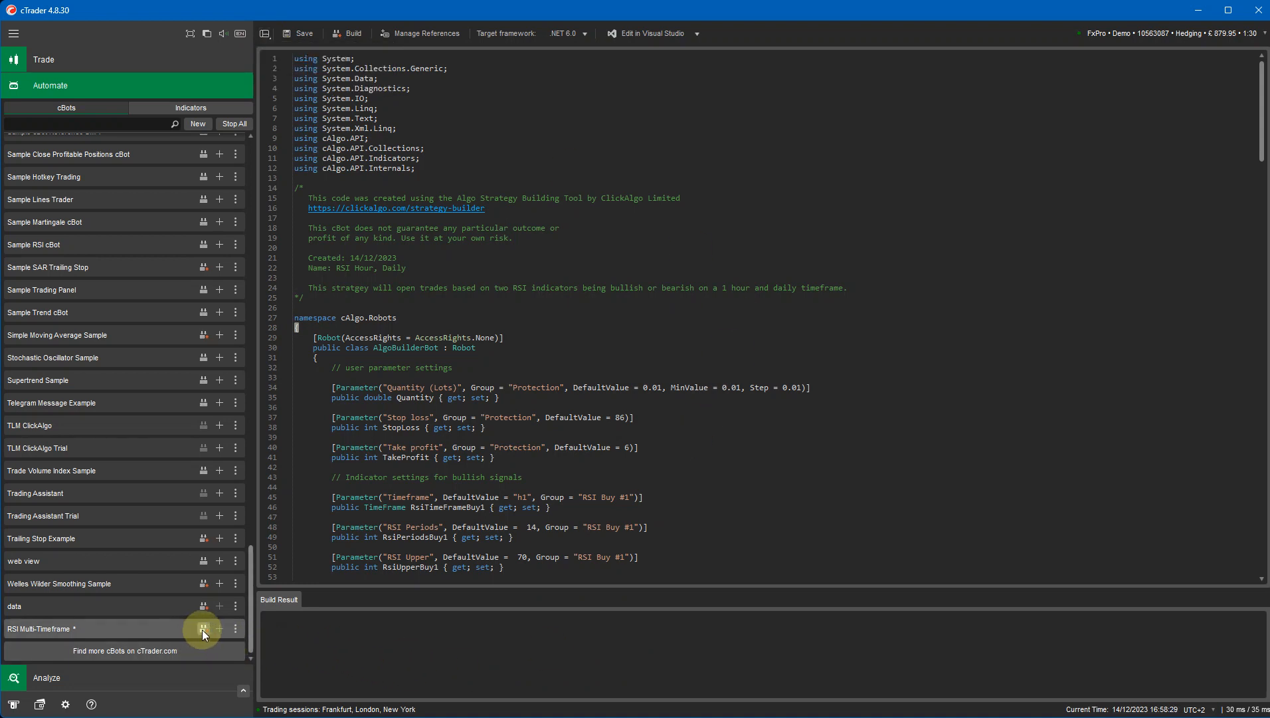
{"action": "mouse_move", "coordinate": [352, 55]}
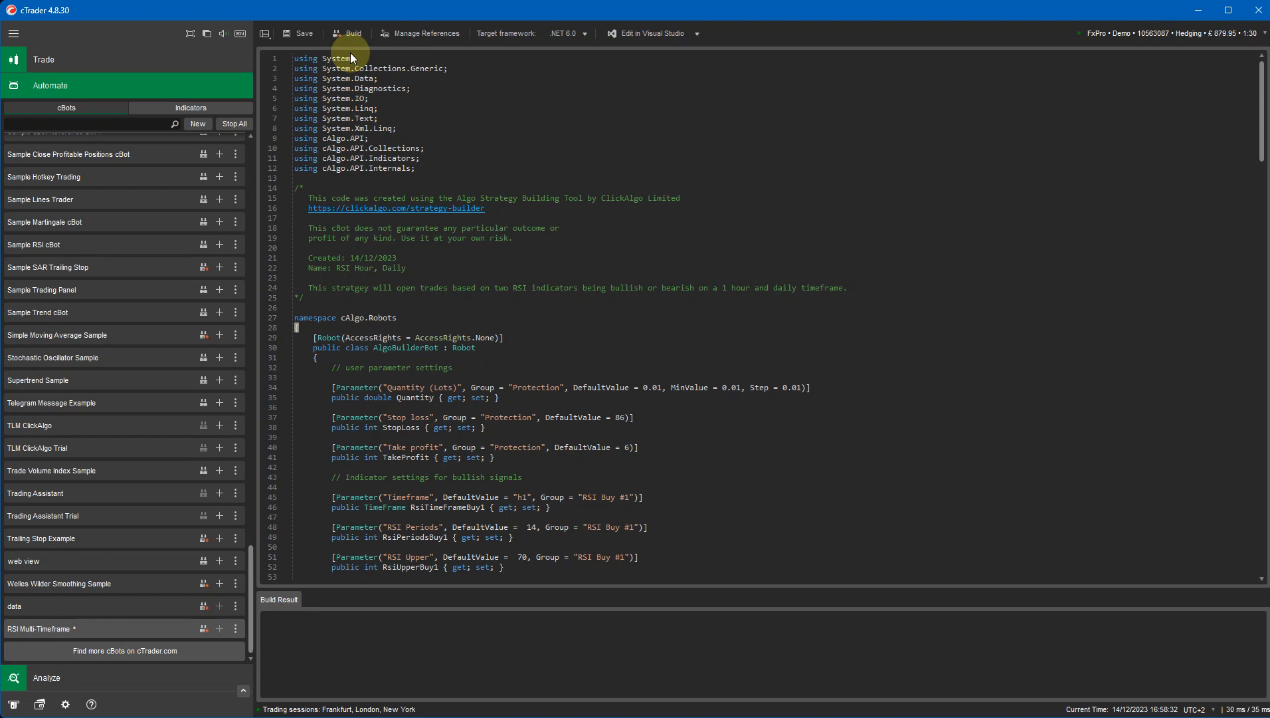
{"action": "left_click", "coordinate": [352, 33]}
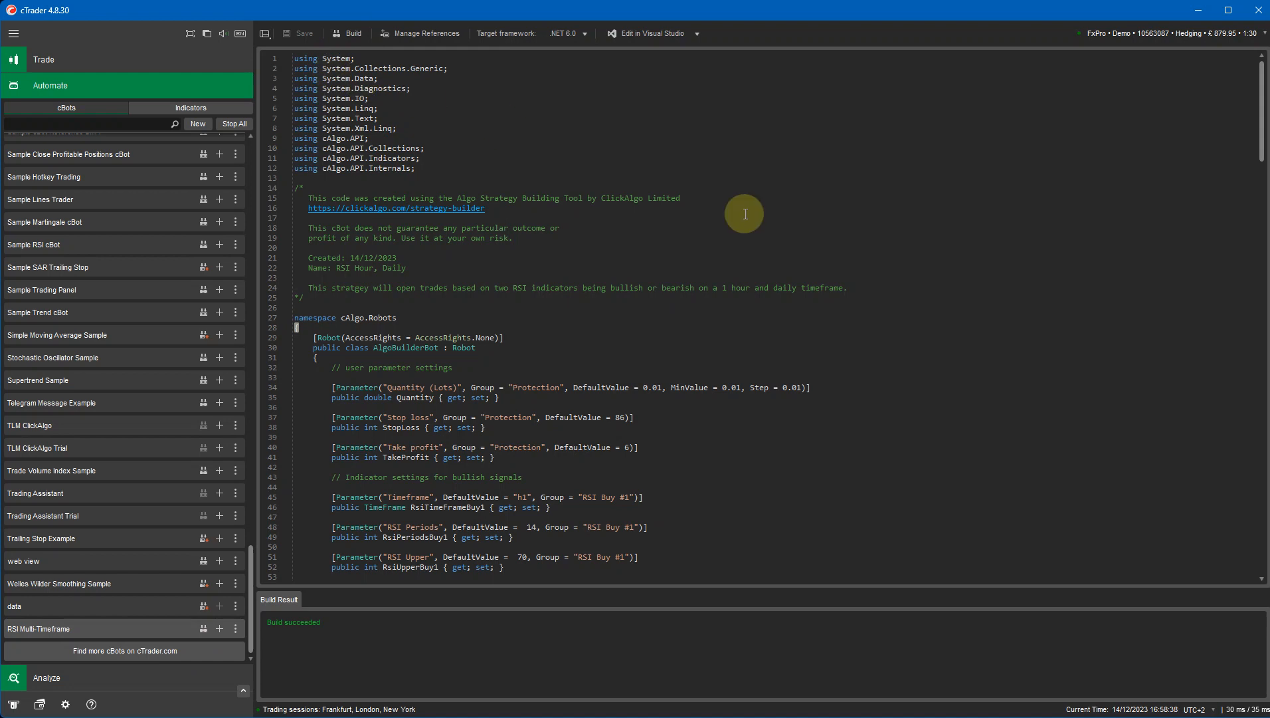
{"action": "mouse_move", "coordinate": [328, 236]}
{"action": "type", "text": "e"}
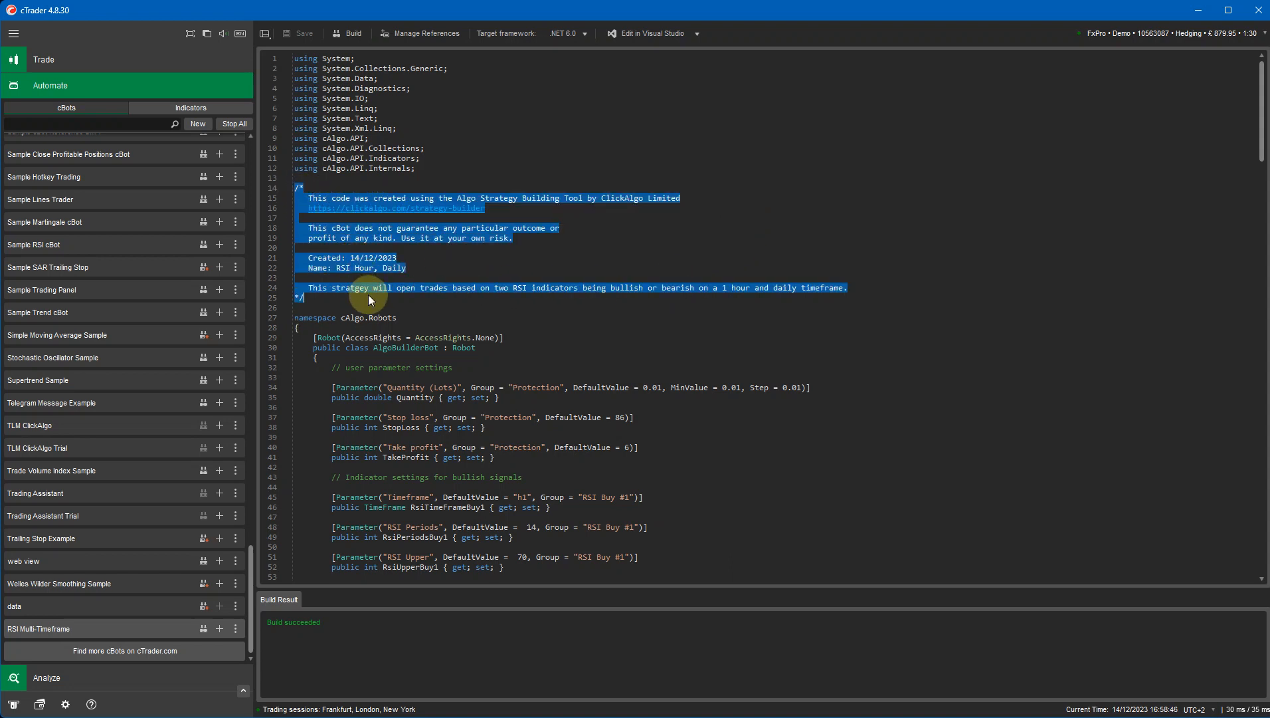
Deselect the code and scroll down through the cBot's methods.
{"action": "left_click", "coordinate": [561, 348]}
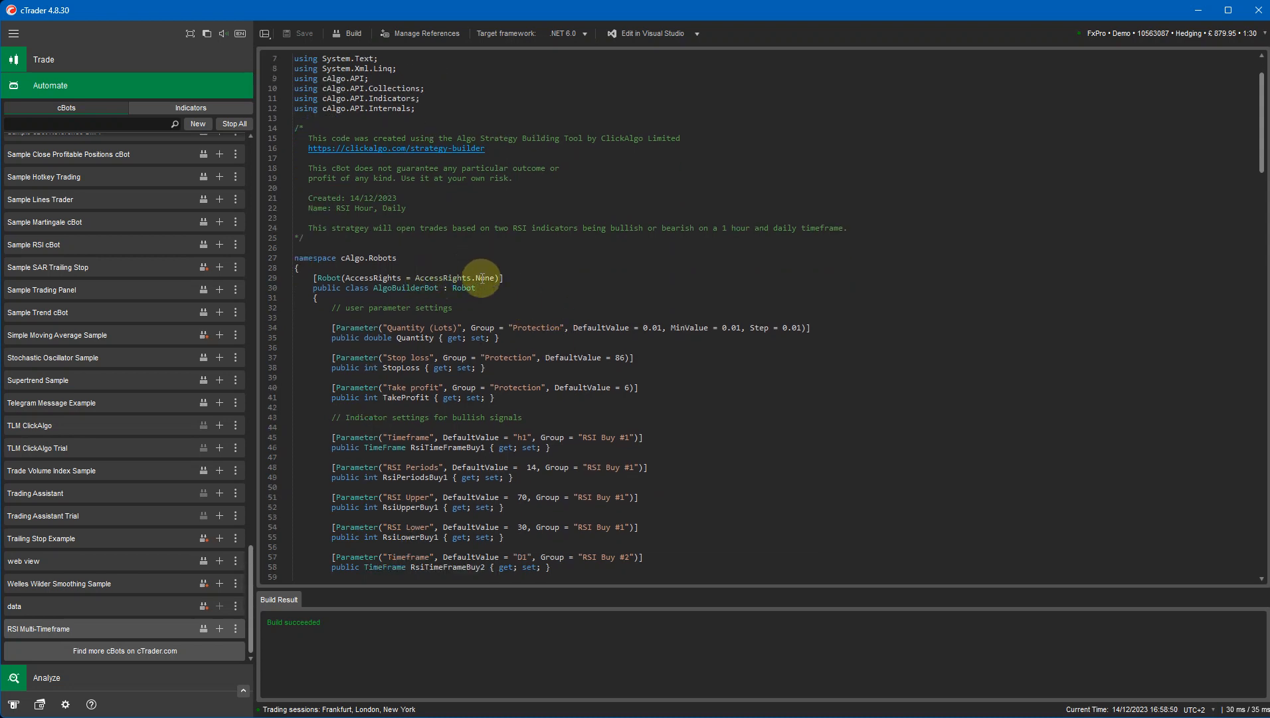
{"action": "mouse_move", "coordinate": [606, 295]}
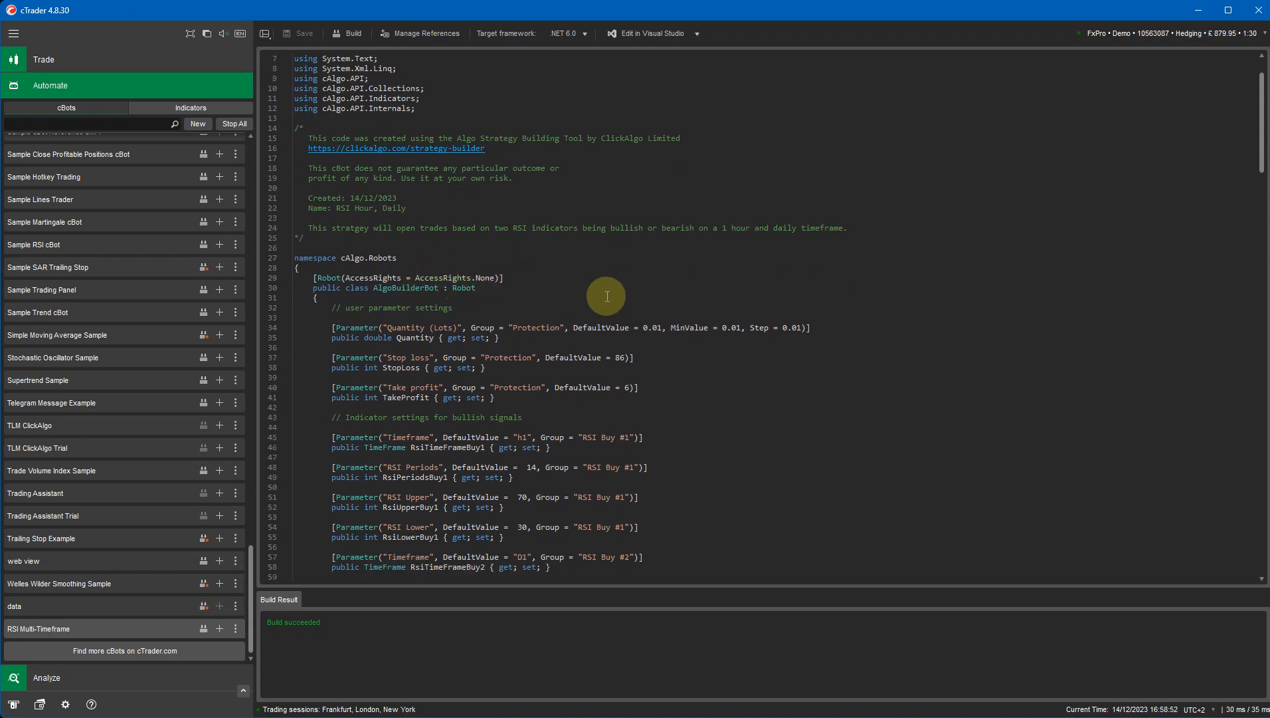
{"action": "scroll", "scroll_direction": "down", "scroll_amount": 3}
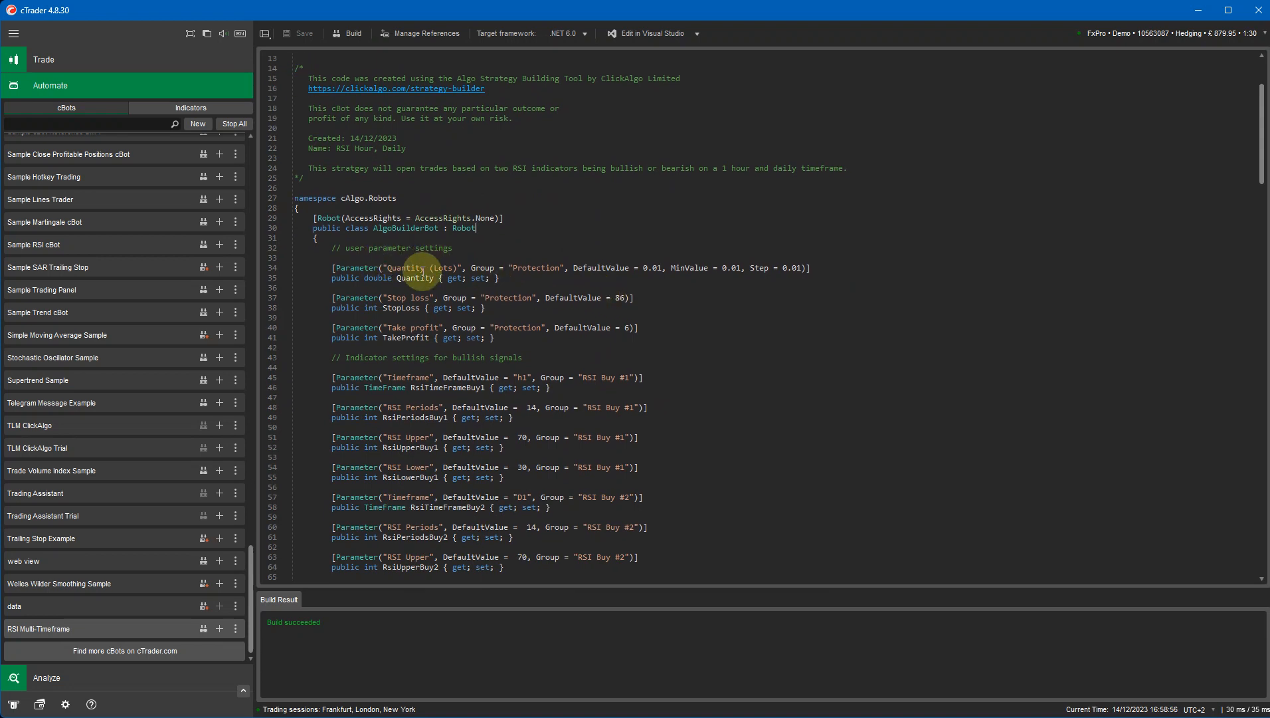
{"action": "mouse_move", "coordinate": [556, 344]}
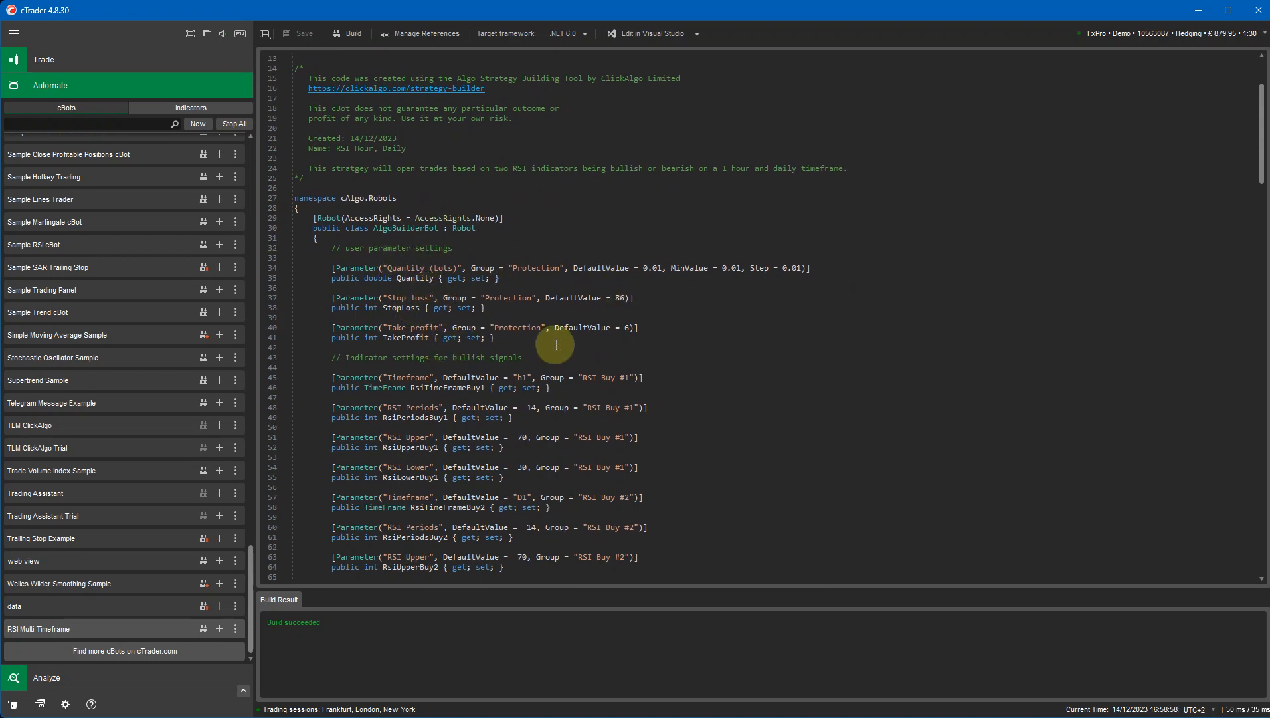
{"action": "scroll", "scroll_direction": "down", "scroll_amount": 3}
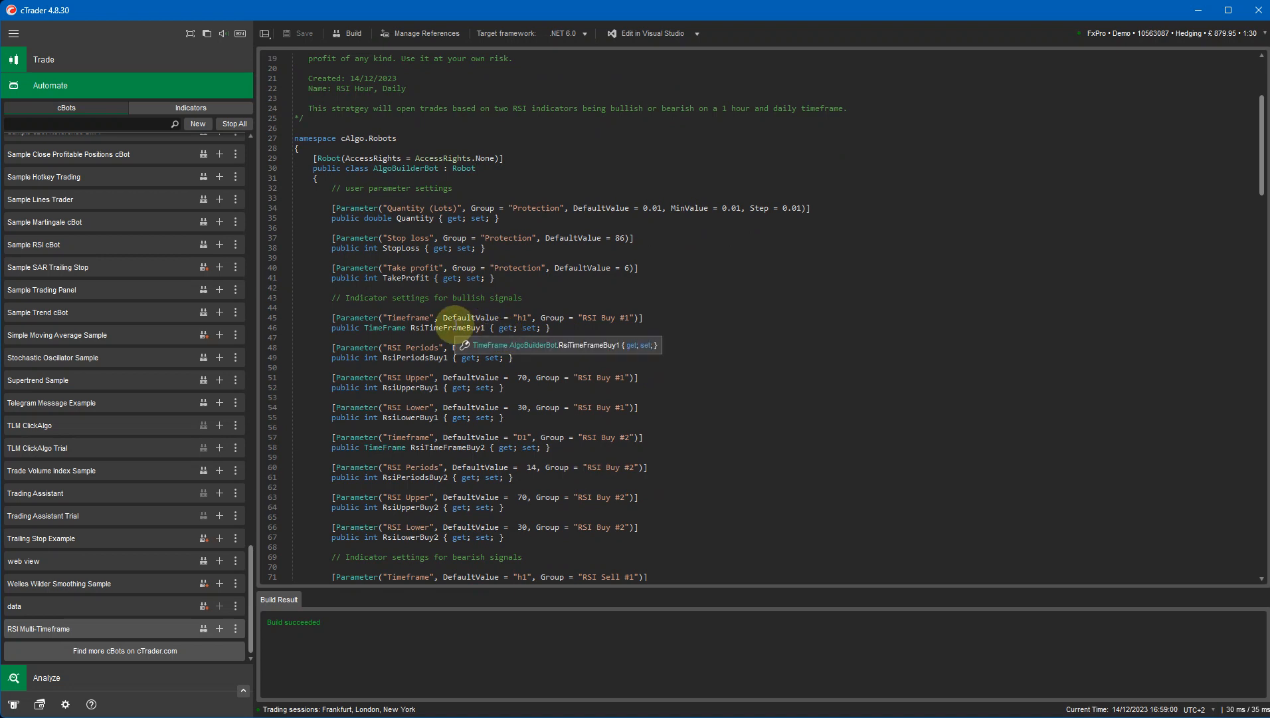
{"action": "scroll", "scroll_direction": "down", "scroll_amount": 3}
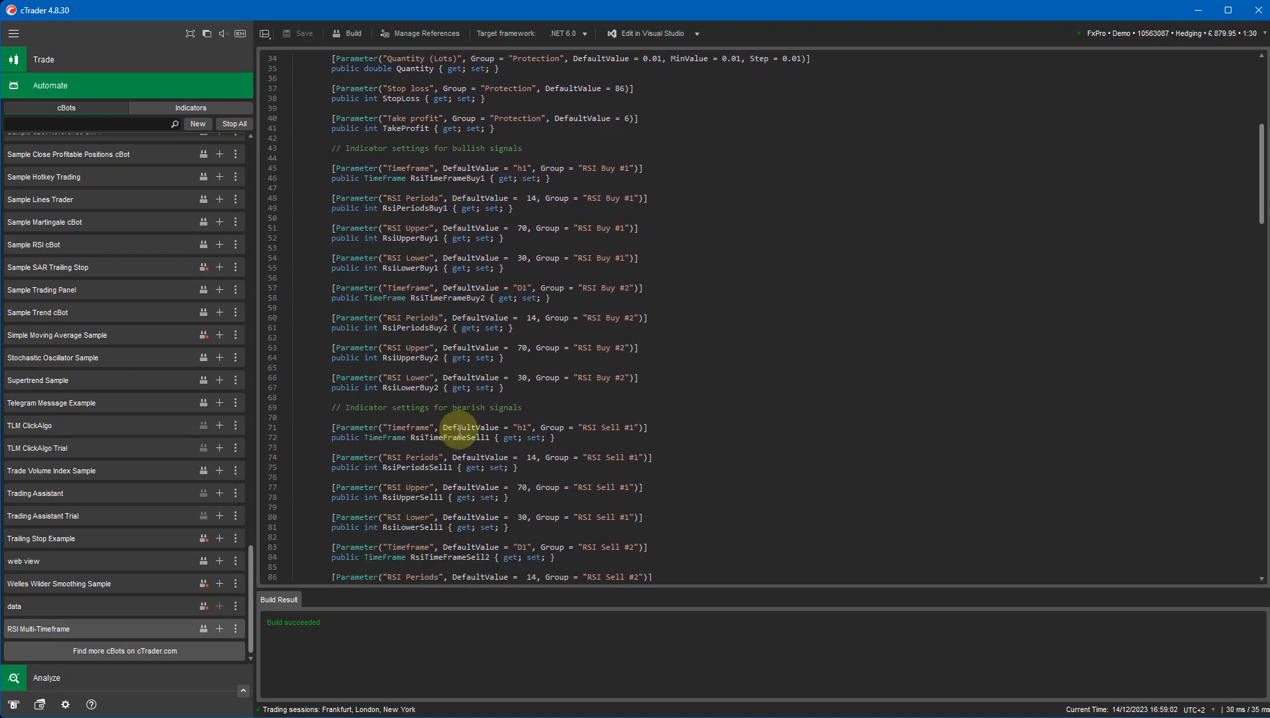
{"action": "scroll", "scroll_direction": "down", "scroll_amount": 3}
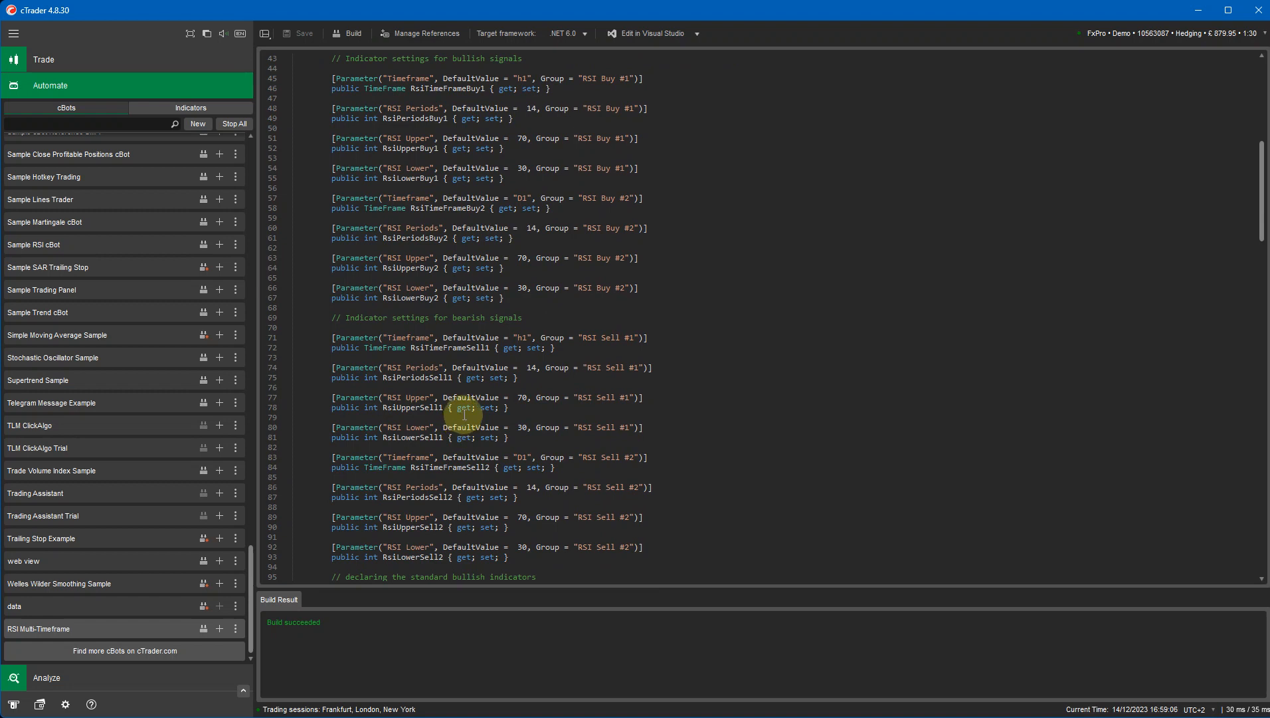
{"action": "scroll", "scroll_direction": "down", "scroll_amount": 3}
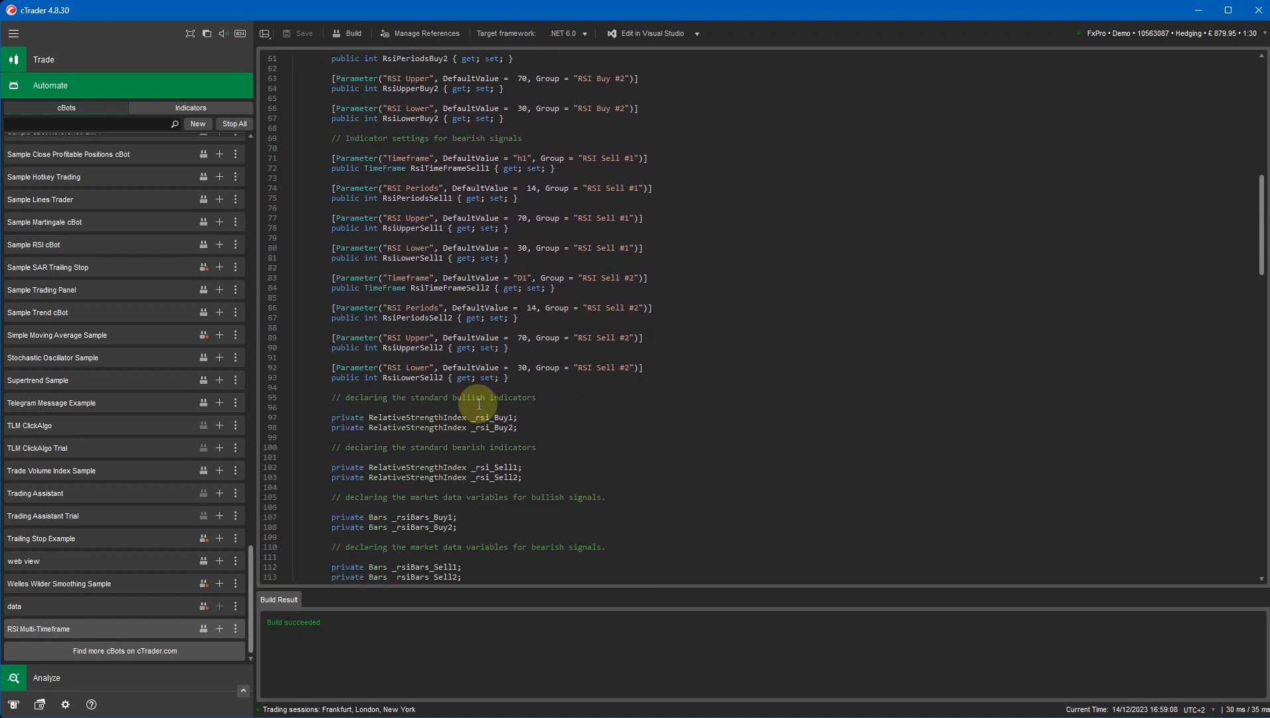
{"action": "scroll", "scroll_direction": "down", "scroll_amount": 3}
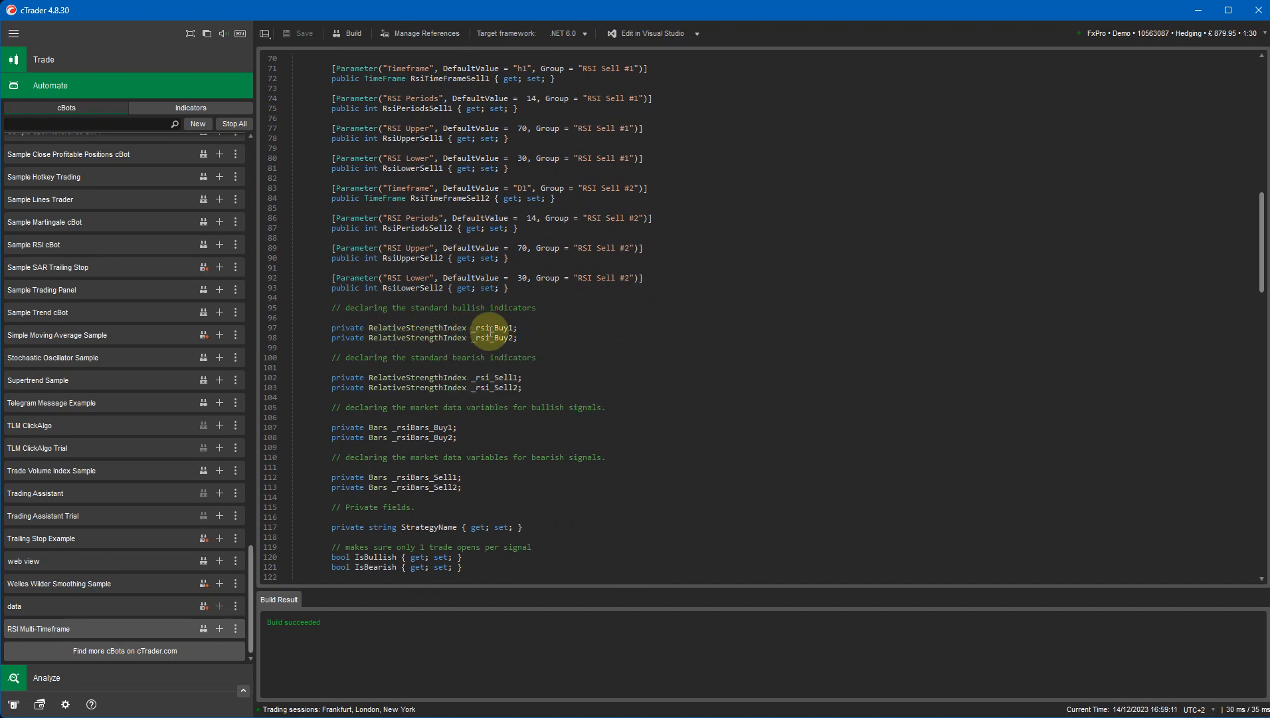
{"action": "mouse_move", "coordinate": [632, 407]}
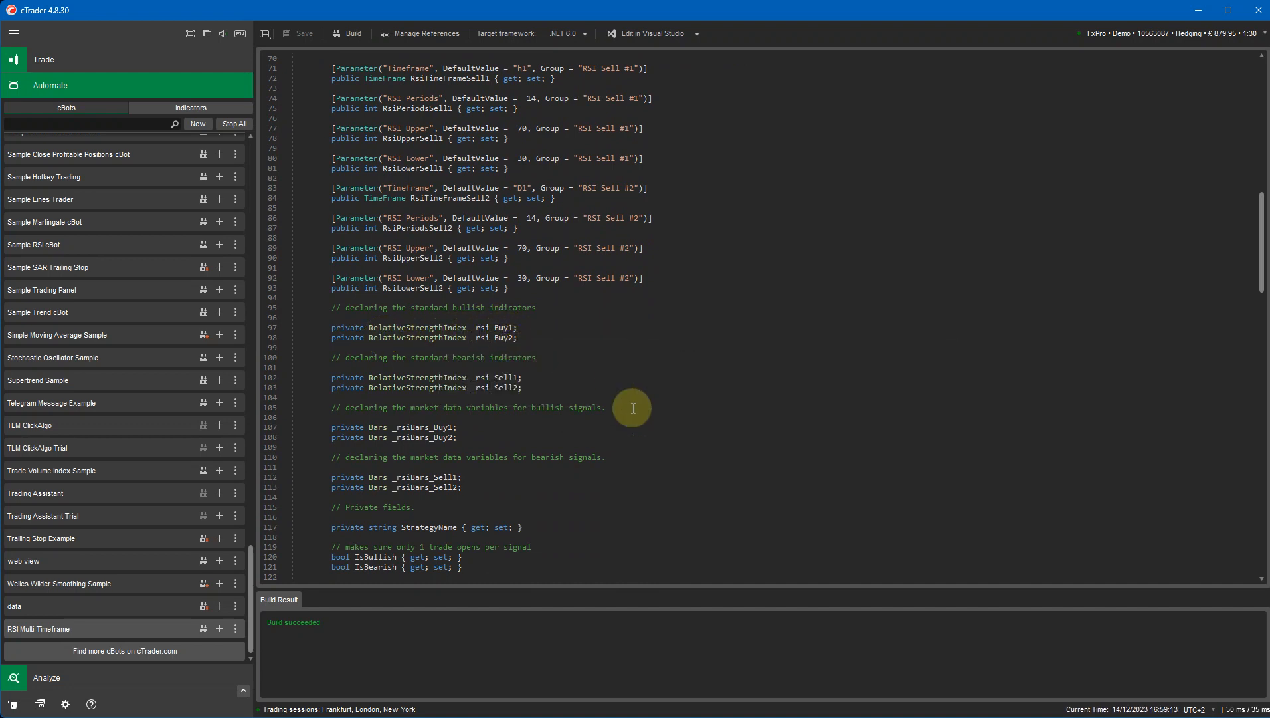
{"action": "mouse_move", "coordinate": [542, 337]}
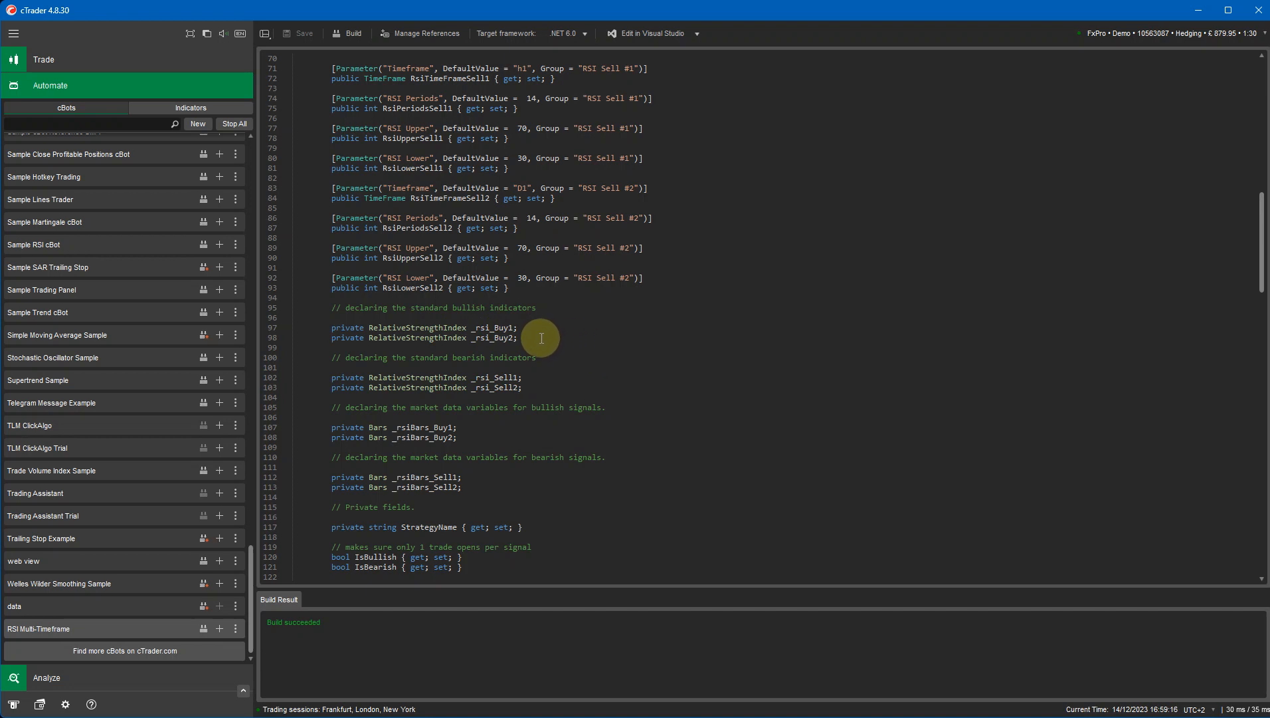
{"action": "scroll", "scroll_direction": "down", "scroll_amount": 3}
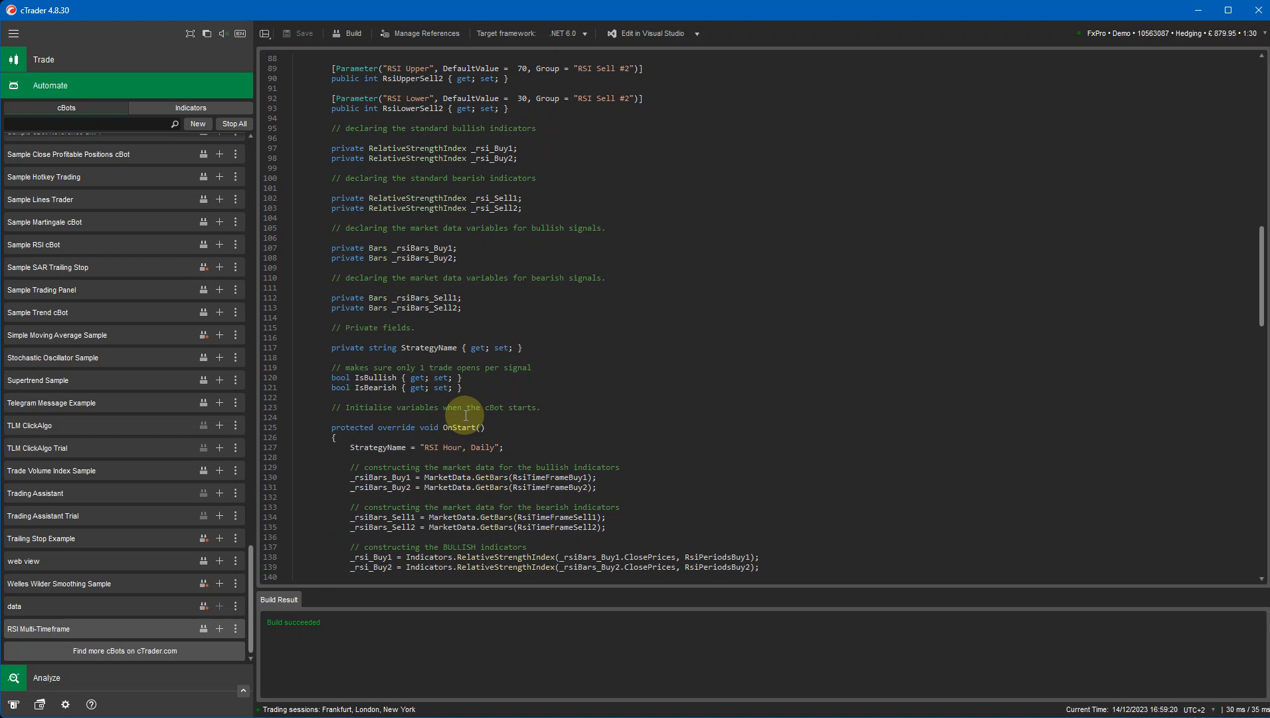
{"action": "scroll", "scroll_direction": "down", "scroll_amount": 3}
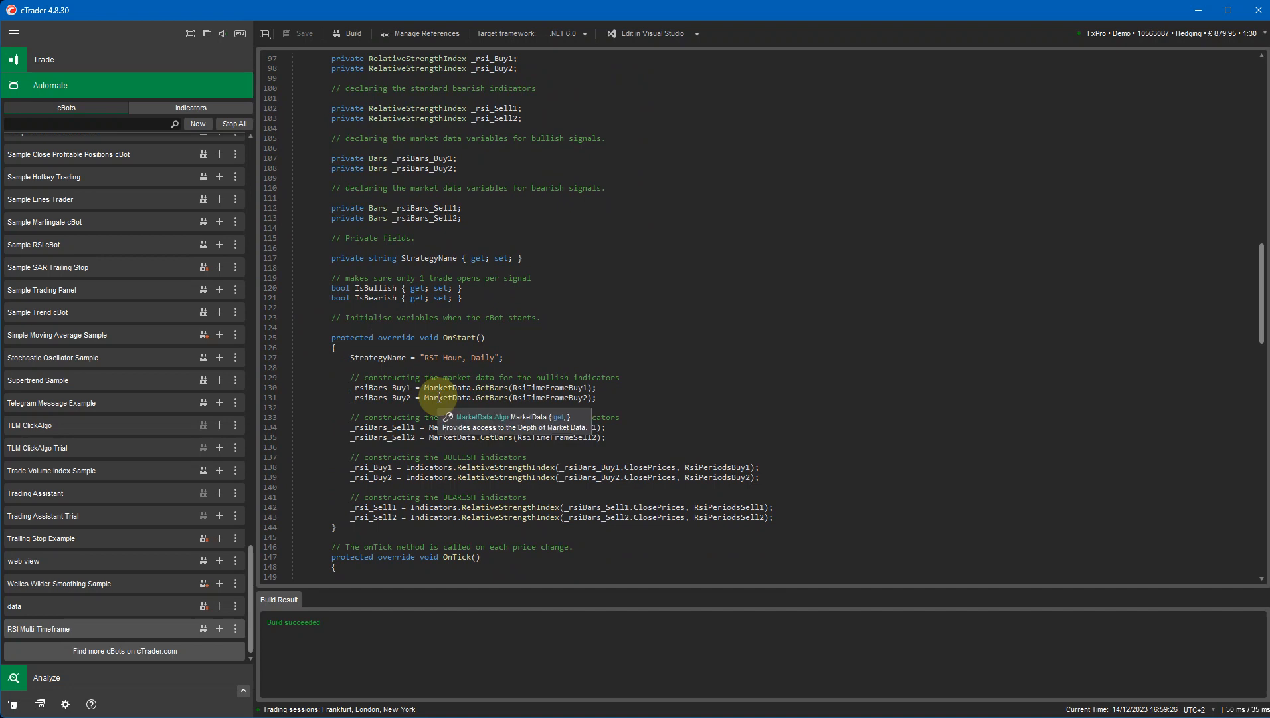
{"action": "scroll", "scroll_direction": "down", "scroll_amount": 3}
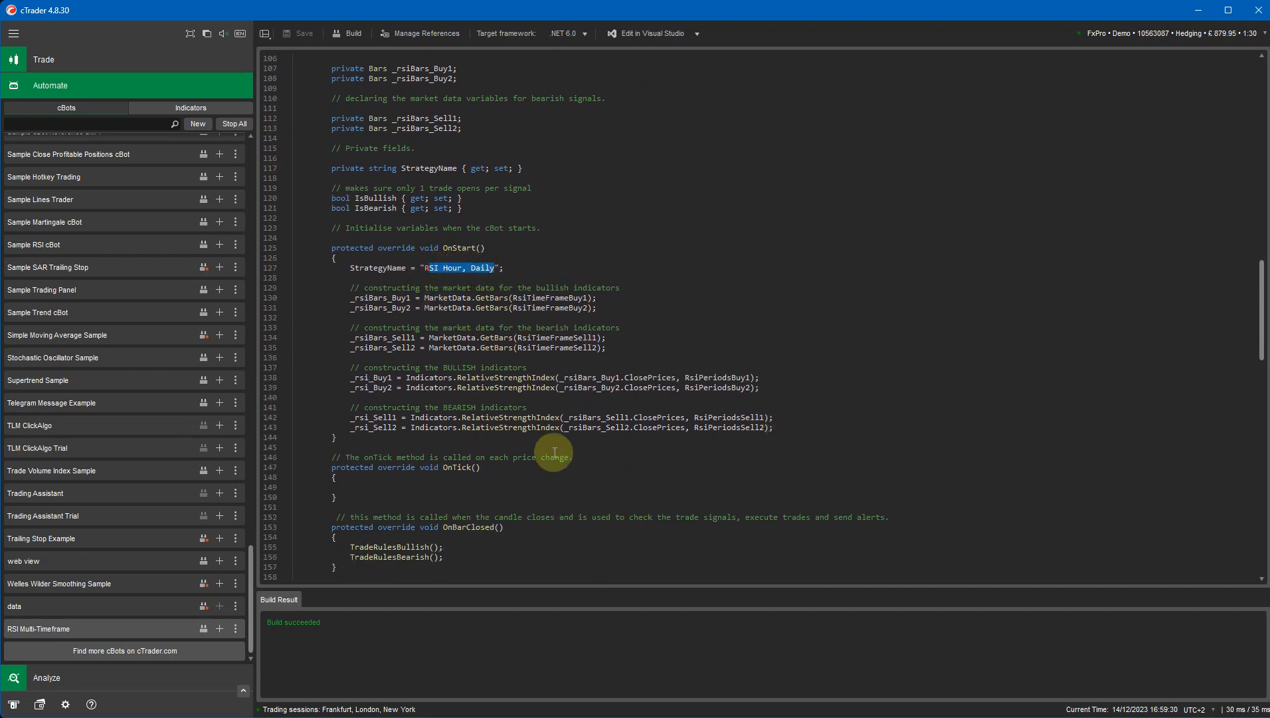
{"action": "mouse_move", "coordinate": [583, 343]}
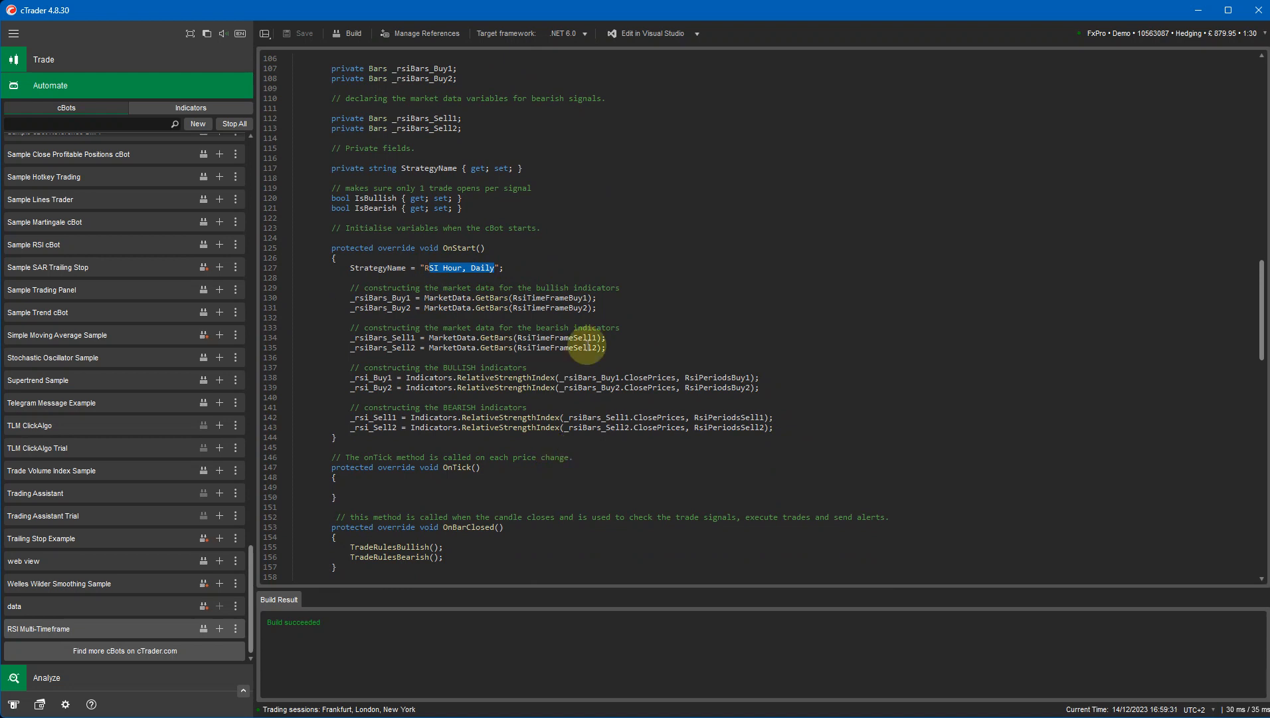
{"action": "mouse_move", "coordinate": [346, 292]}
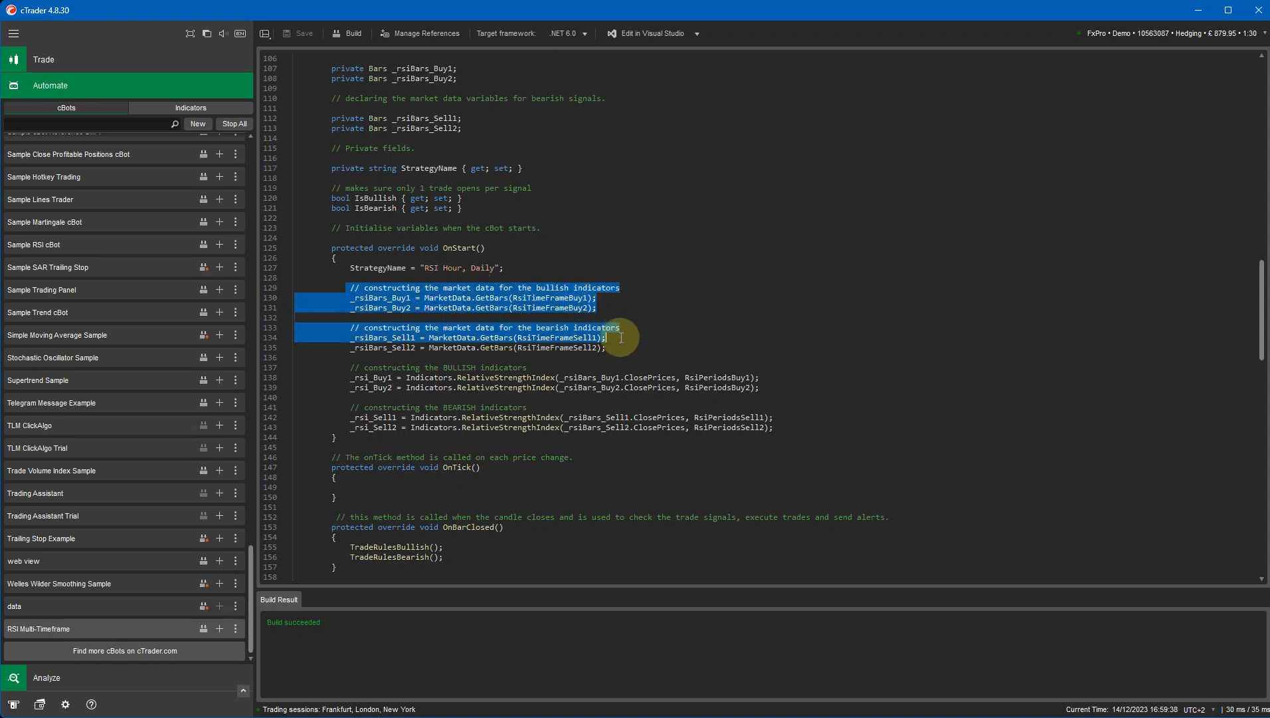
{"action": "mouse_move", "coordinate": [621, 342]}
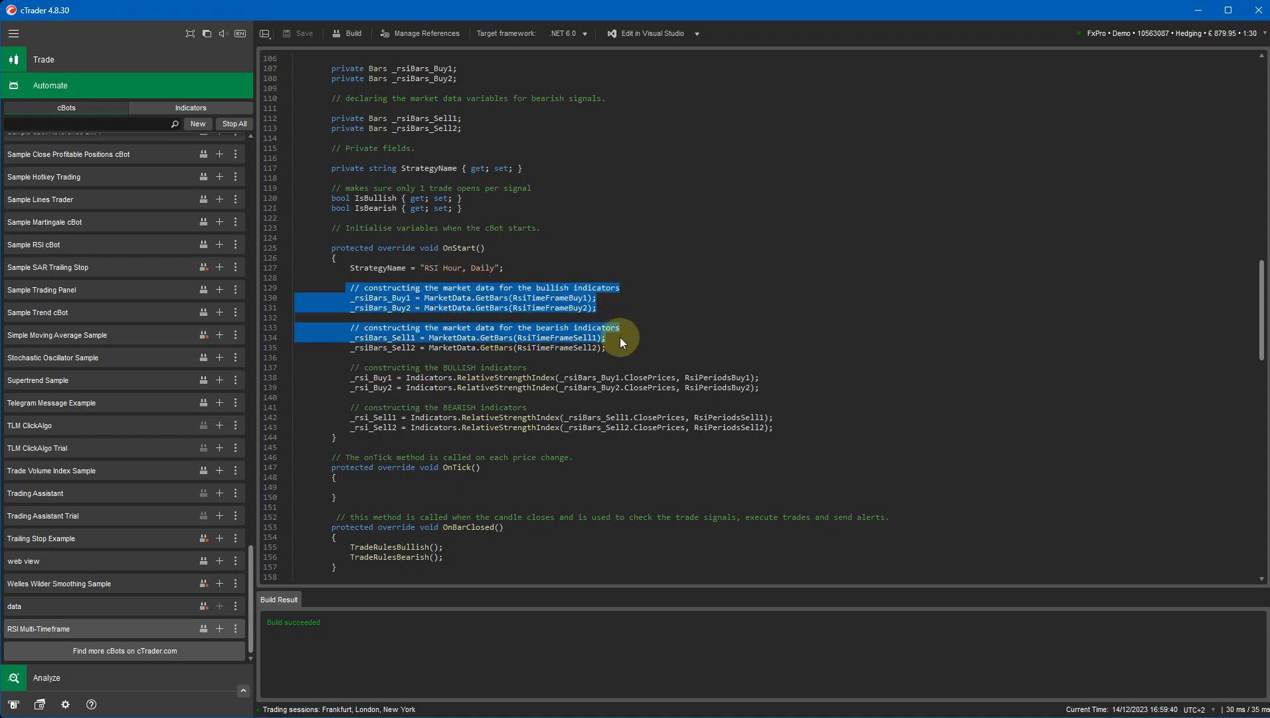
Continue reviewing the signal and trade methods further down the code.
{"action": "scroll", "scroll_direction": "up", "scroll_amount": 3}
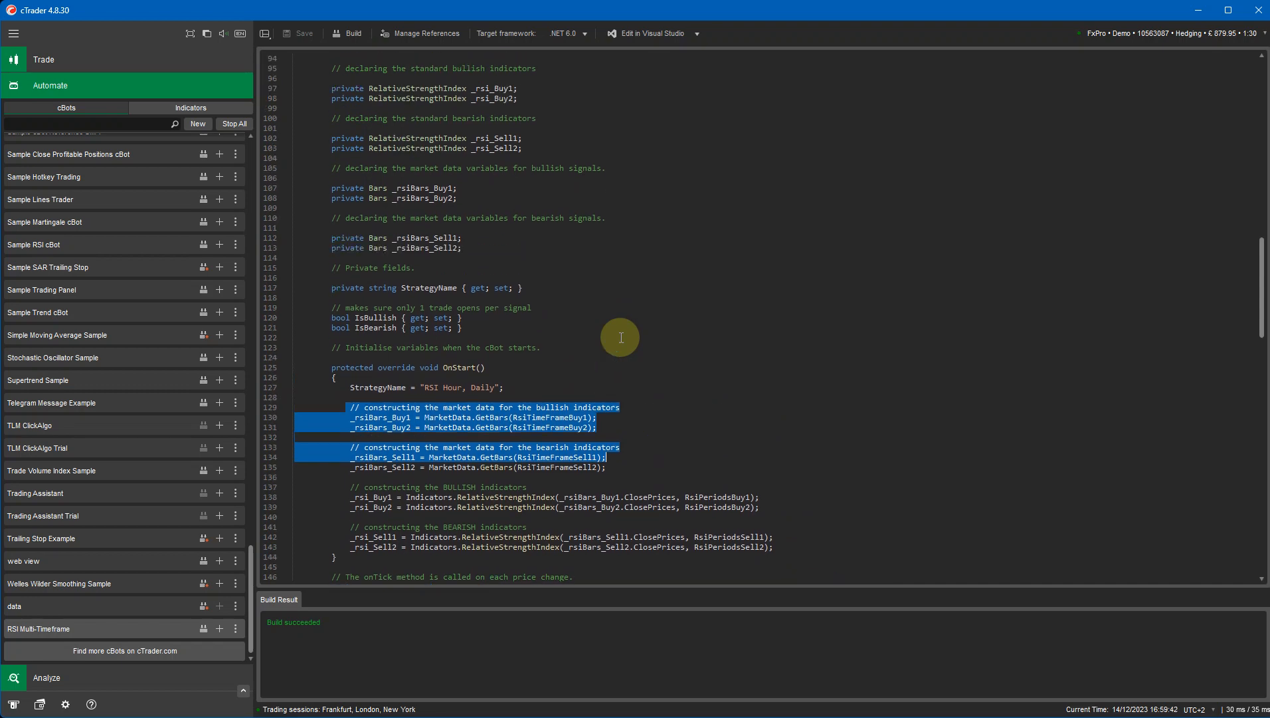
{"action": "scroll", "scroll_direction": "down", "scroll_amount": 3}
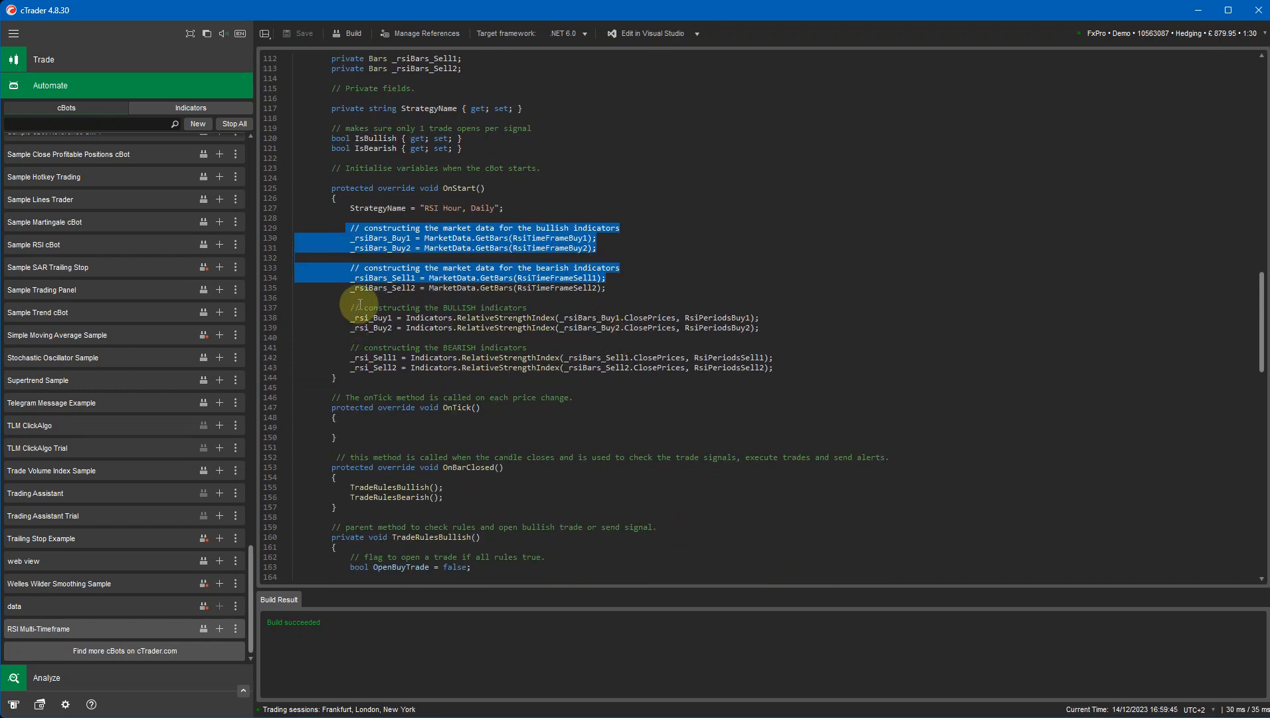
{"action": "mouse_move", "coordinate": [468, 357]}
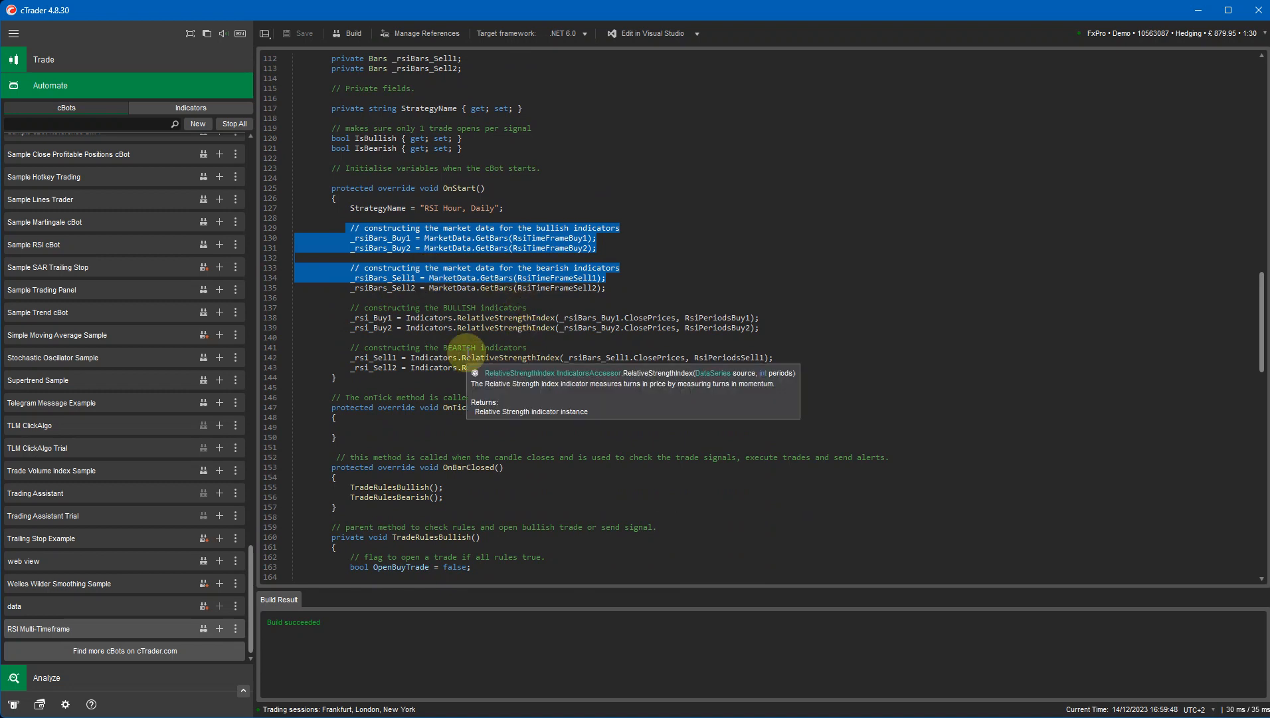
{"action": "scroll", "scroll_direction": "down", "scroll_amount": 3}
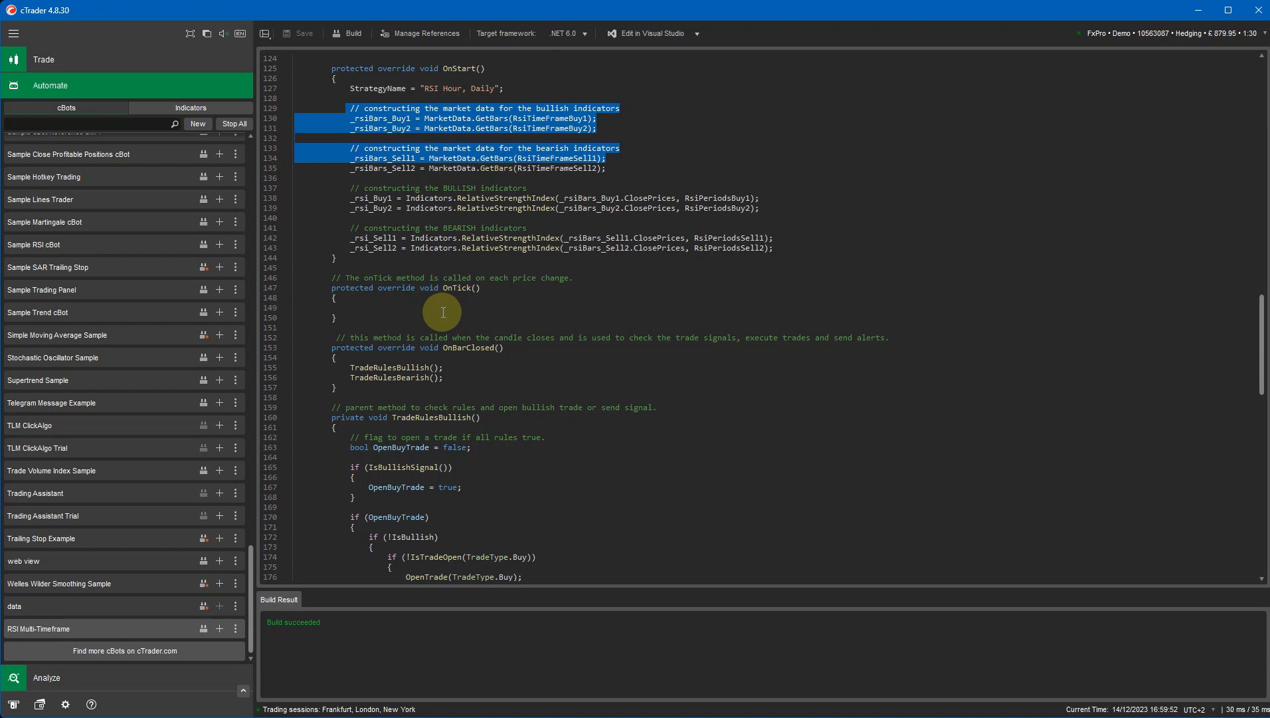
{"action": "mouse_move", "coordinate": [444, 376]}
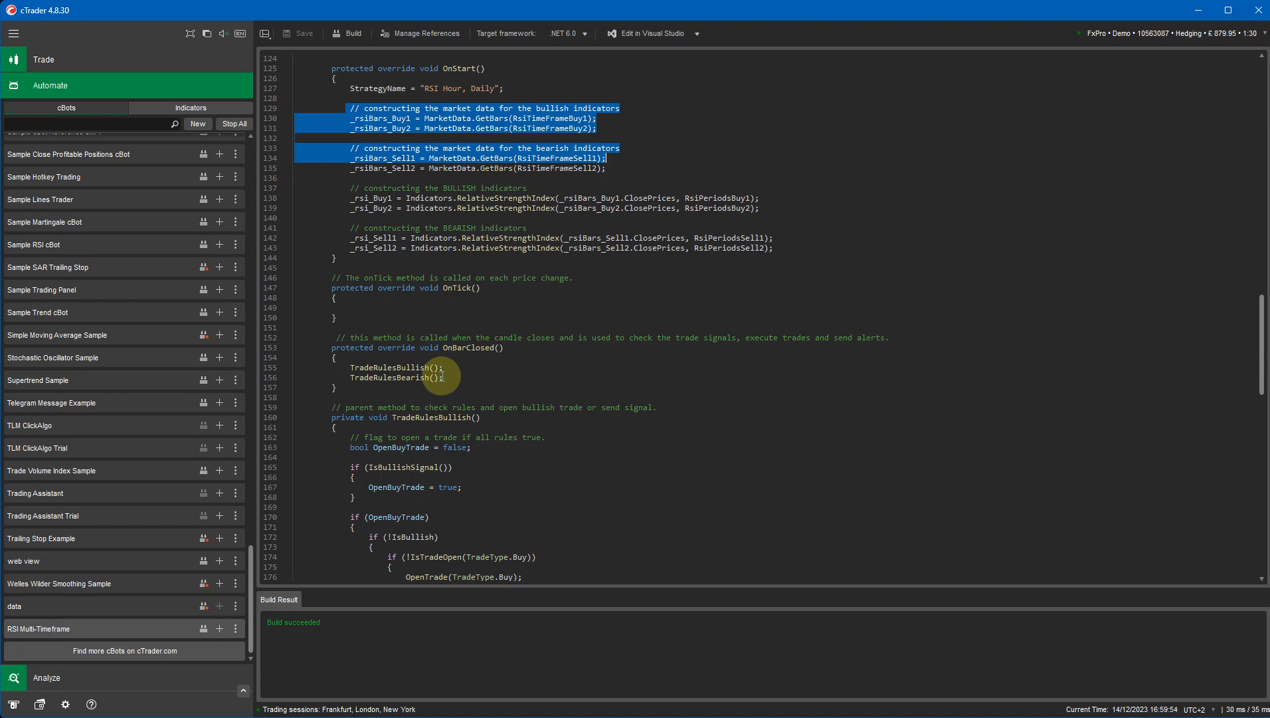
{"action": "scroll", "scroll_direction": "down", "scroll_amount": 3}
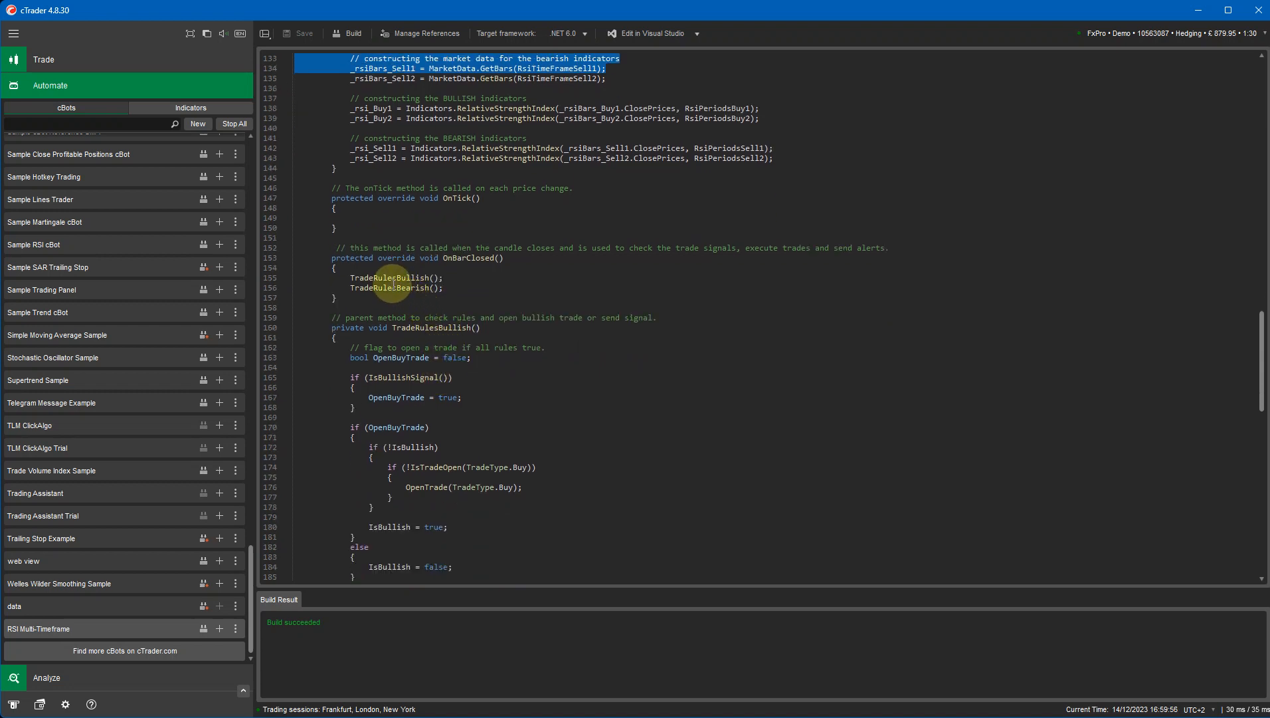
{"action": "mouse_move", "coordinate": [462, 347]}
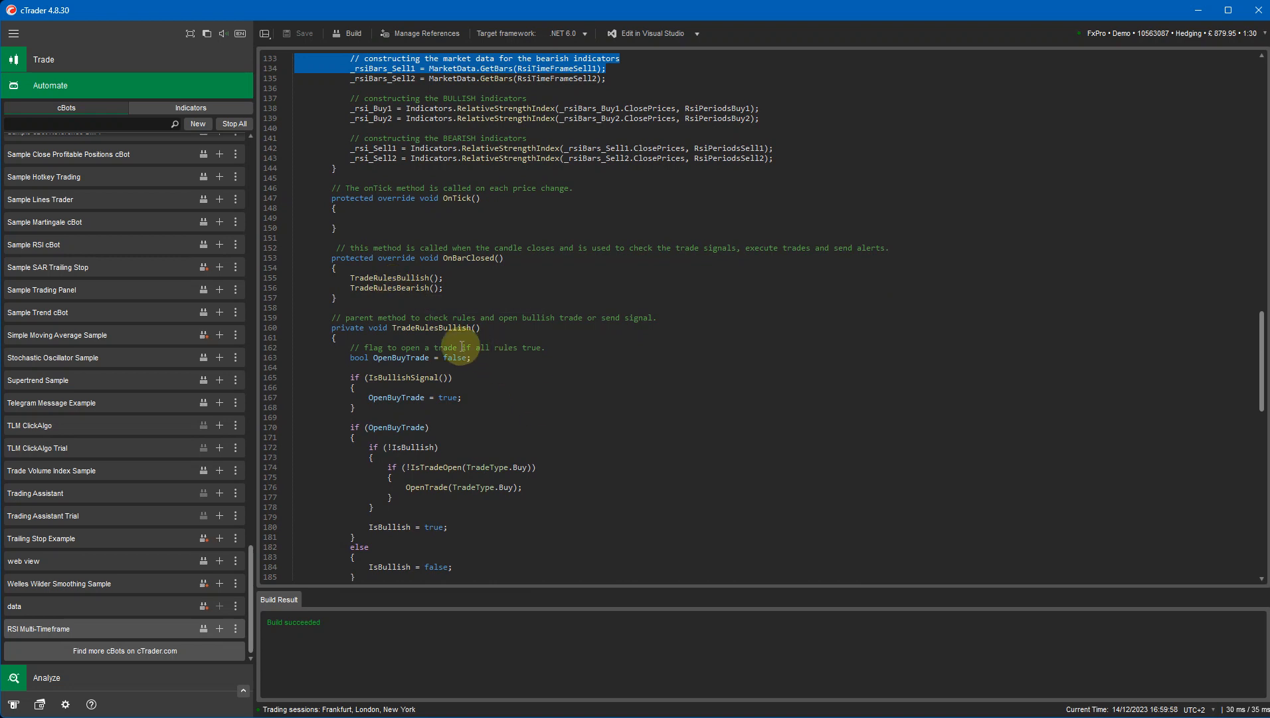
{"action": "scroll", "scroll_direction": "down", "scroll_amount": 3}
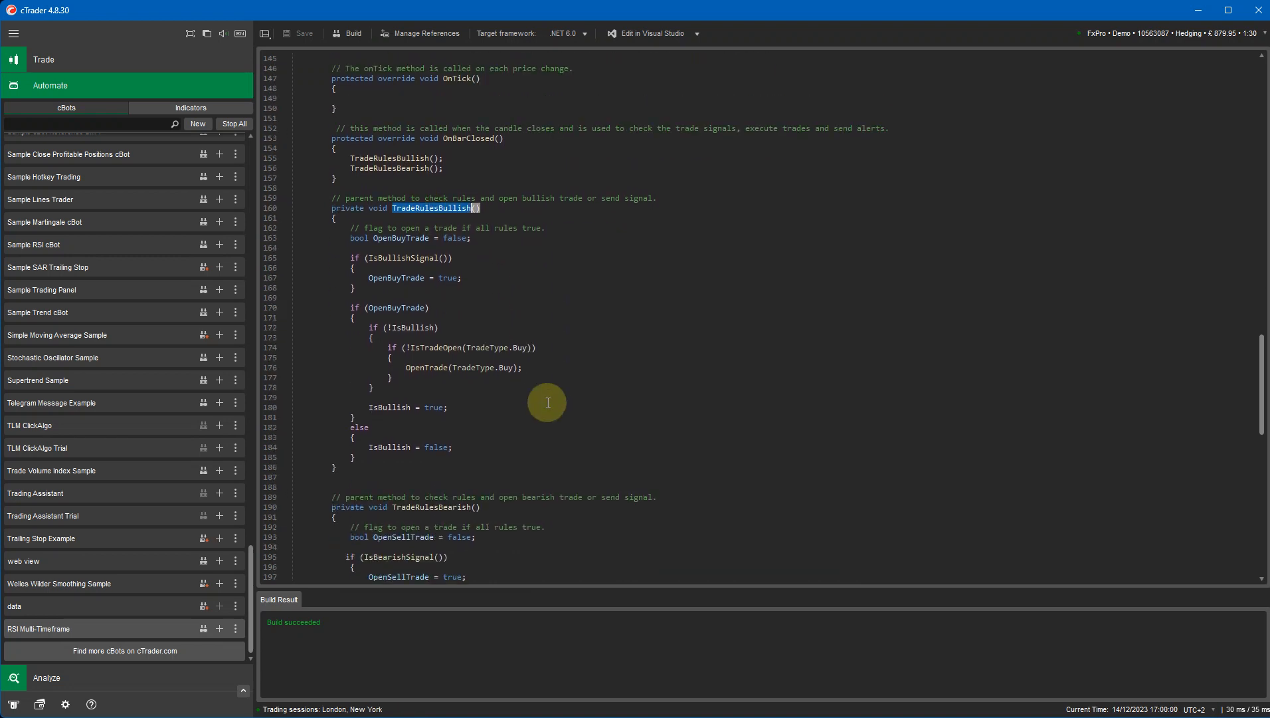
{"action": "mouse_move", "coordinate": [407, 382]}
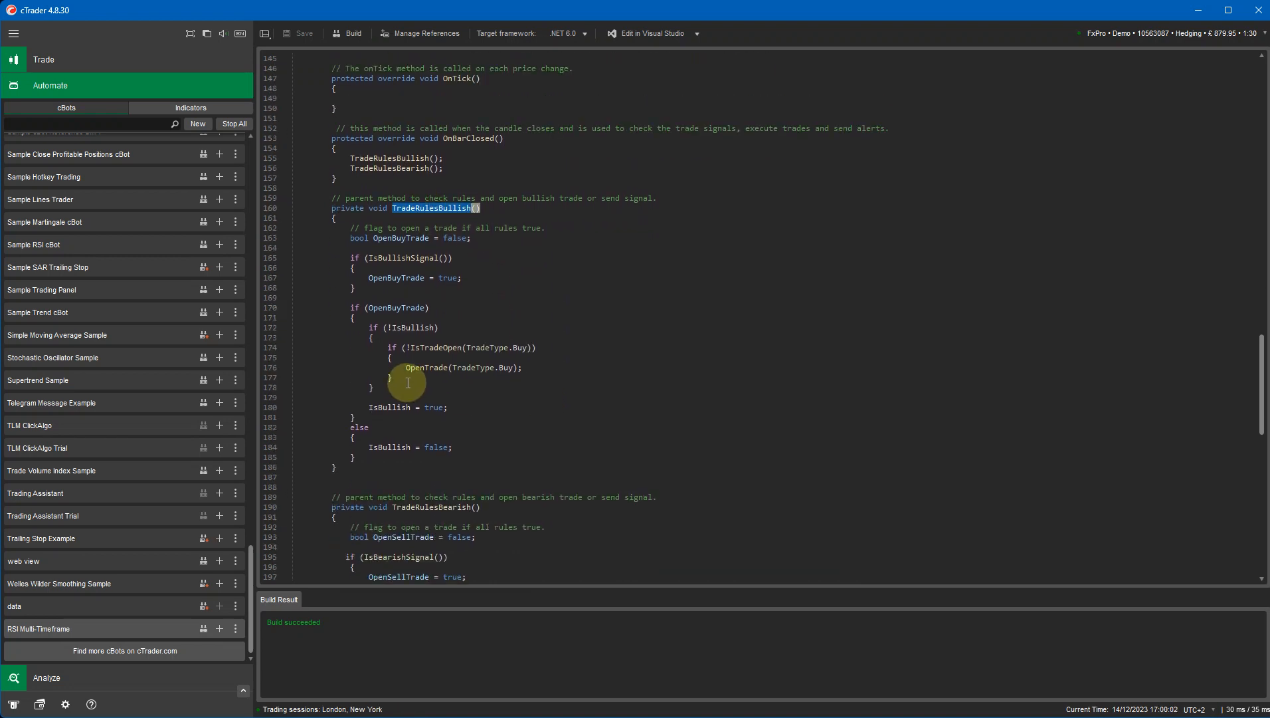
{"action": "mouse_move", "coordinate": [505, 367]}
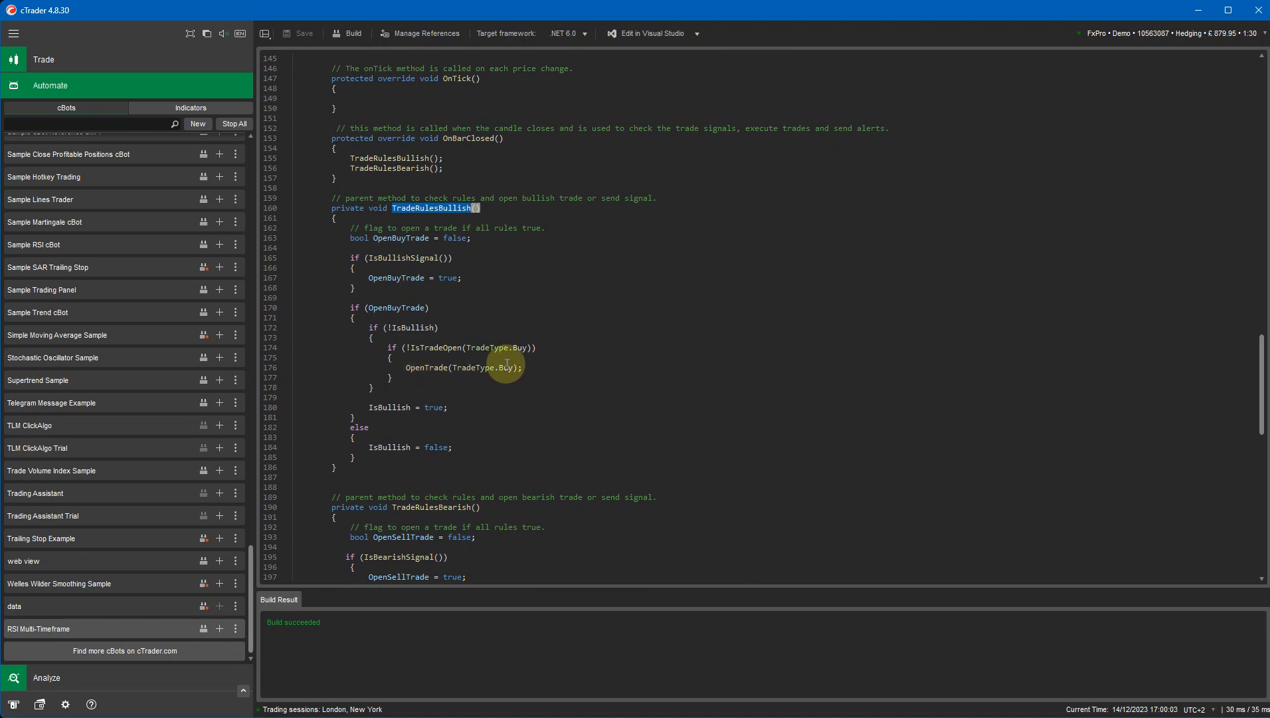
{"action": "scroll", "scroll_direction": "down", "scroll_amount": 3}
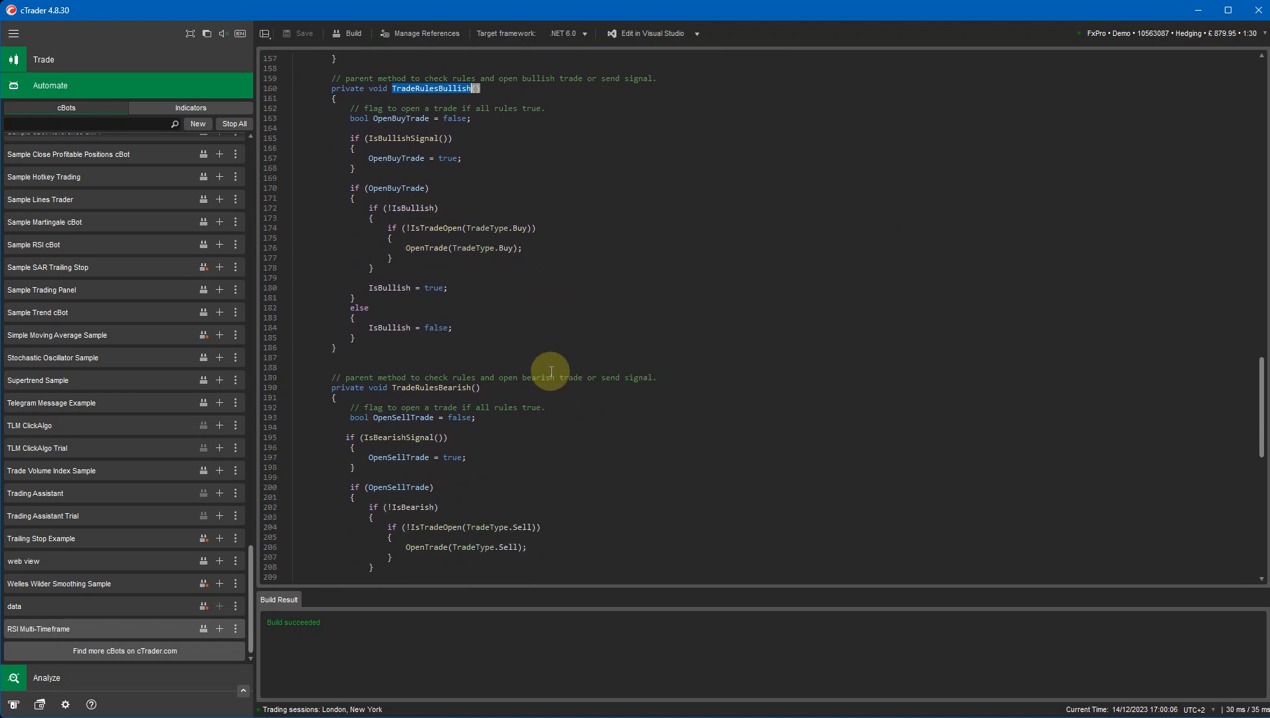
{"action": "scroll", "scroll_direction": "down", "scroll_amount": 3}
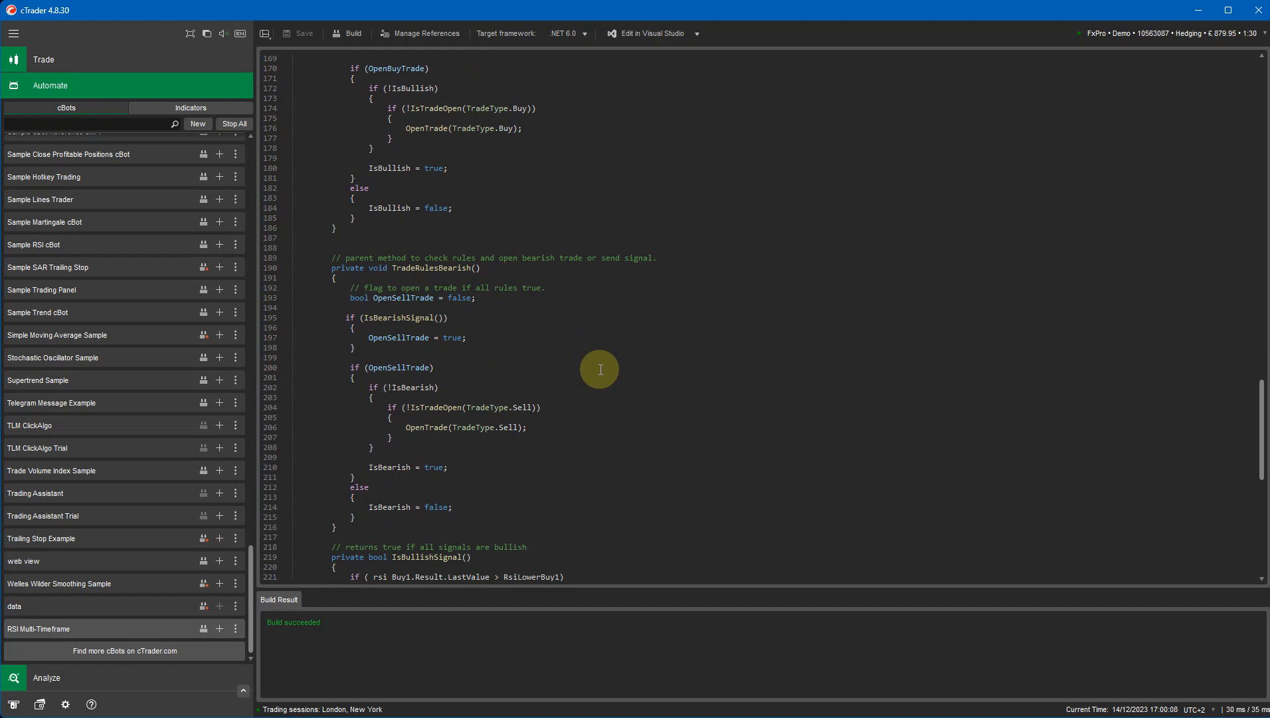
{"action": "scroll", "scroll_direction": "down", "scroll_amount": 3}
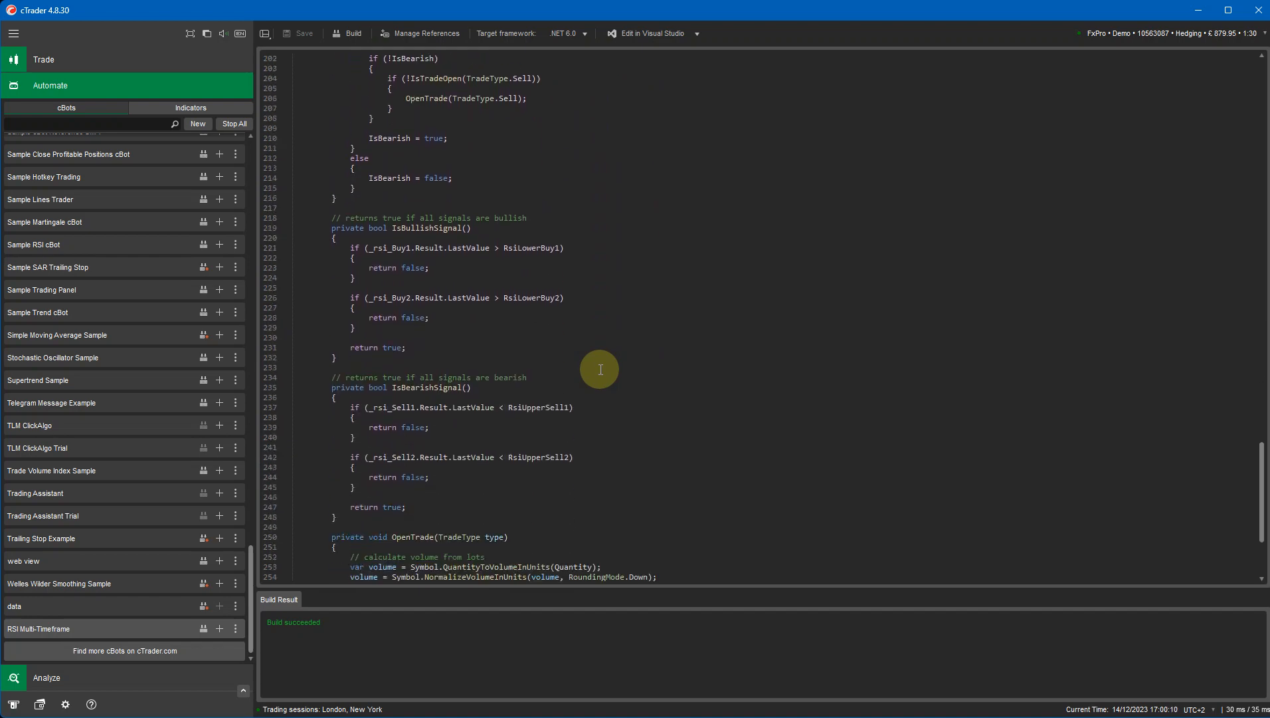
{"action": "scroll", "scroll_direction": "up", "scroll_amount": 3}
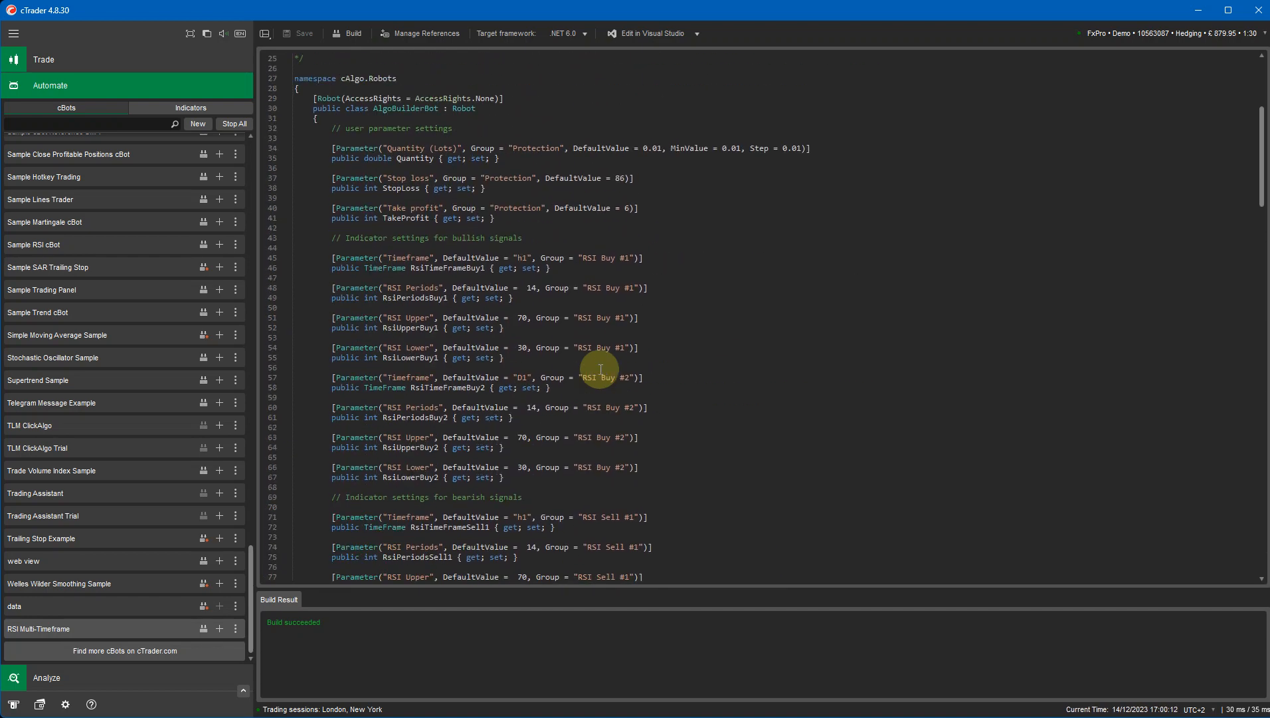
{"action": "scroll", "scroll_direction": "down", "scroll_amount": 3}
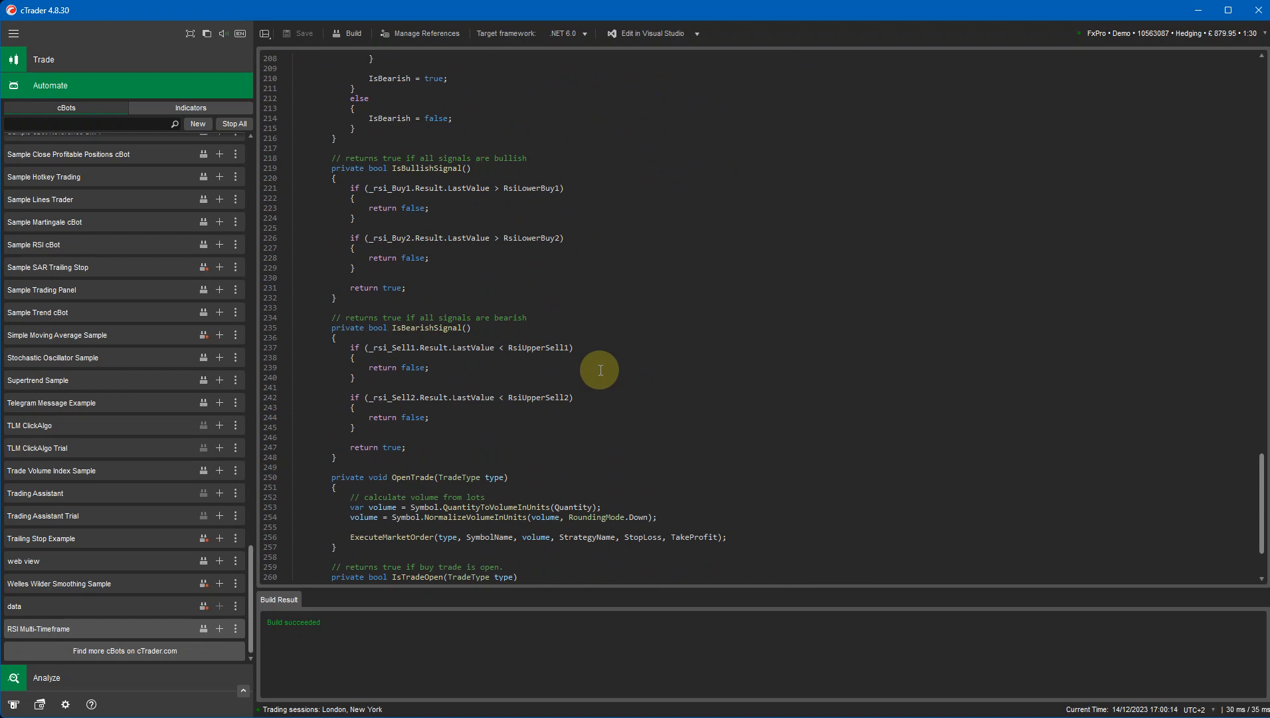
{"action": "mouse_move", "coordinate": [446, 437]}
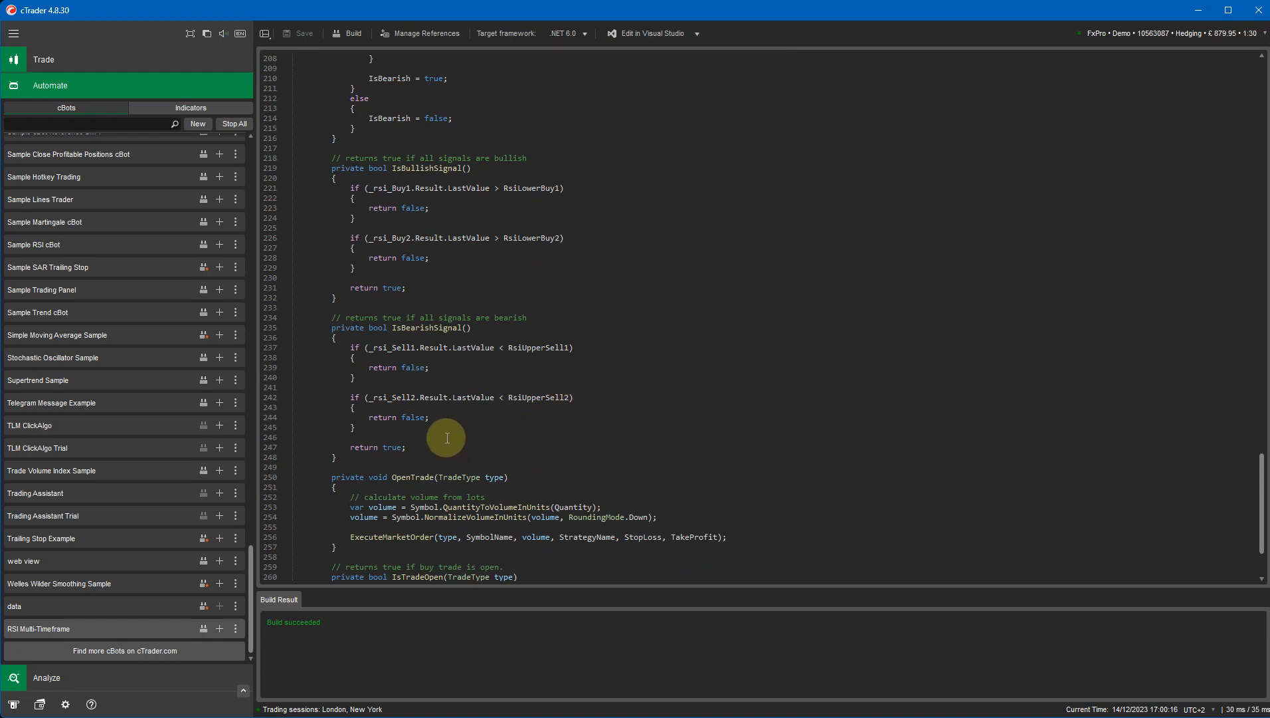
{"action": "scroll", "scroll_direction": "down", "scroll_amount": 3}
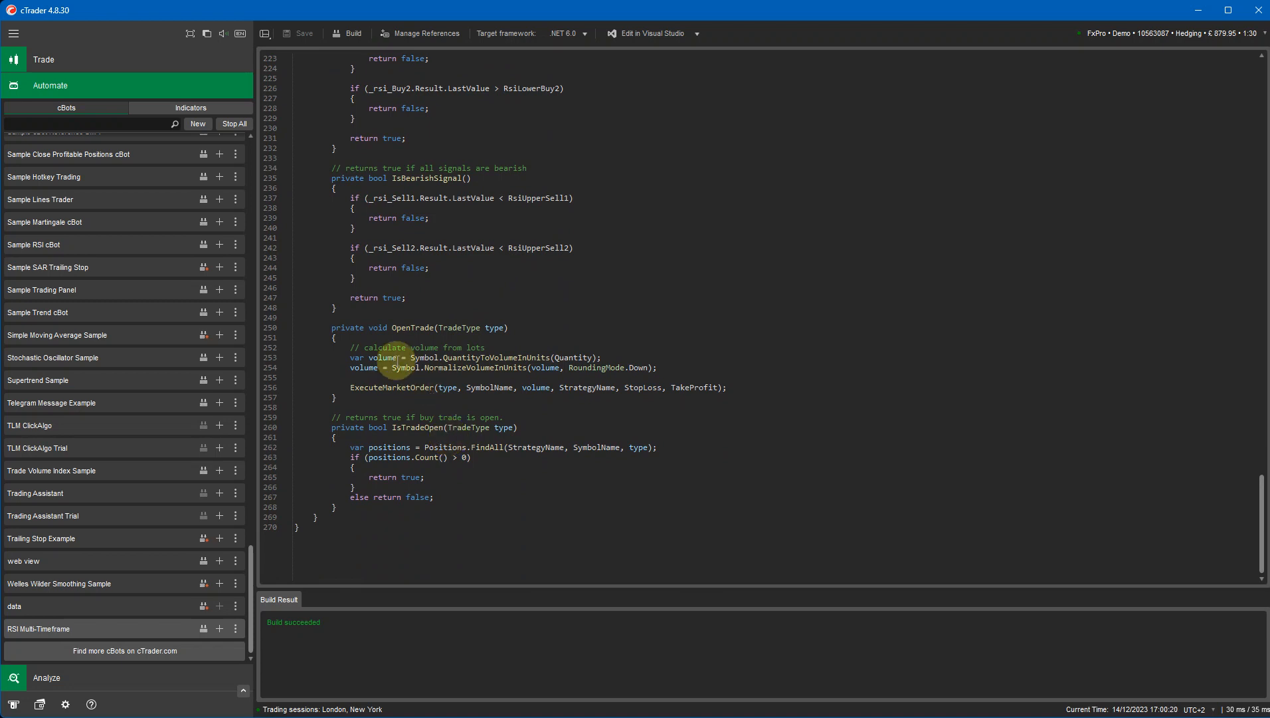
{"action": "scroll", "scroll_direction": "up", "scroll_amount": 3}
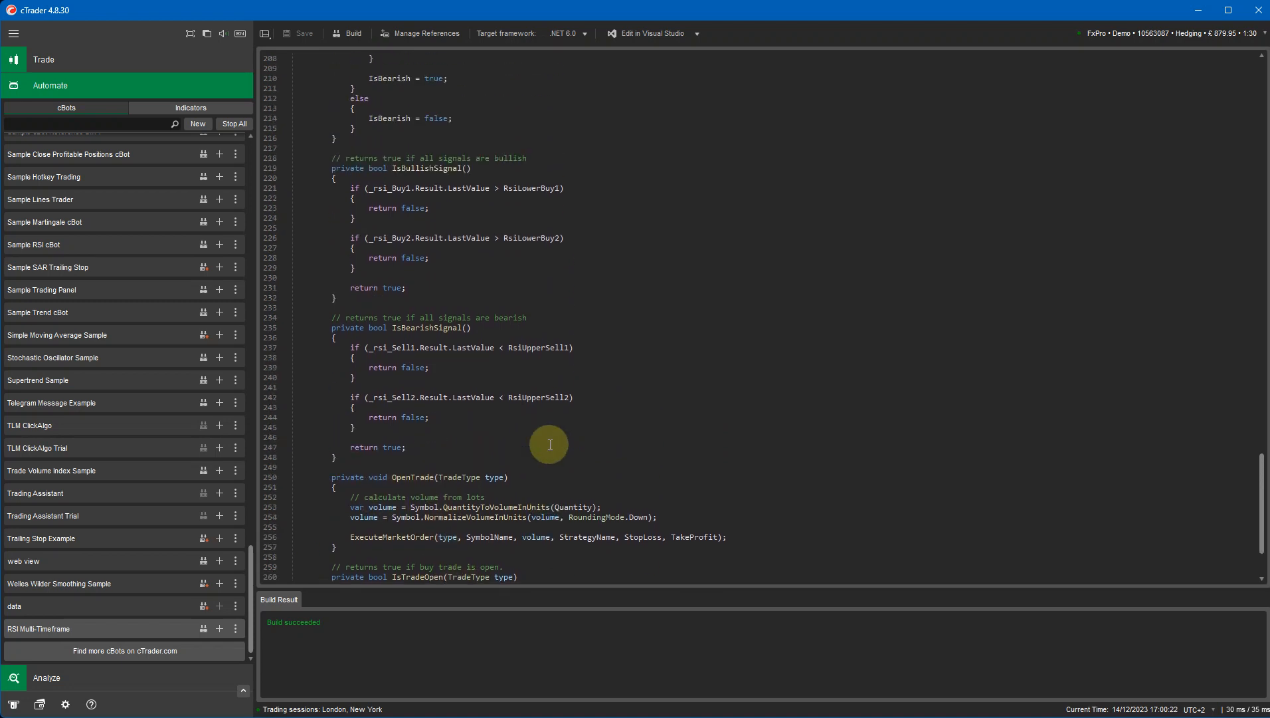
Highlight the IsBearishSignal method name and scroll back toward the parameter declarations.
{"action": "double_click", "coordinate": [428, 326]}
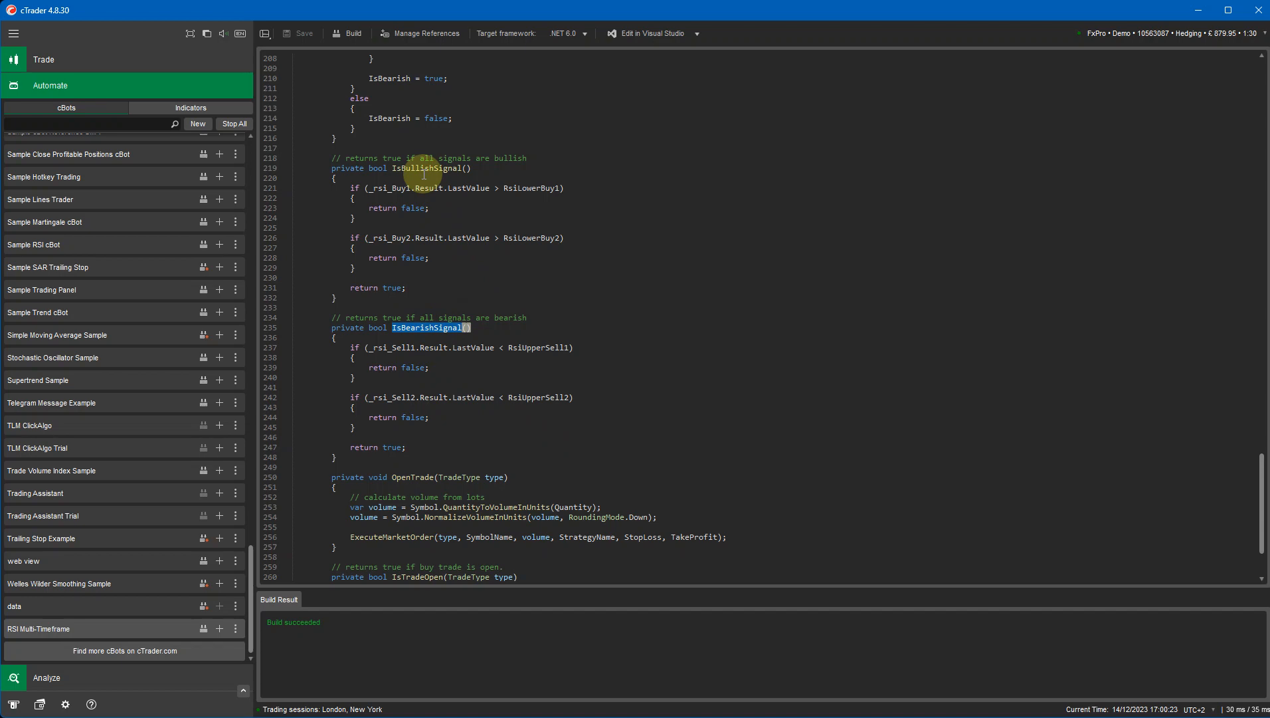
{"action": "scroll", "scroll_direction": "up", "scroll_amount": 3}
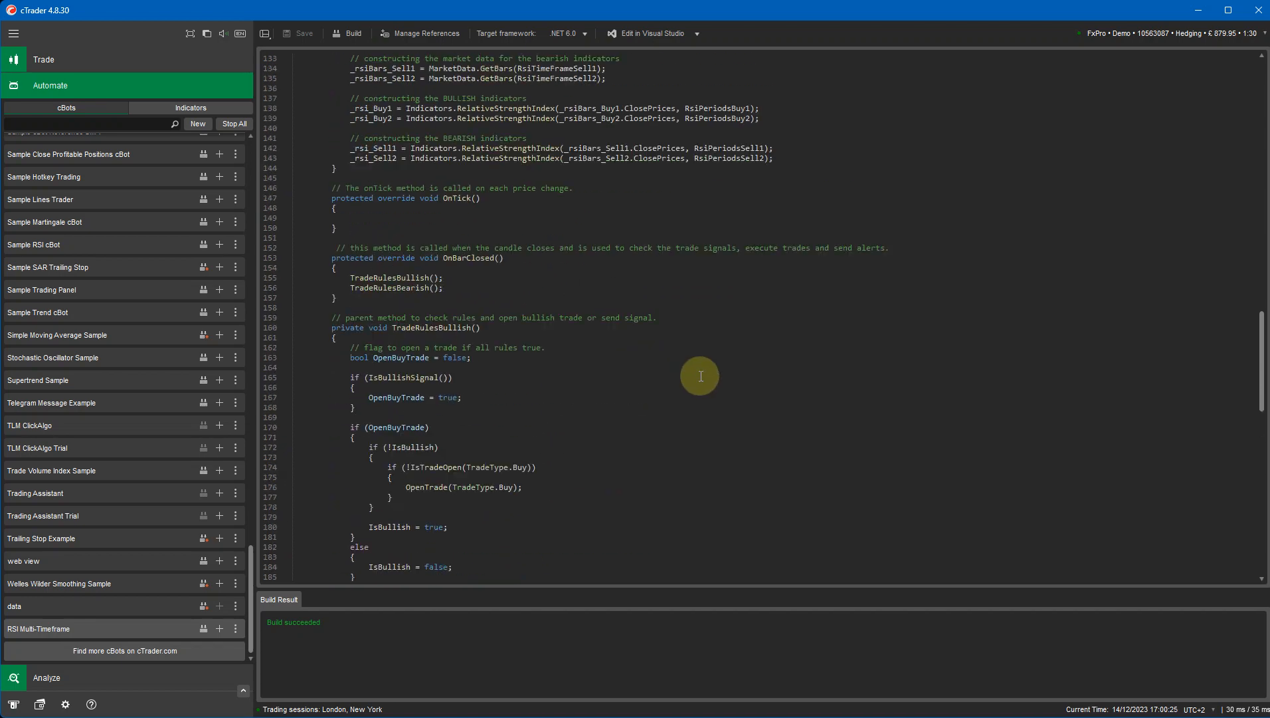
{"action": "scroll", "scroll_direction": "up", "scroll_amount": 3}
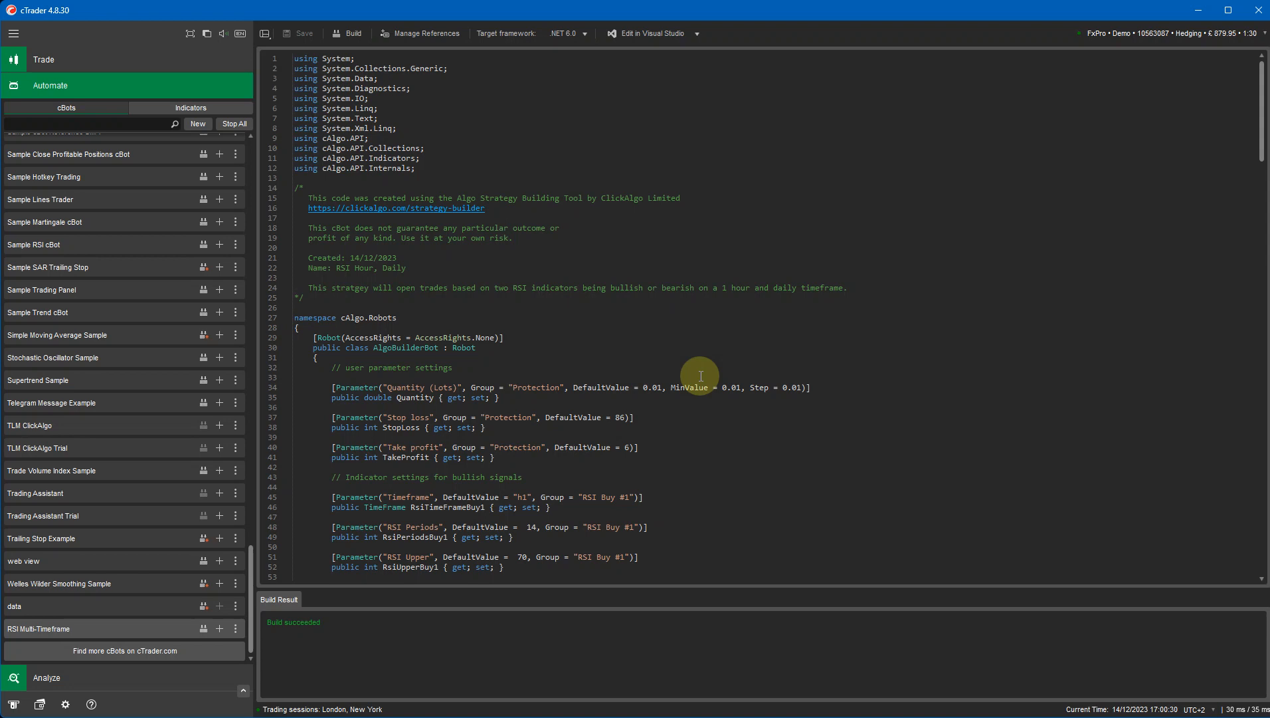
{"action": "scroll", "scroll_direction": "down", "scroll_amount": 3}
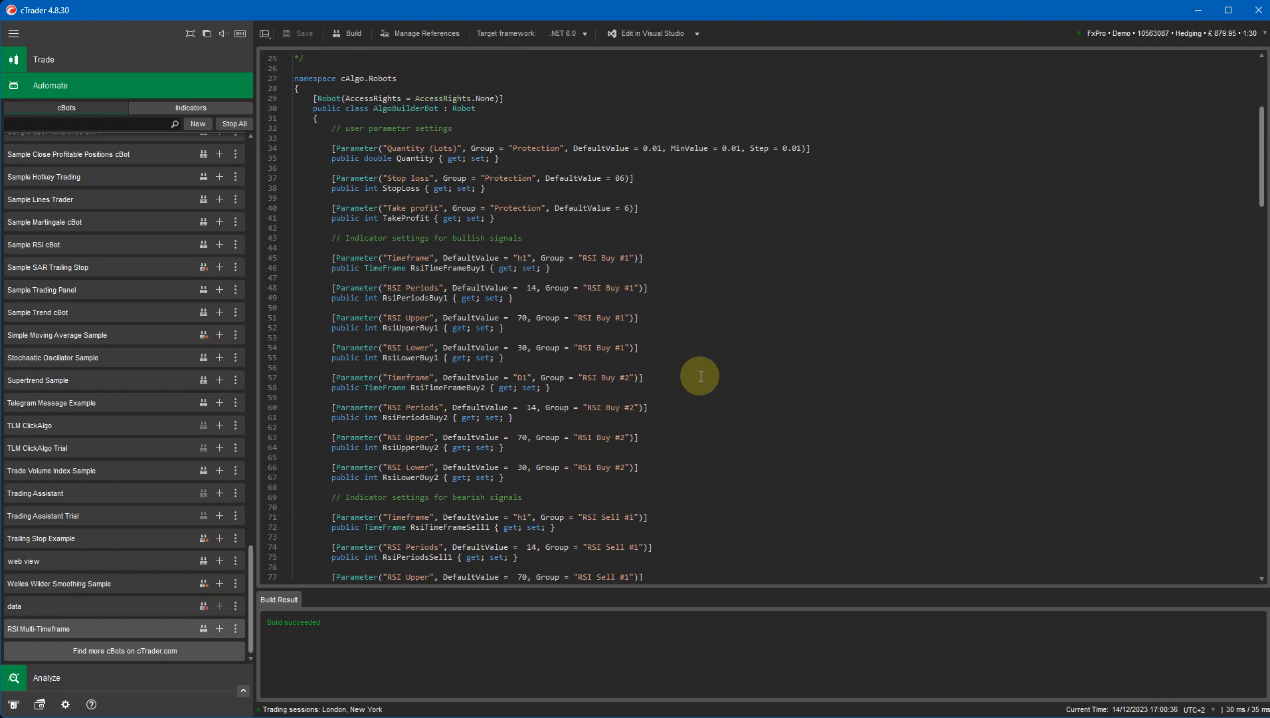
{"action": "mouse_move", "coordinate": [688, 382]}
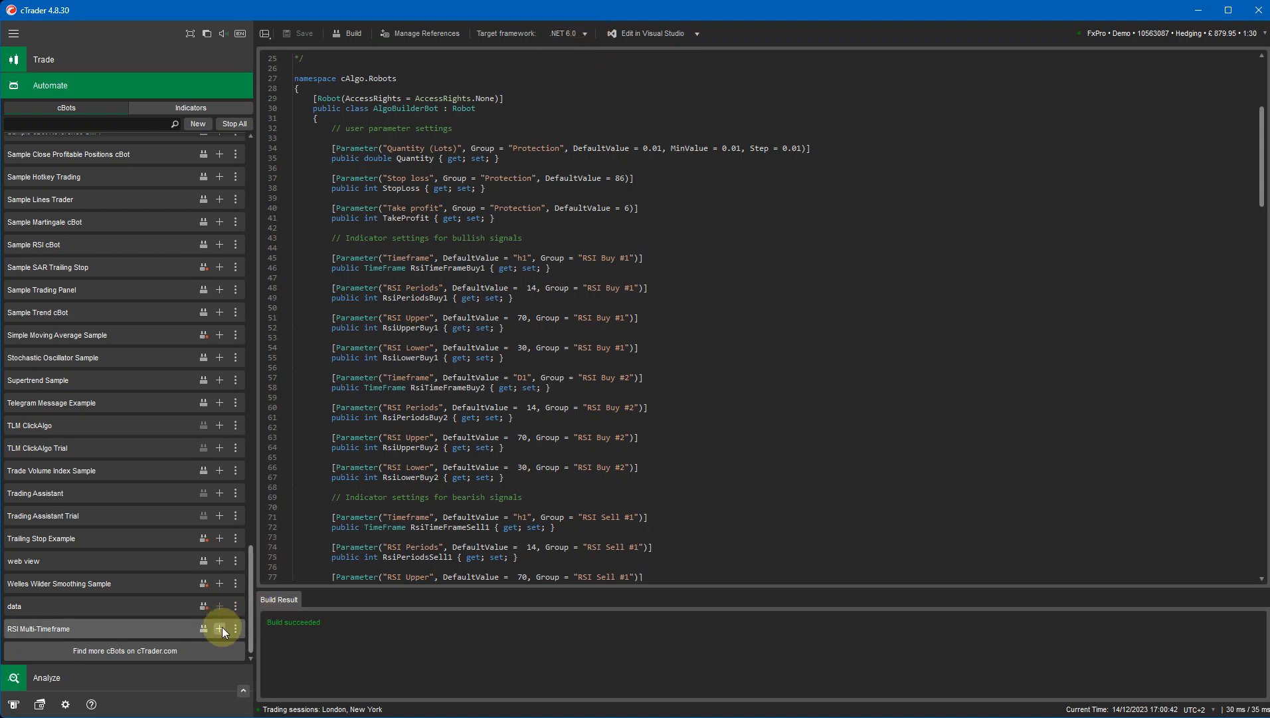
Add a EURUSD h1 instance of RSI Multi-Timeframe and view its parameters.
{"action": "left_click", "coordinate": [202, 628]}
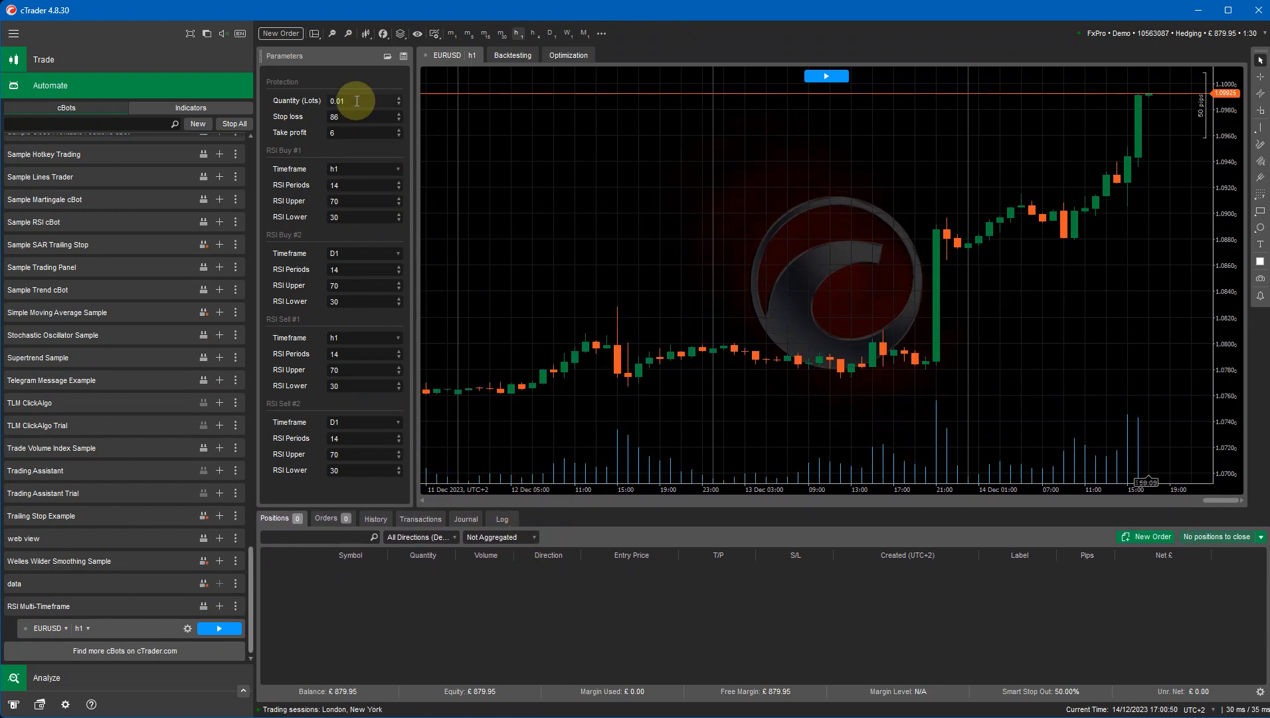
{"action": "mouse_move", "coordinate": [337, 154]}
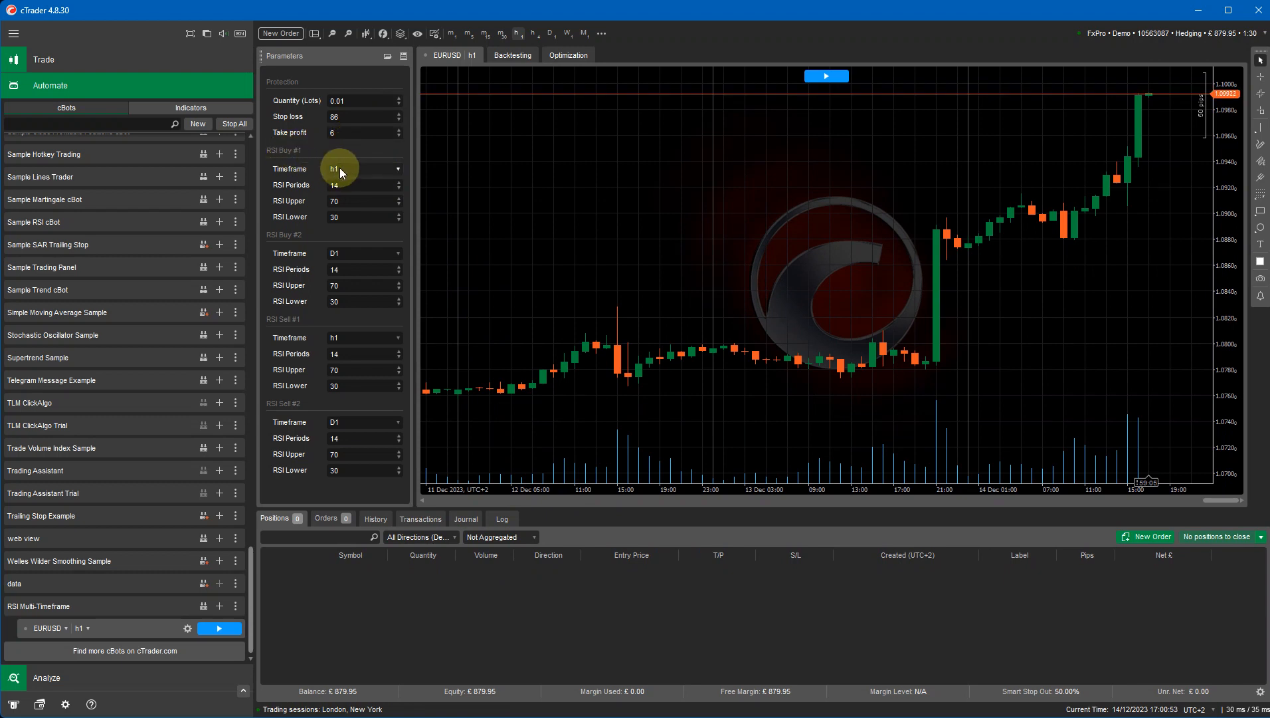
{"action": "left_click", "coordinate": [363, 168]}
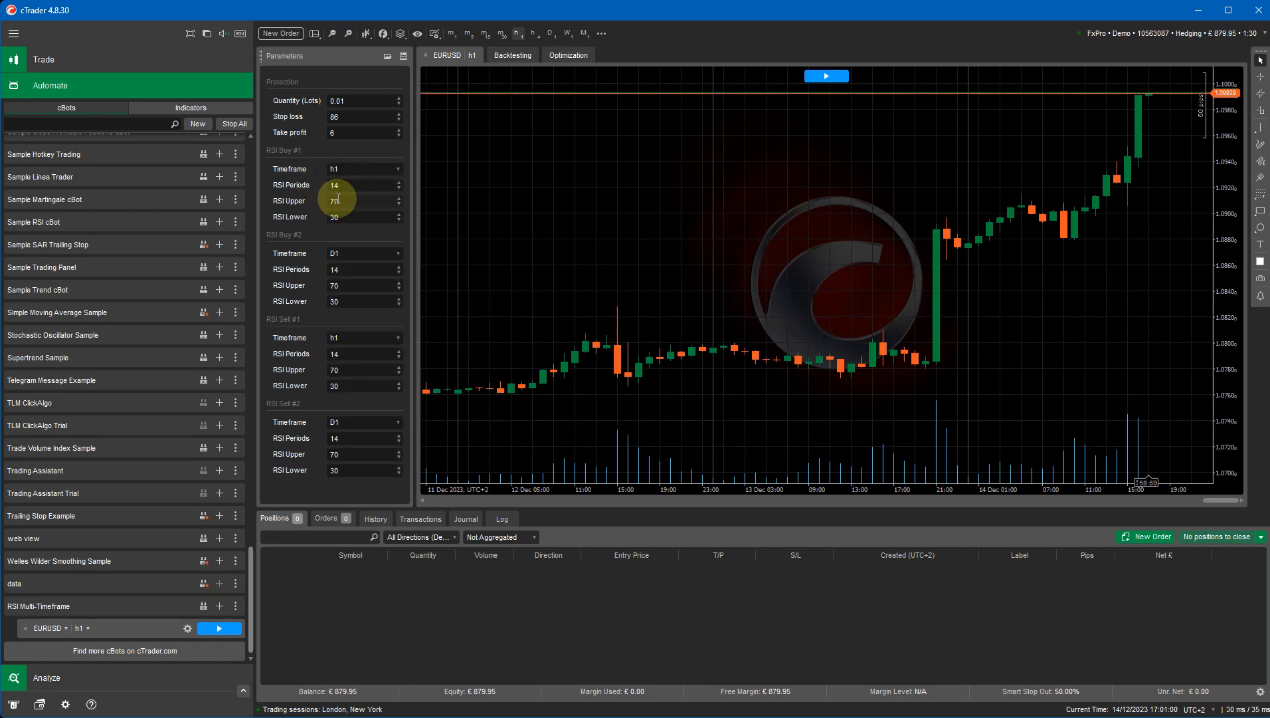
{"action": "mouse_move", "coordinate": [322, 247]}
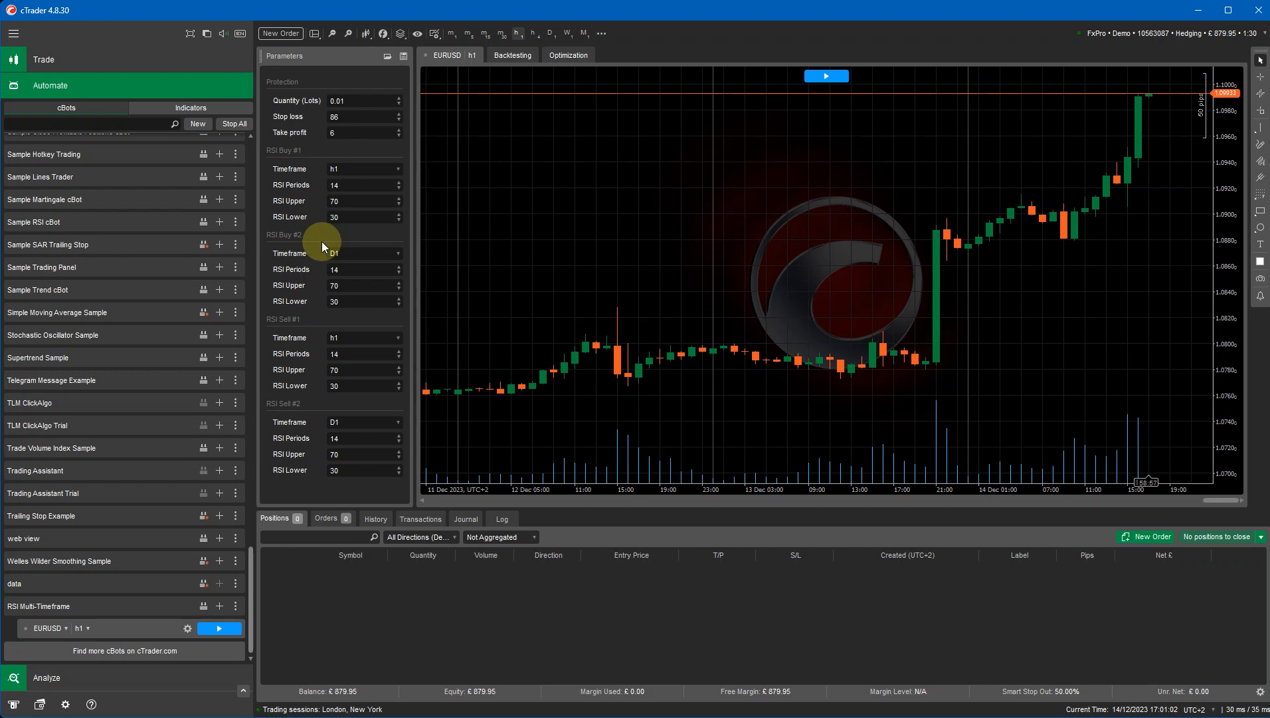
{"action": "mouse_move", "coordinate": [346, 259]}
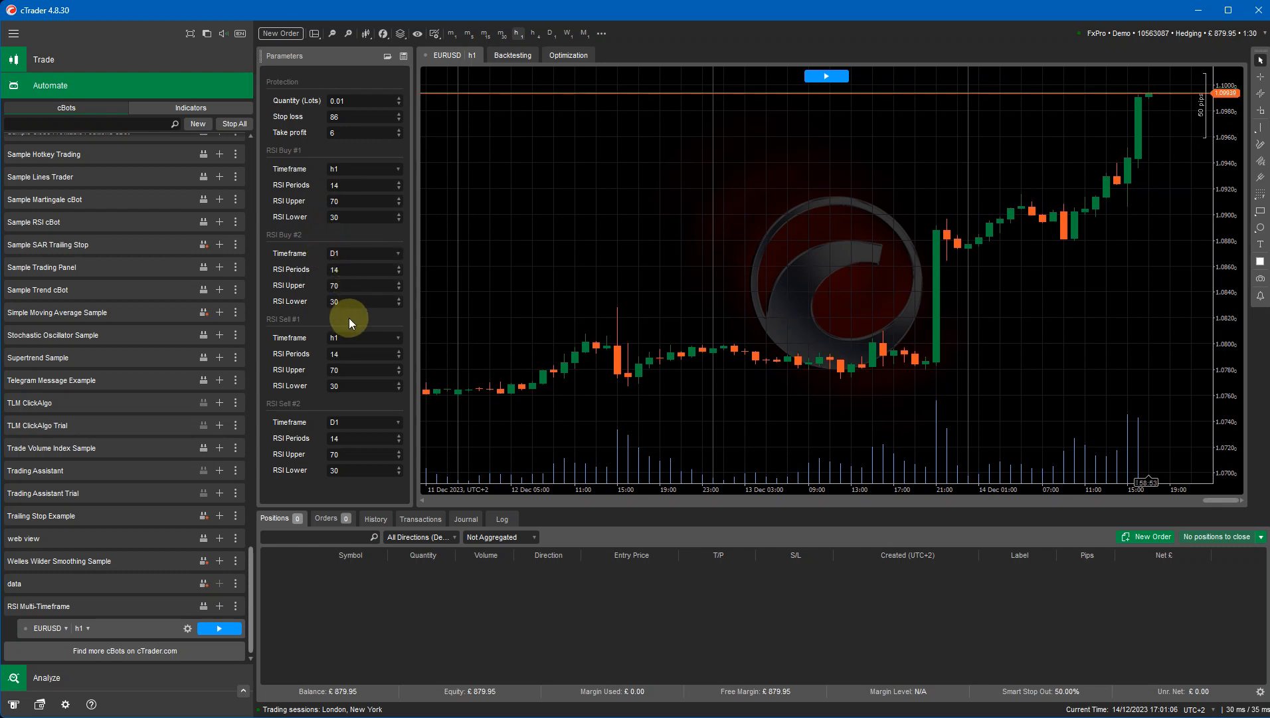
{"action": "mouse_move", "coordinate": [359, 345]}
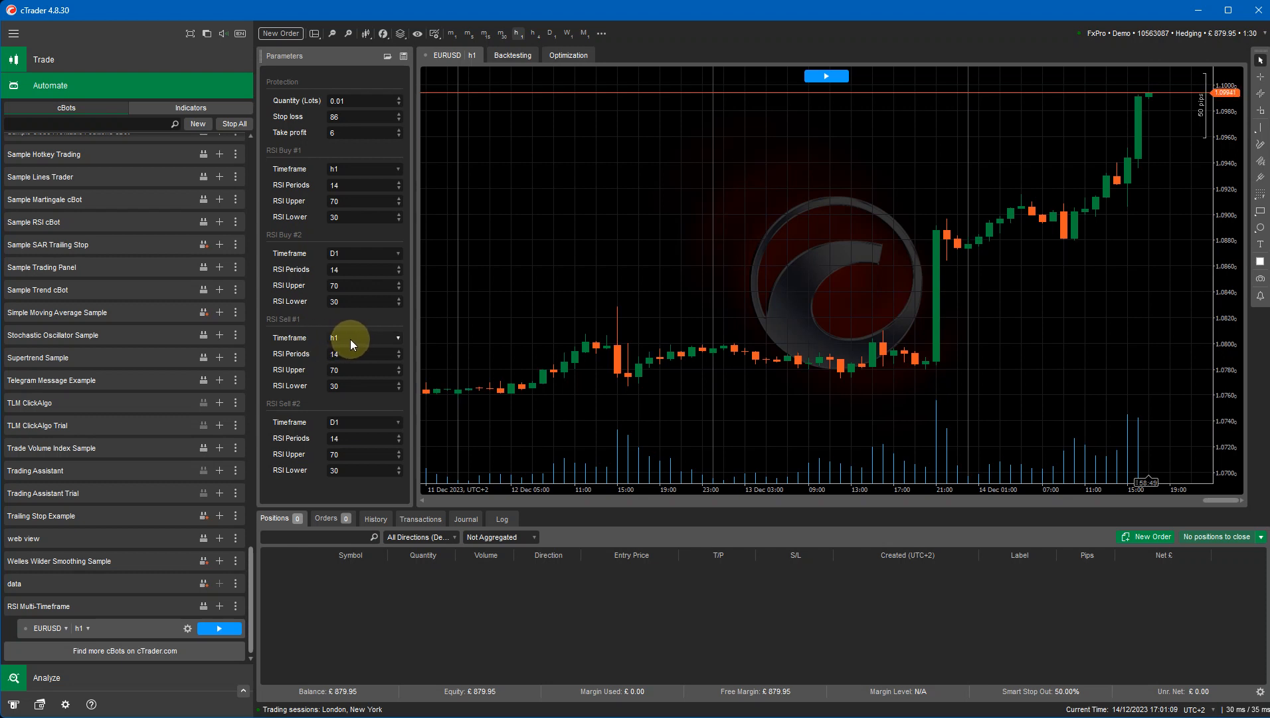
{"action": "mouse_move", "coordinate": [320, 212]}
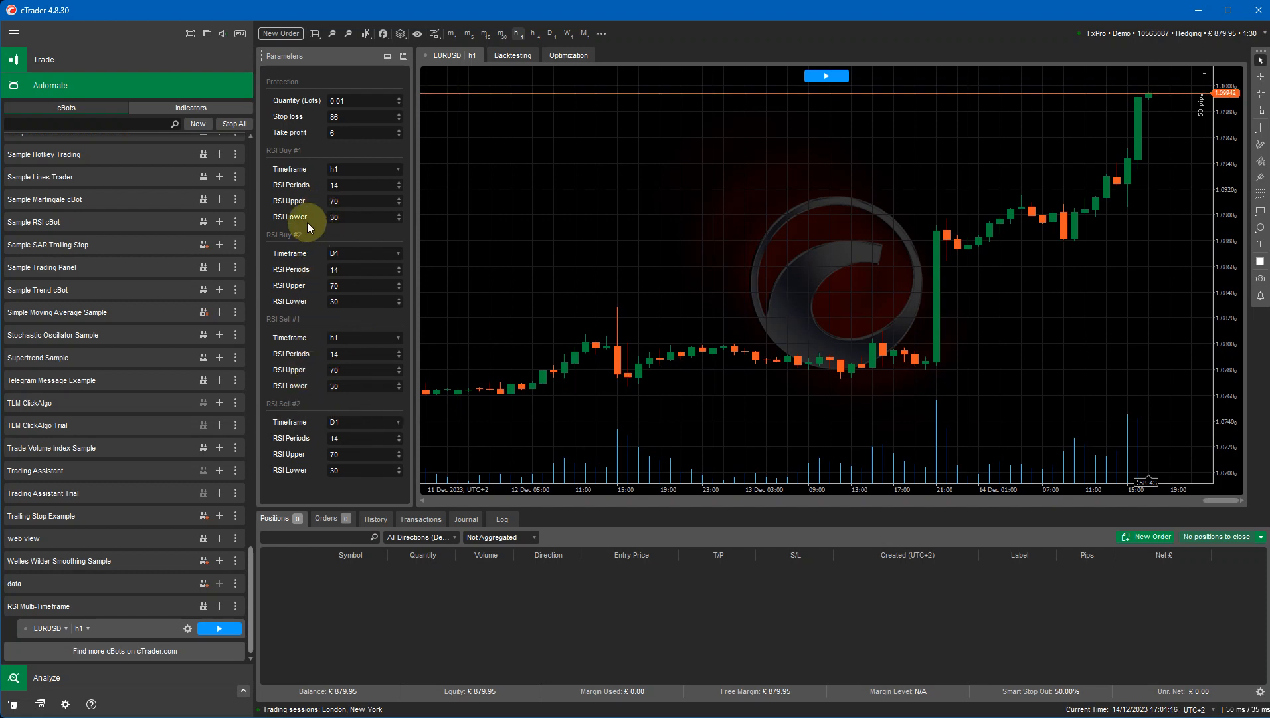
{"action": "mouse_move", "coordinate": [614, 239]}
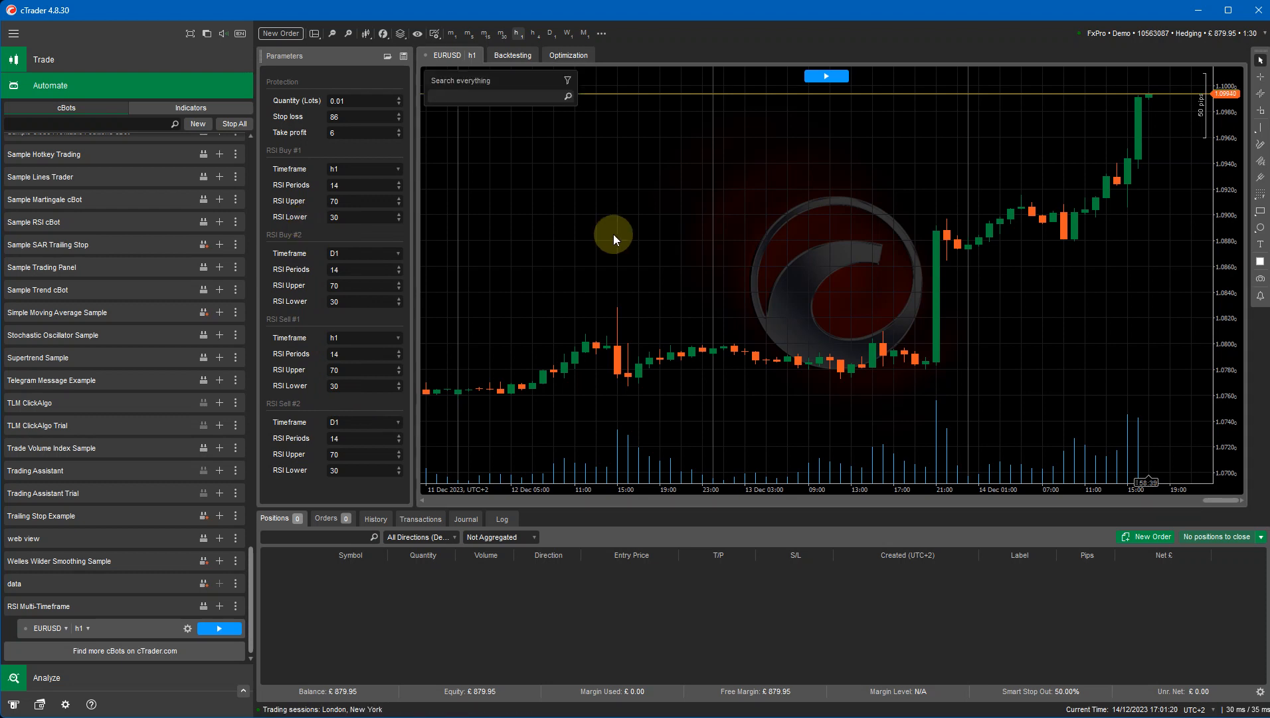
Search 'rela' and add the Relative Strength Index (Close, 14) to the chart.
{"action": "type", "text": "rela"}
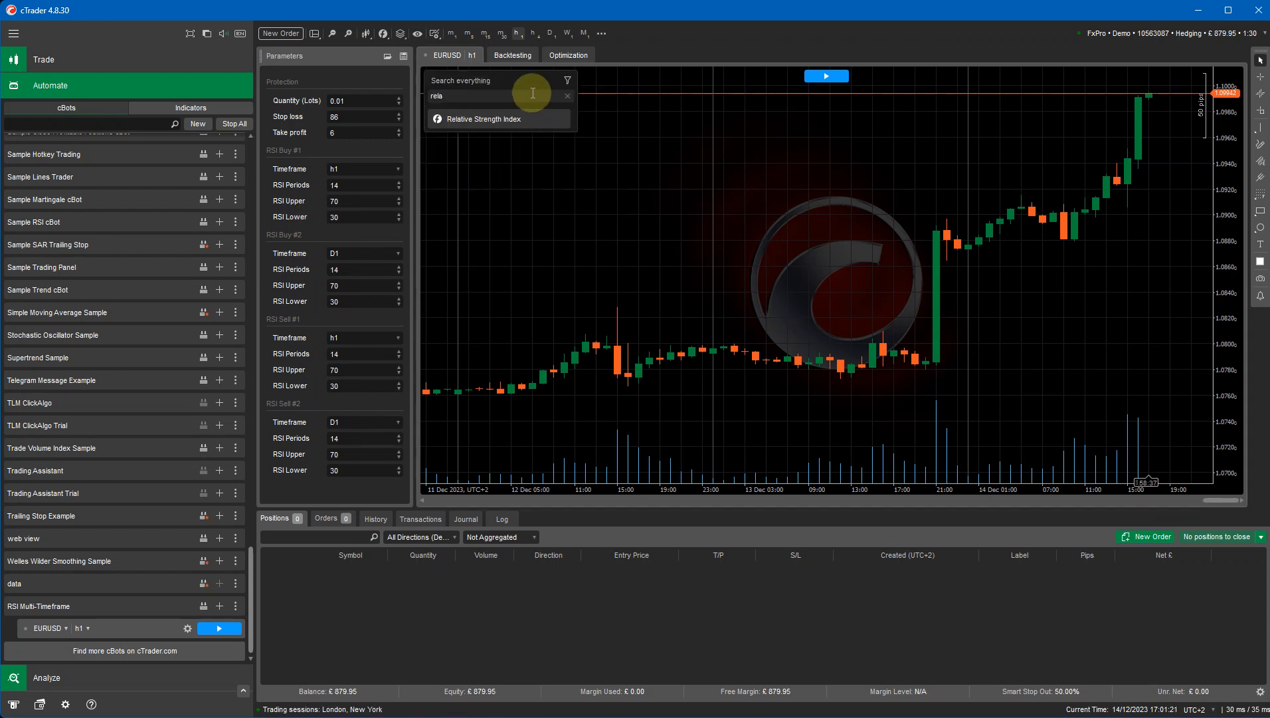
{"action": "left_click", "coordinate": [483, 119]}
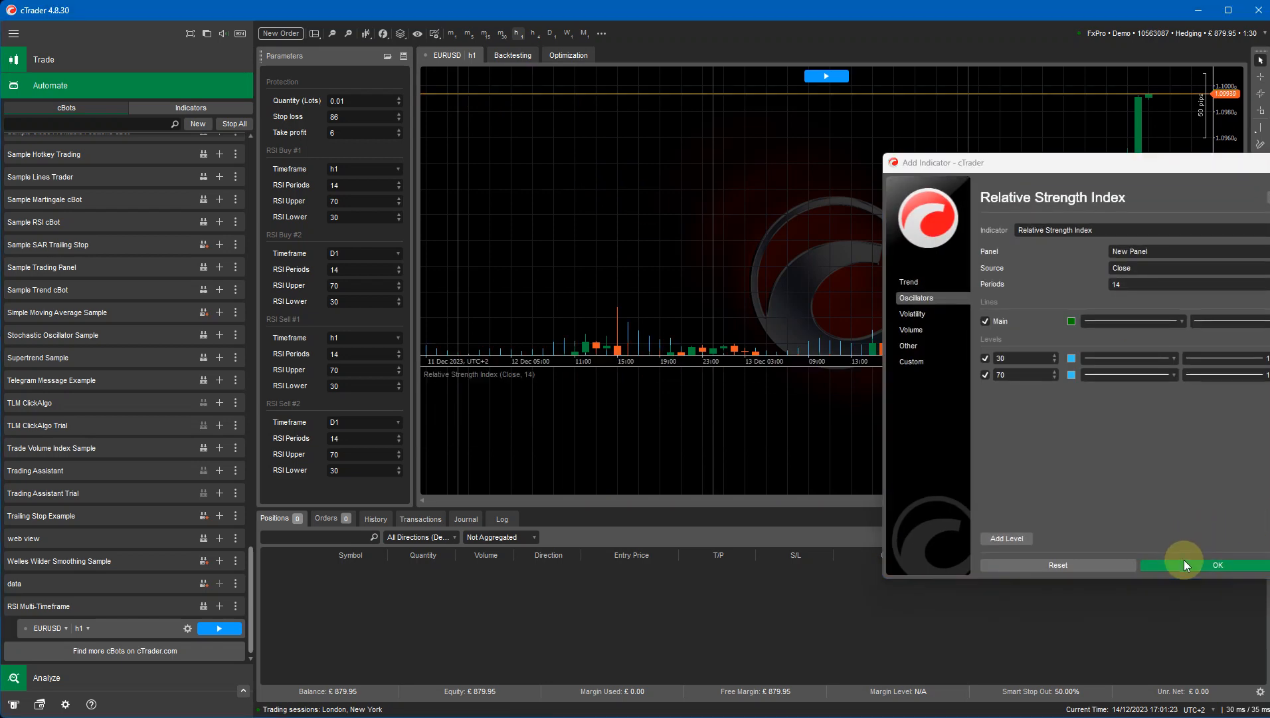
{"action": "left_click", "coordinate": [1216, 564]}
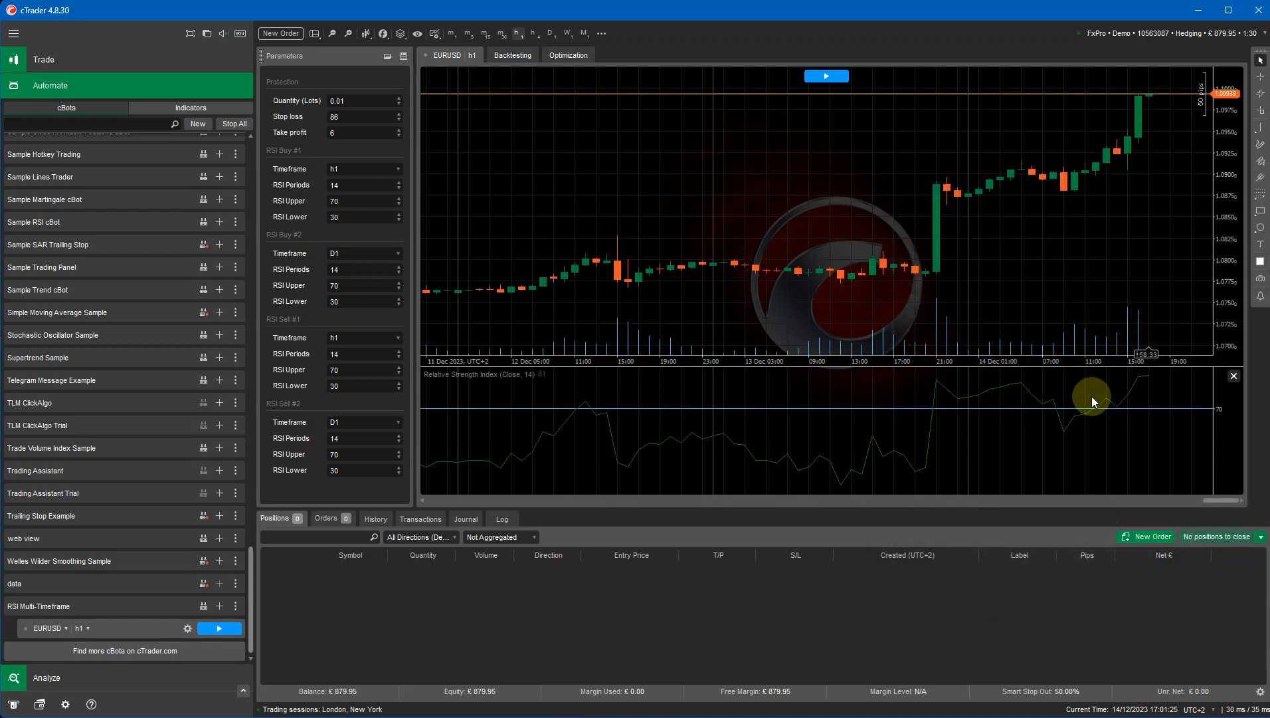
{"action": "mouse_move", "coordinate": [1038, 430]}
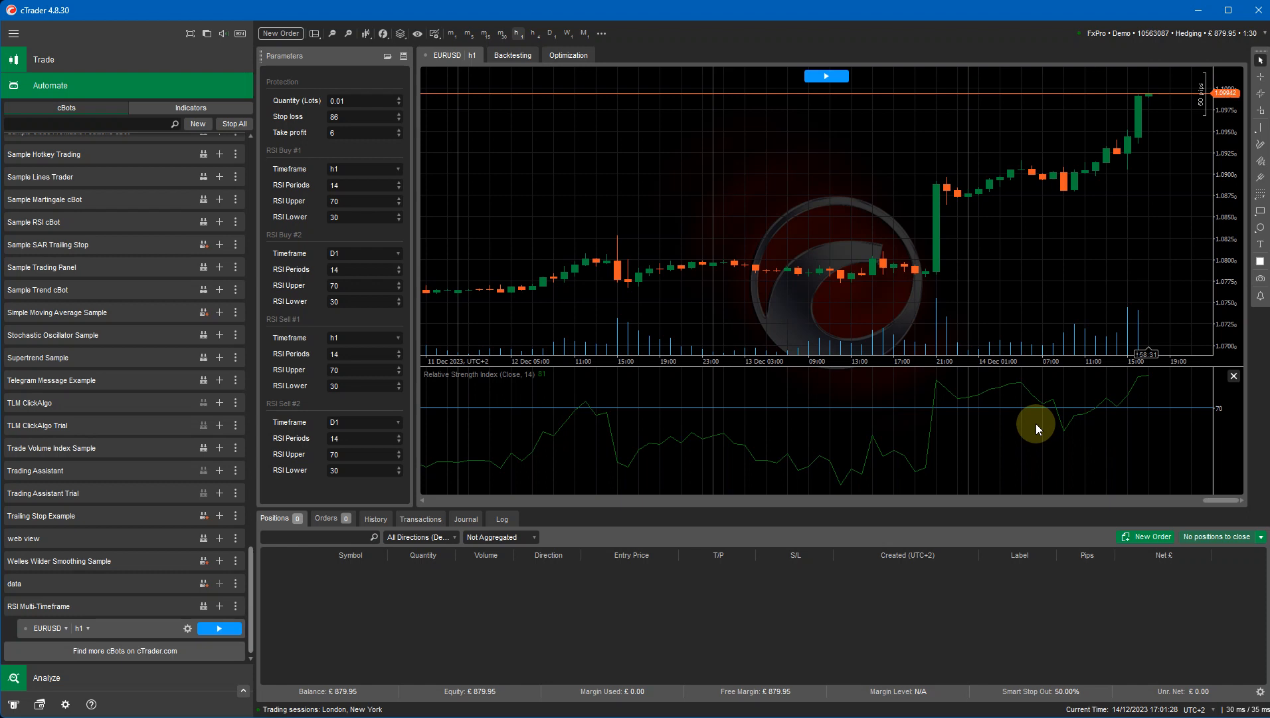
{"action": "mouse_move", "coordinate": [1035, 374]}
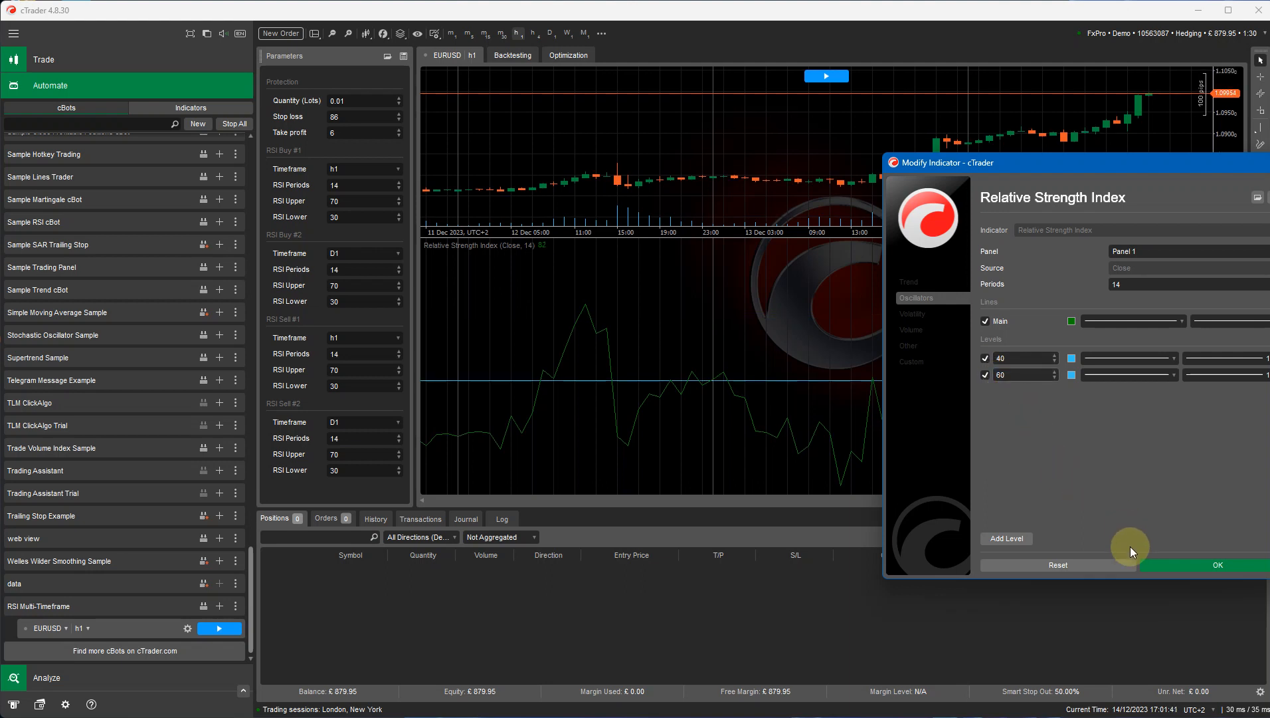
Apply RSI levels of 40 and 60 in the Modify Indicator dialog.
{"action": "left_click", "coordinate": [1216, 565]}
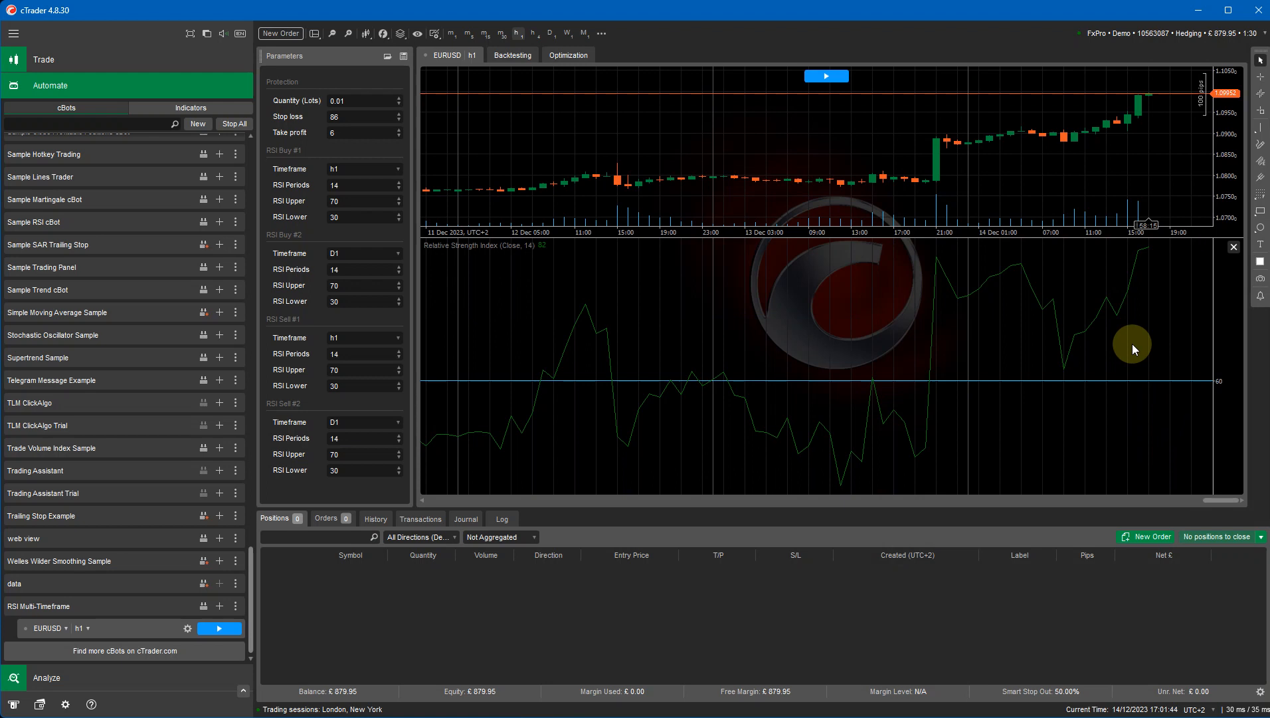
{"action": "mouse_move", "coordinate": [1068, 248]}
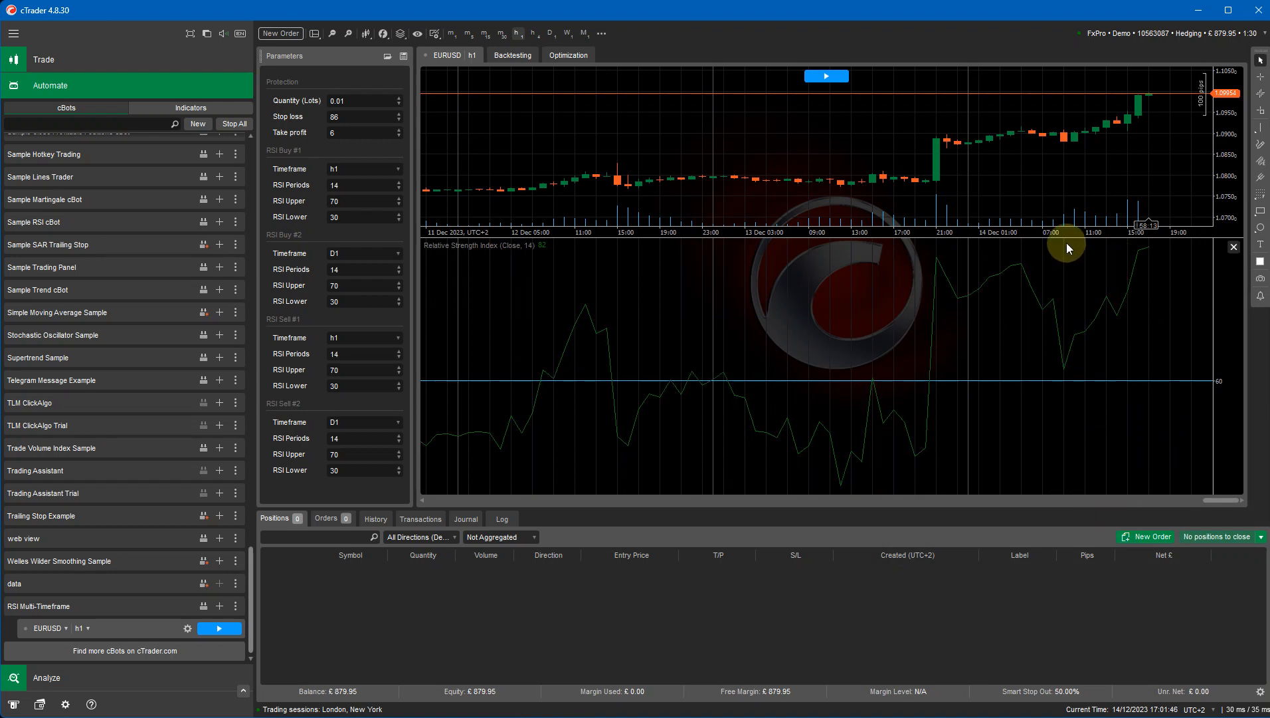
{"action": "mouse_move", "coordinate": [1067, 239]}
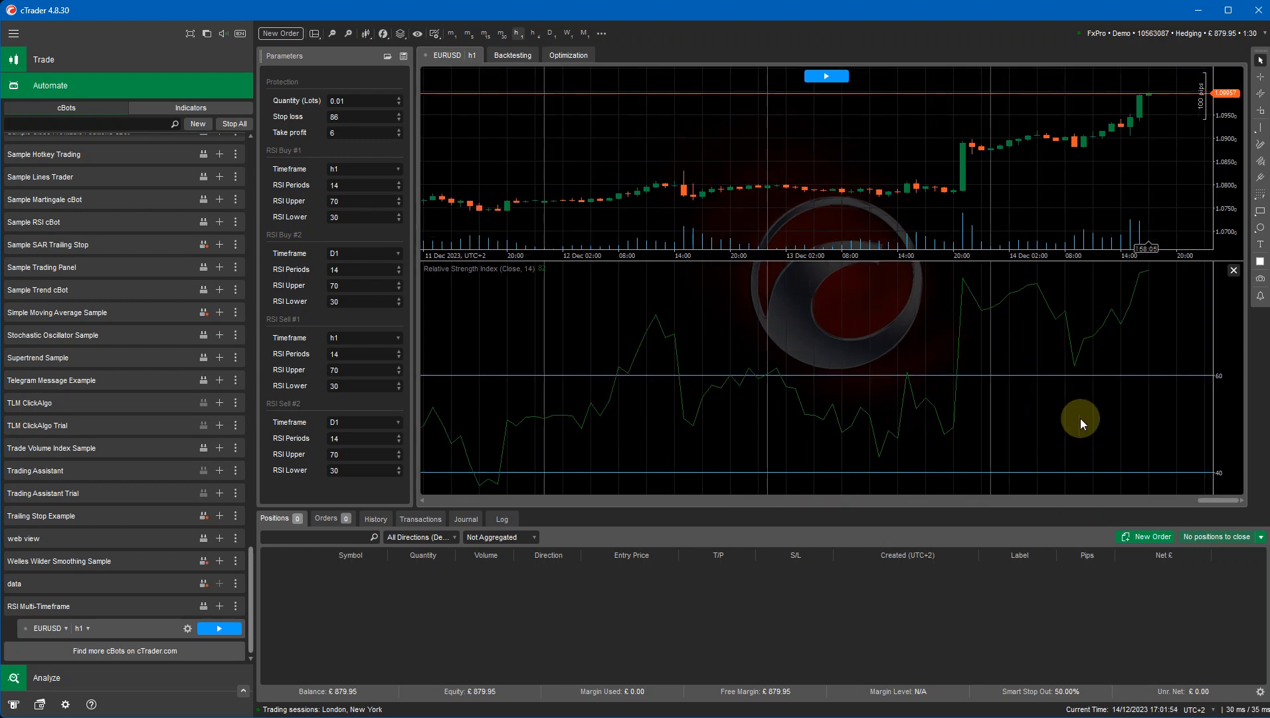
{"action": "mouse_move", "coordinate": [509, 433]}
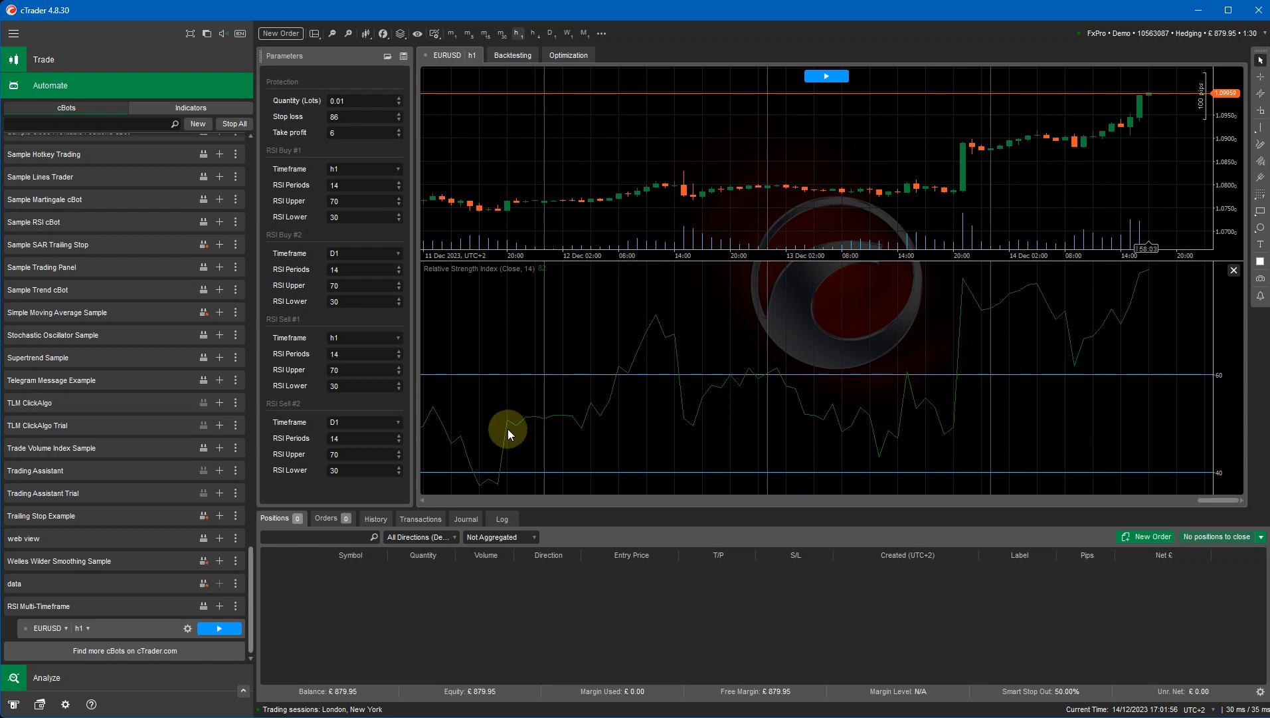
{"action": "mouse_move", "coordinate": [482, 487]}
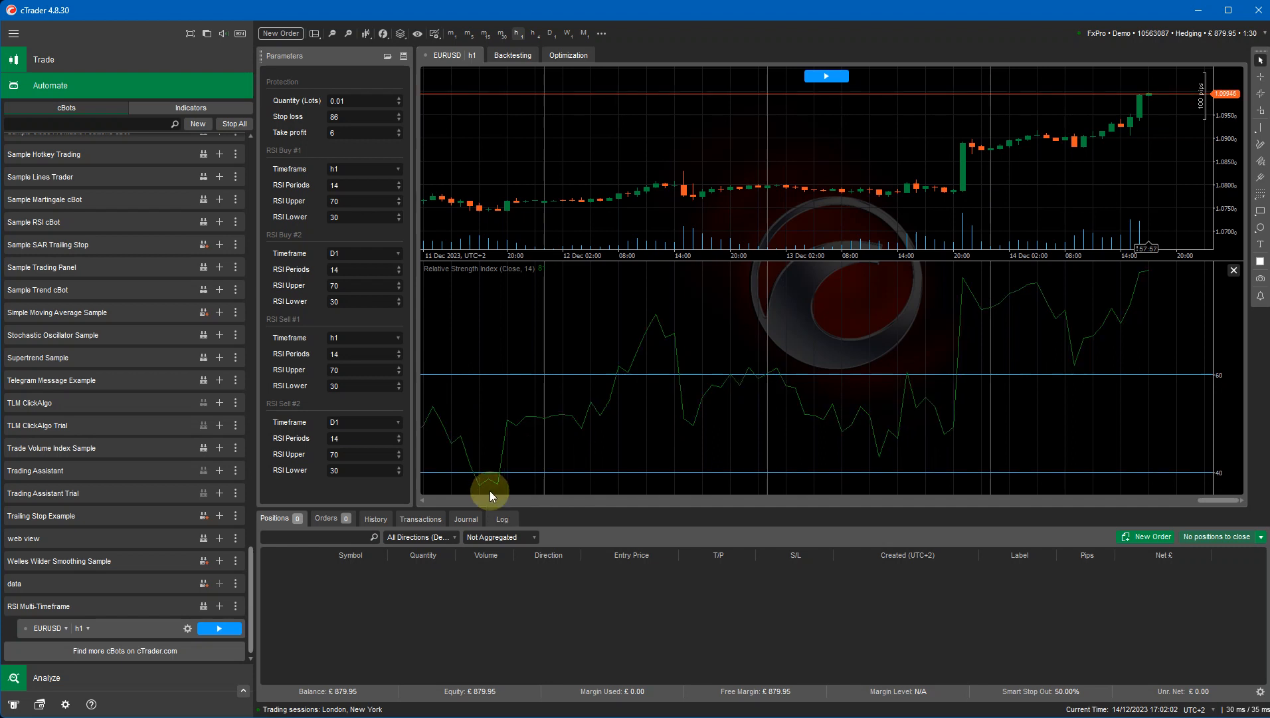
{"action": "mouse_move", "coordinate": [495, 485]}
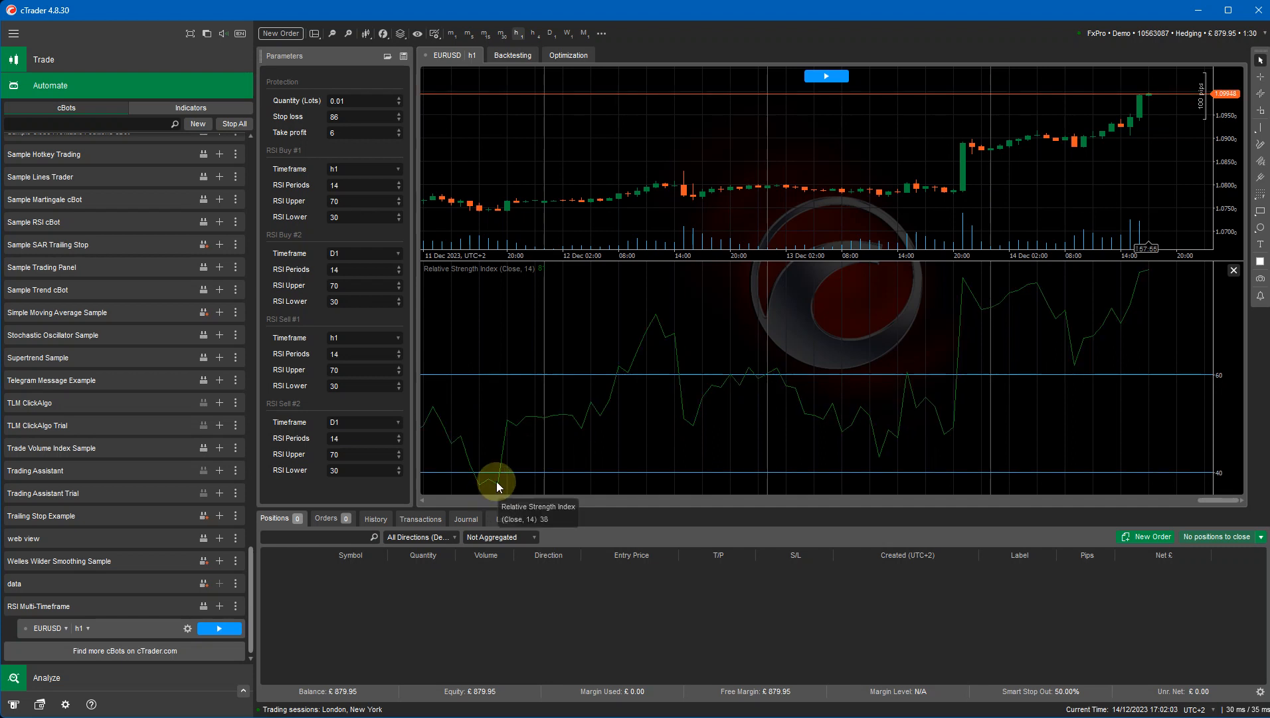
{"action": "mouse_move", "coordinate": [968, 322]}
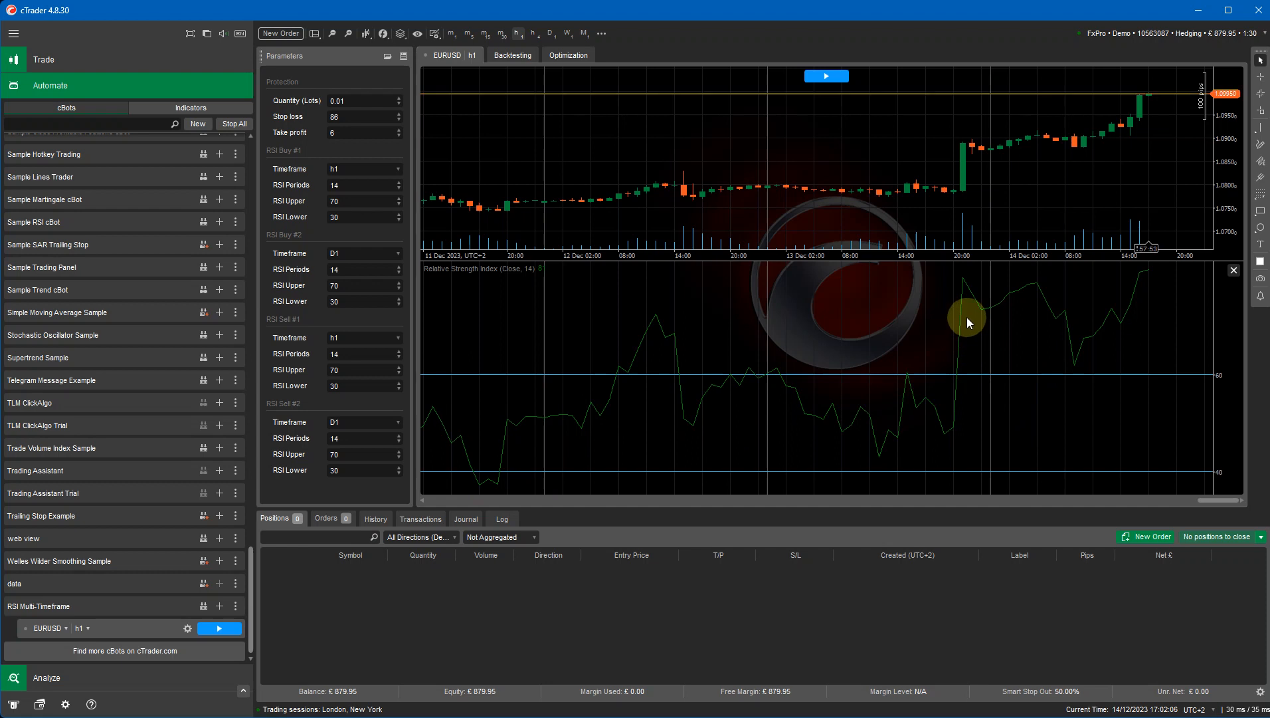
{"action": "mouse_move", "coordinate": [966, 318]}
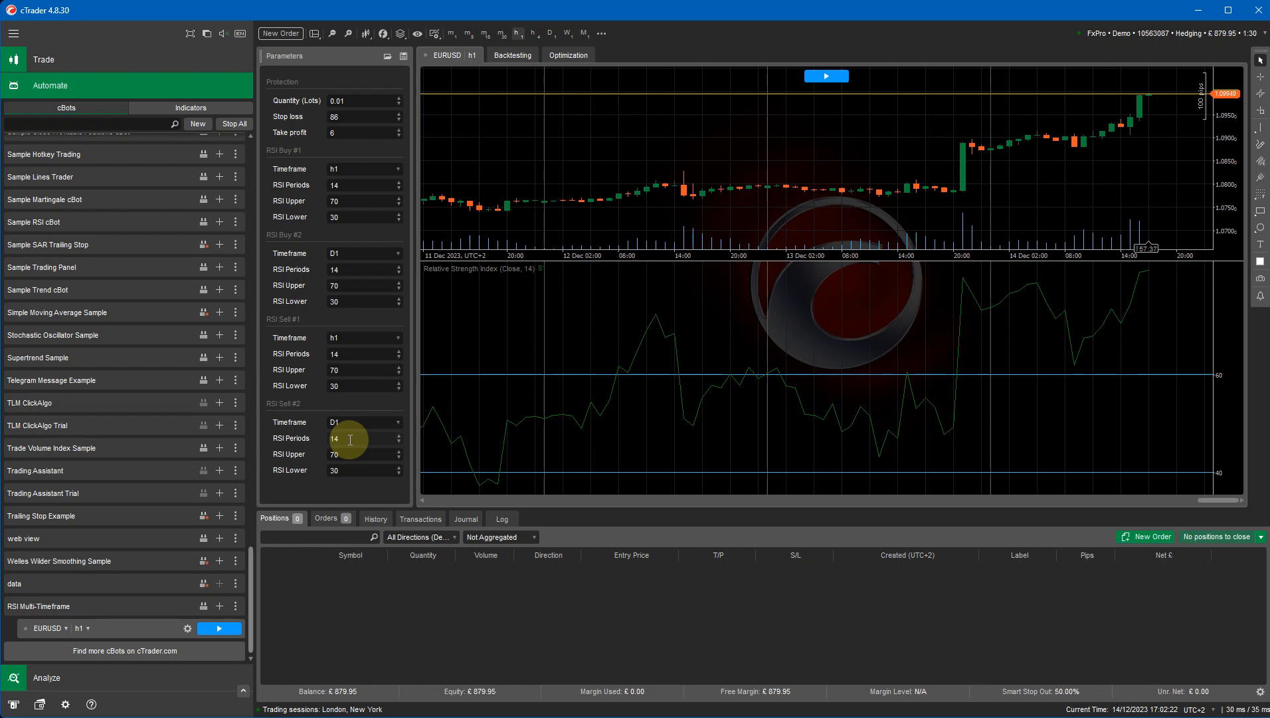
{"action": "mouse_move", "coordinate": [352, 207]}
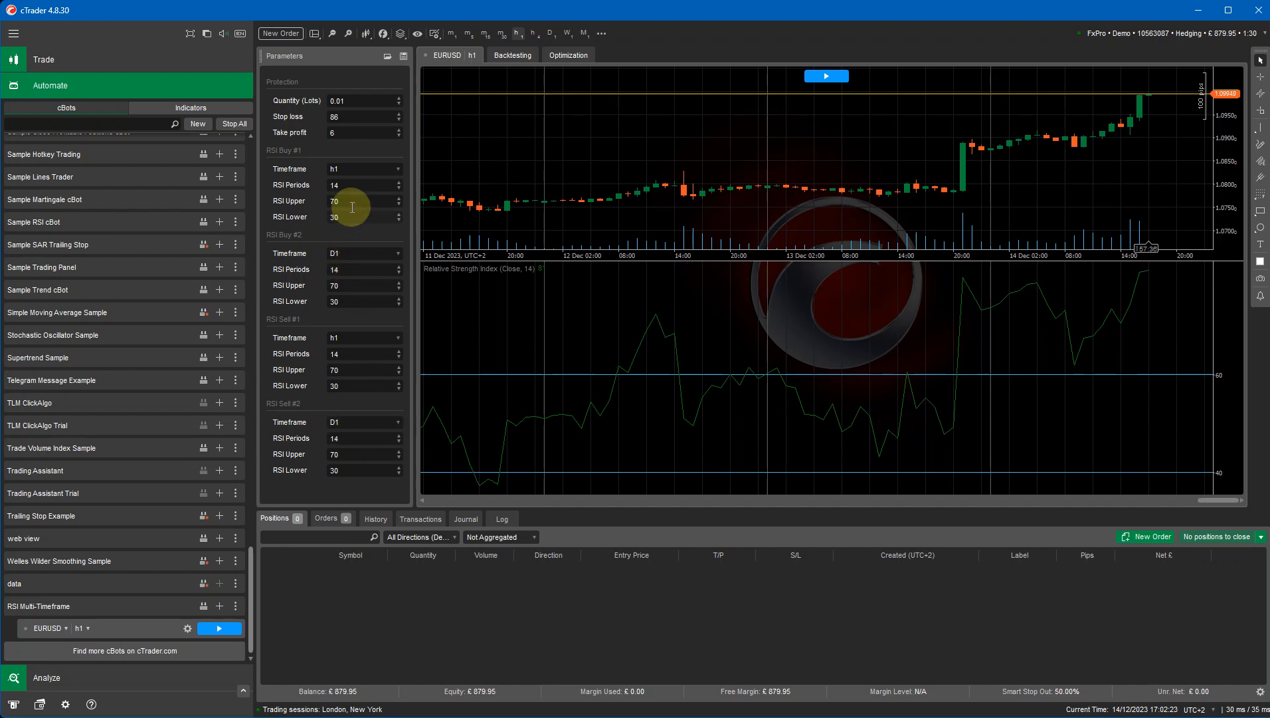
{"action": "mouse_move", "coordinate": [377, 334]}
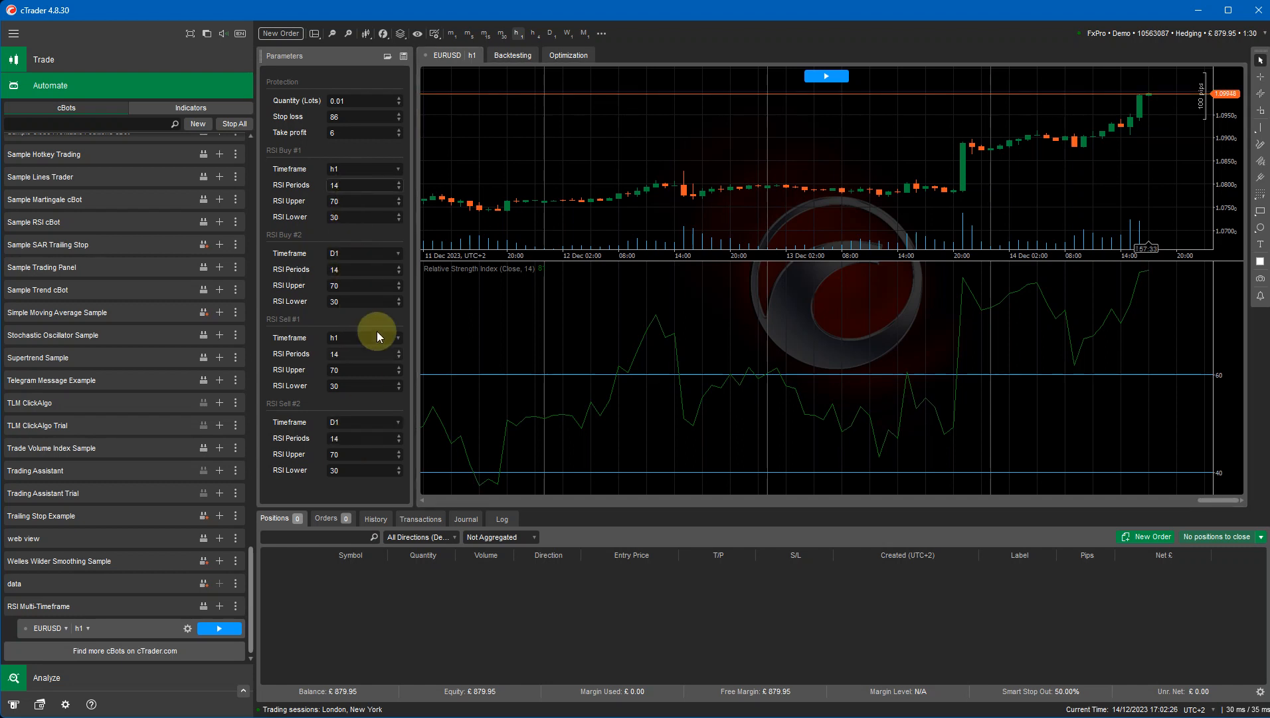
{"action": "mouse_move", "coordinate": [786, 203]}
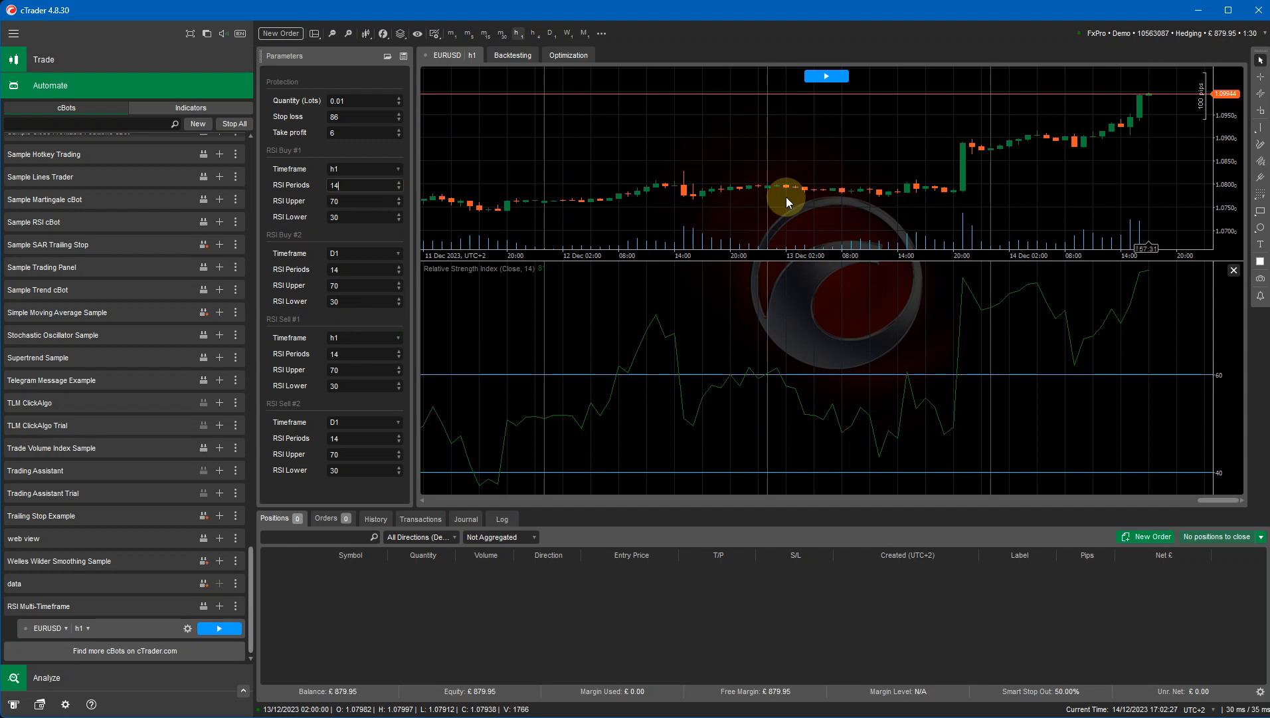